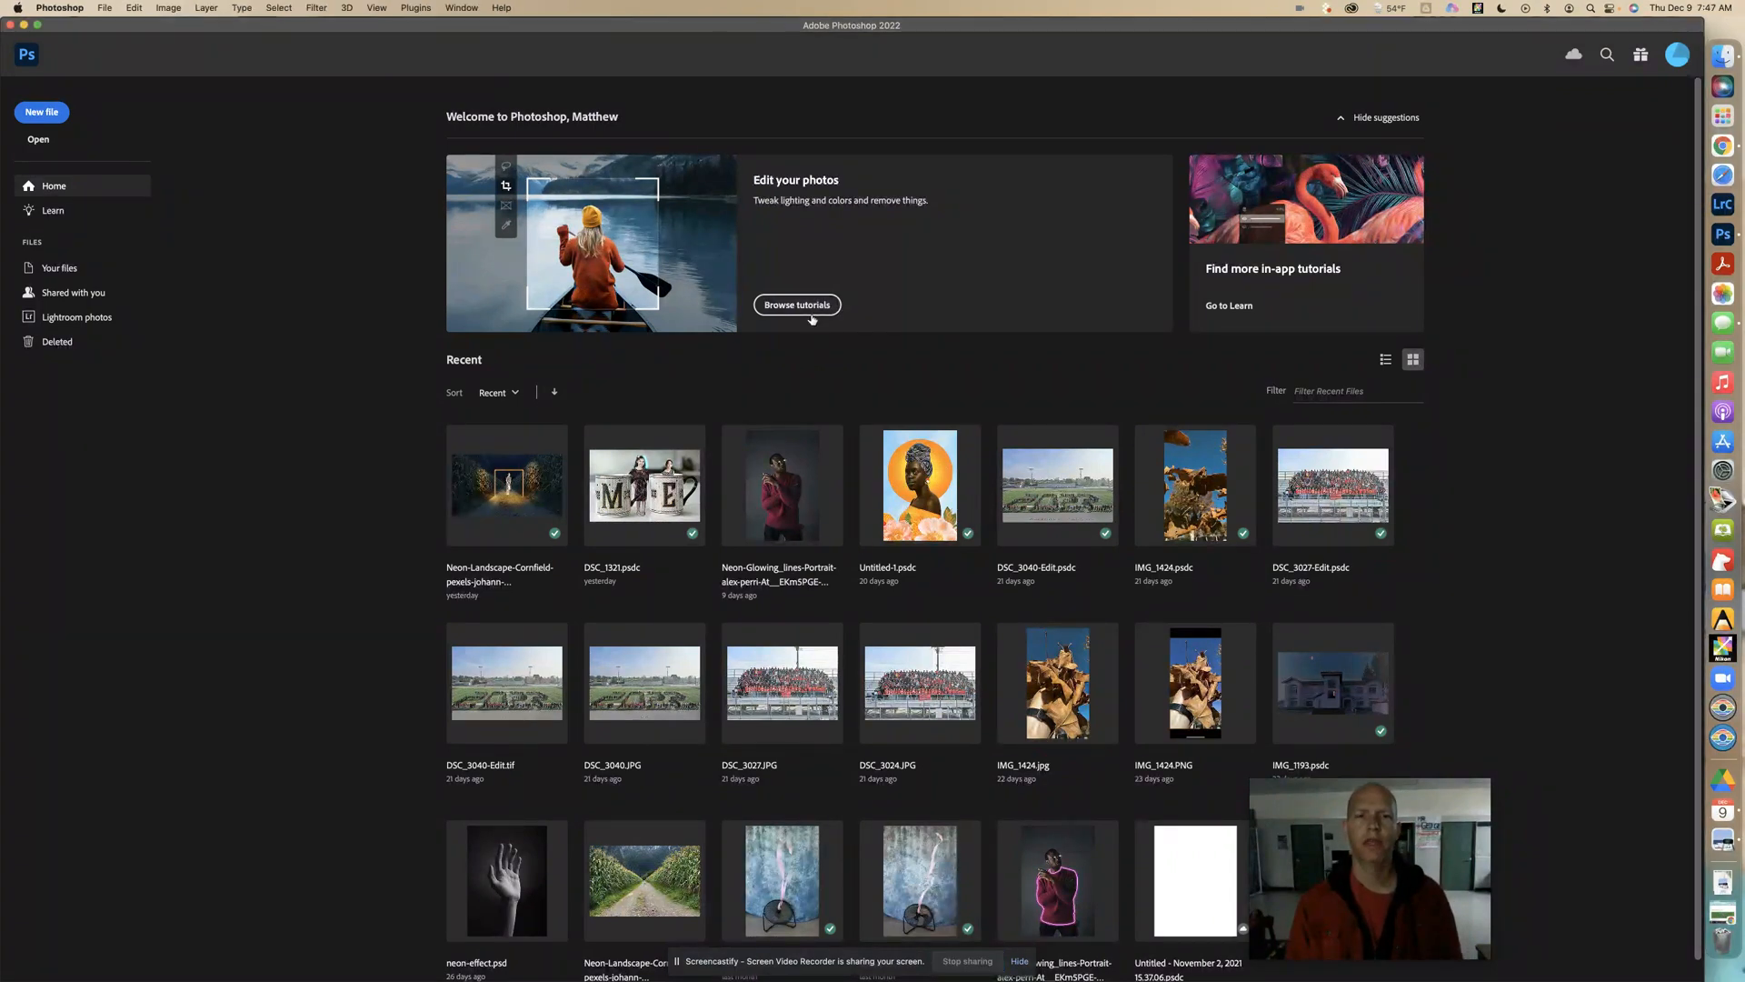
mouse_move(812, 348)
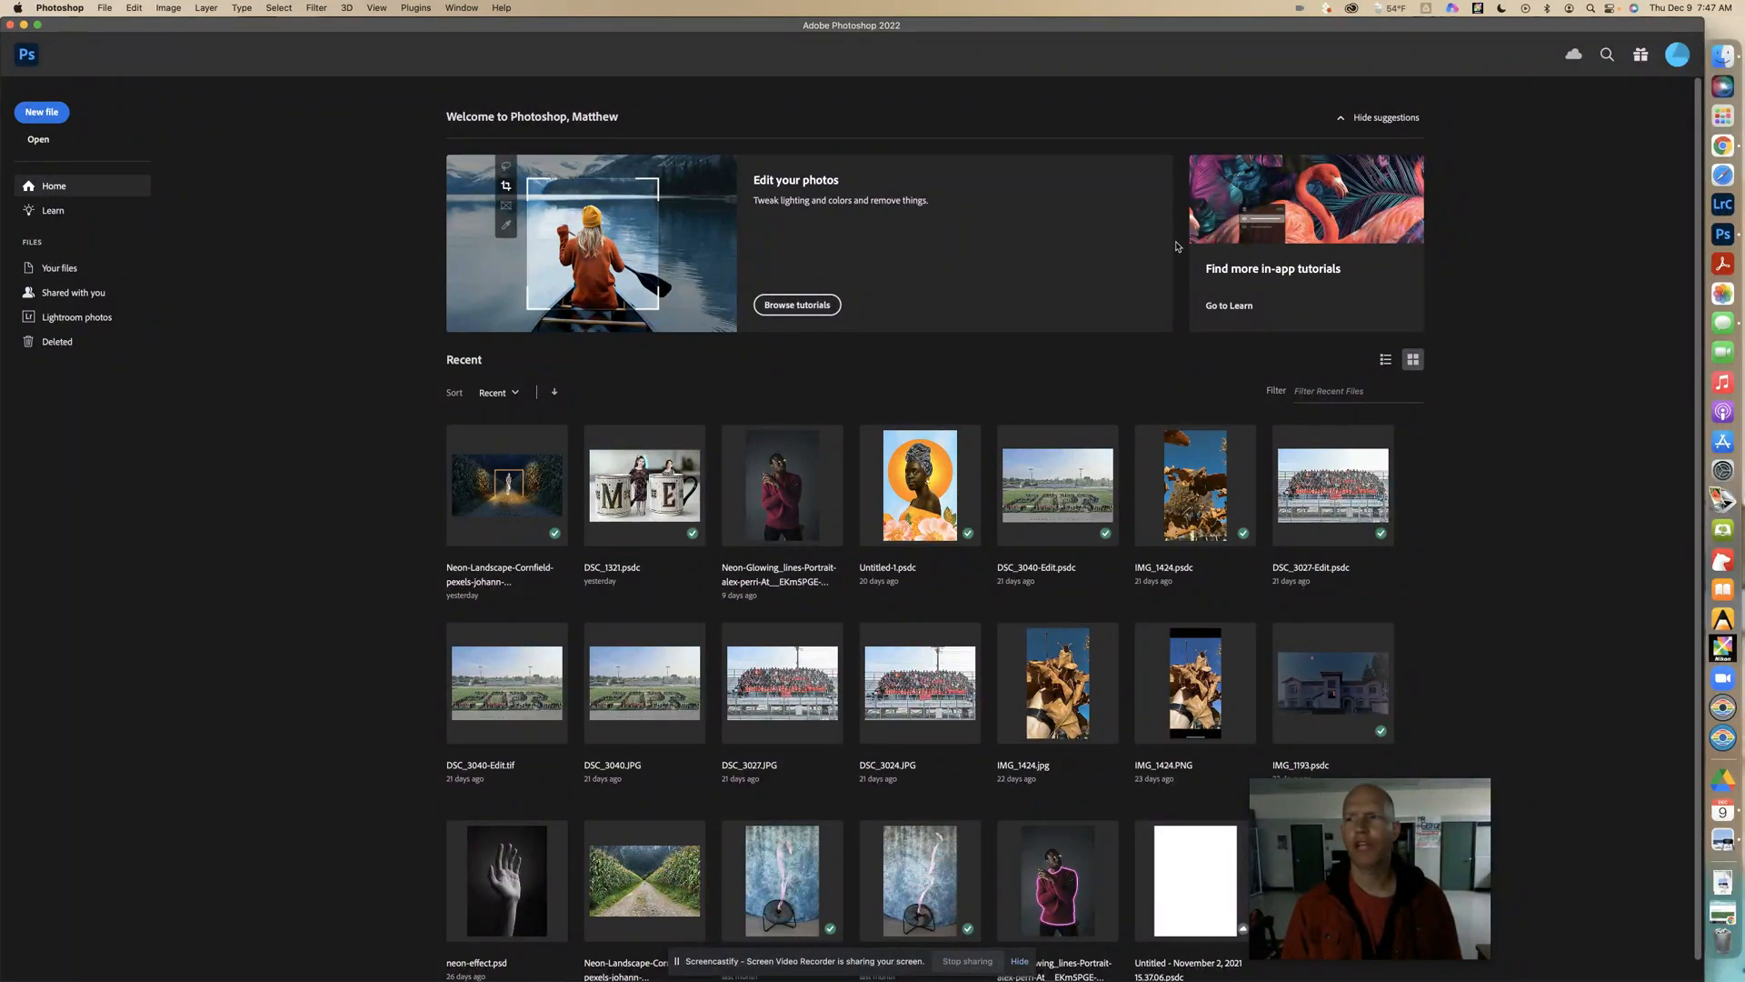
Step: Right-click on the right side of the Photoshop home screen
right_click(1721, 234)
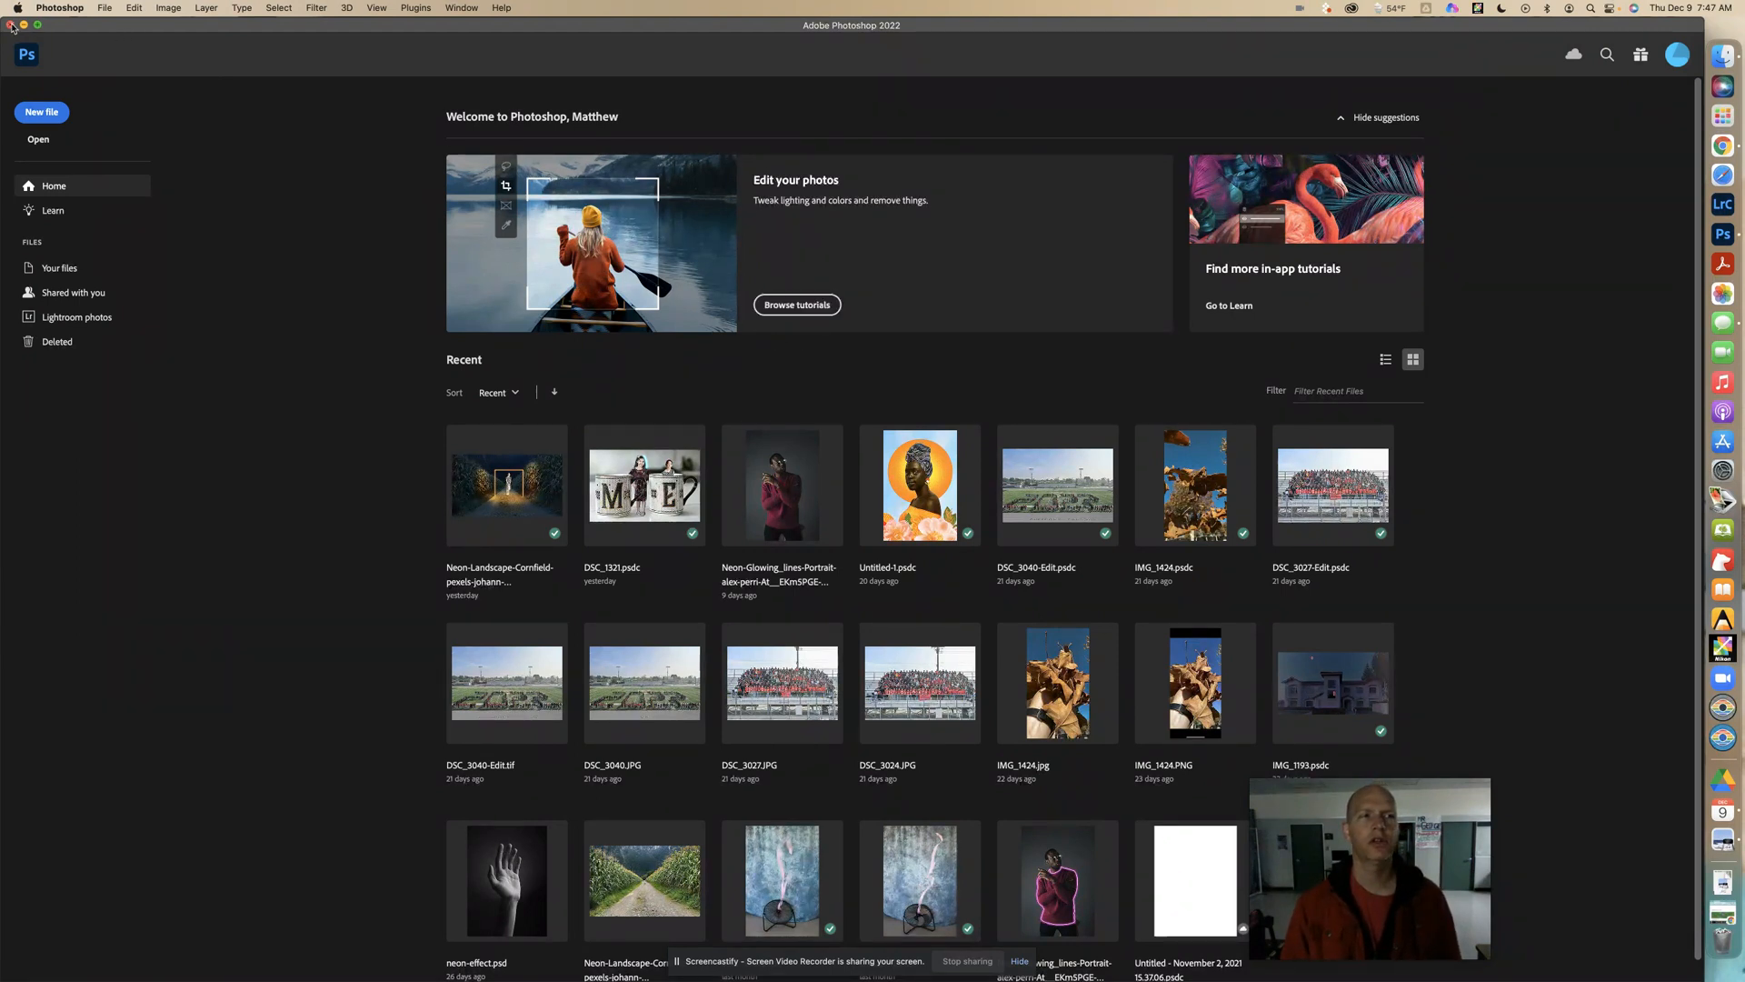
mouse_move(1585, 281)
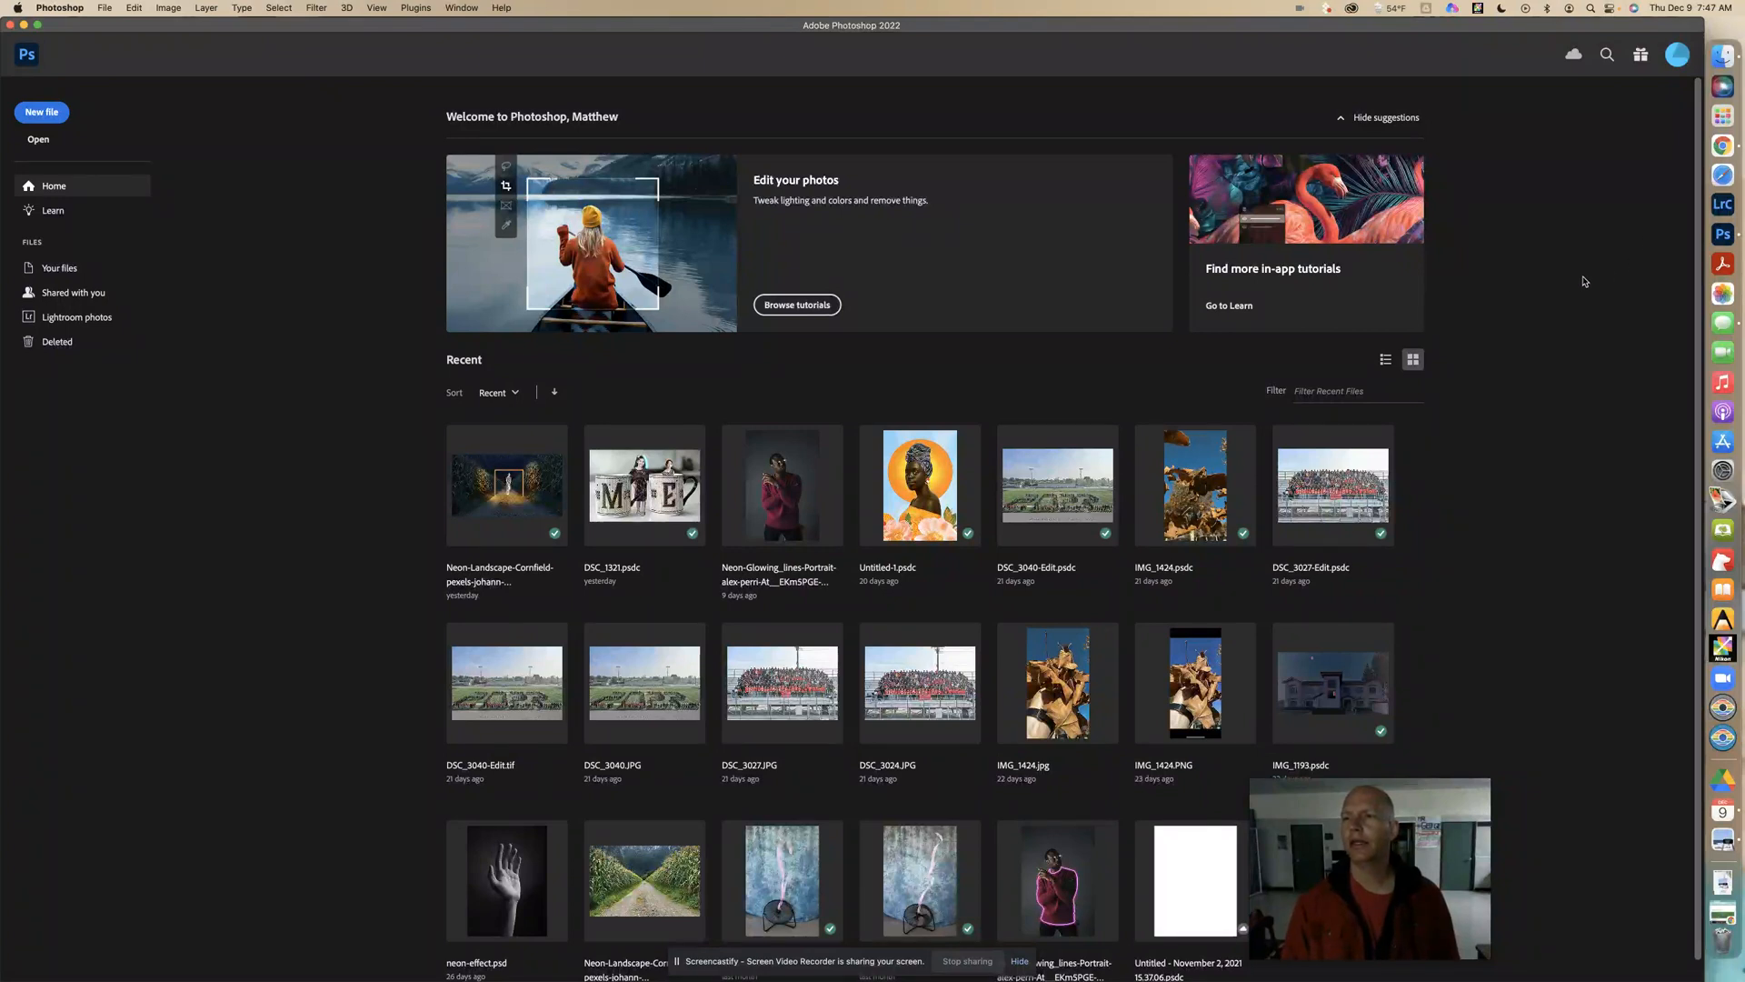
mouse_move(1724, 234)
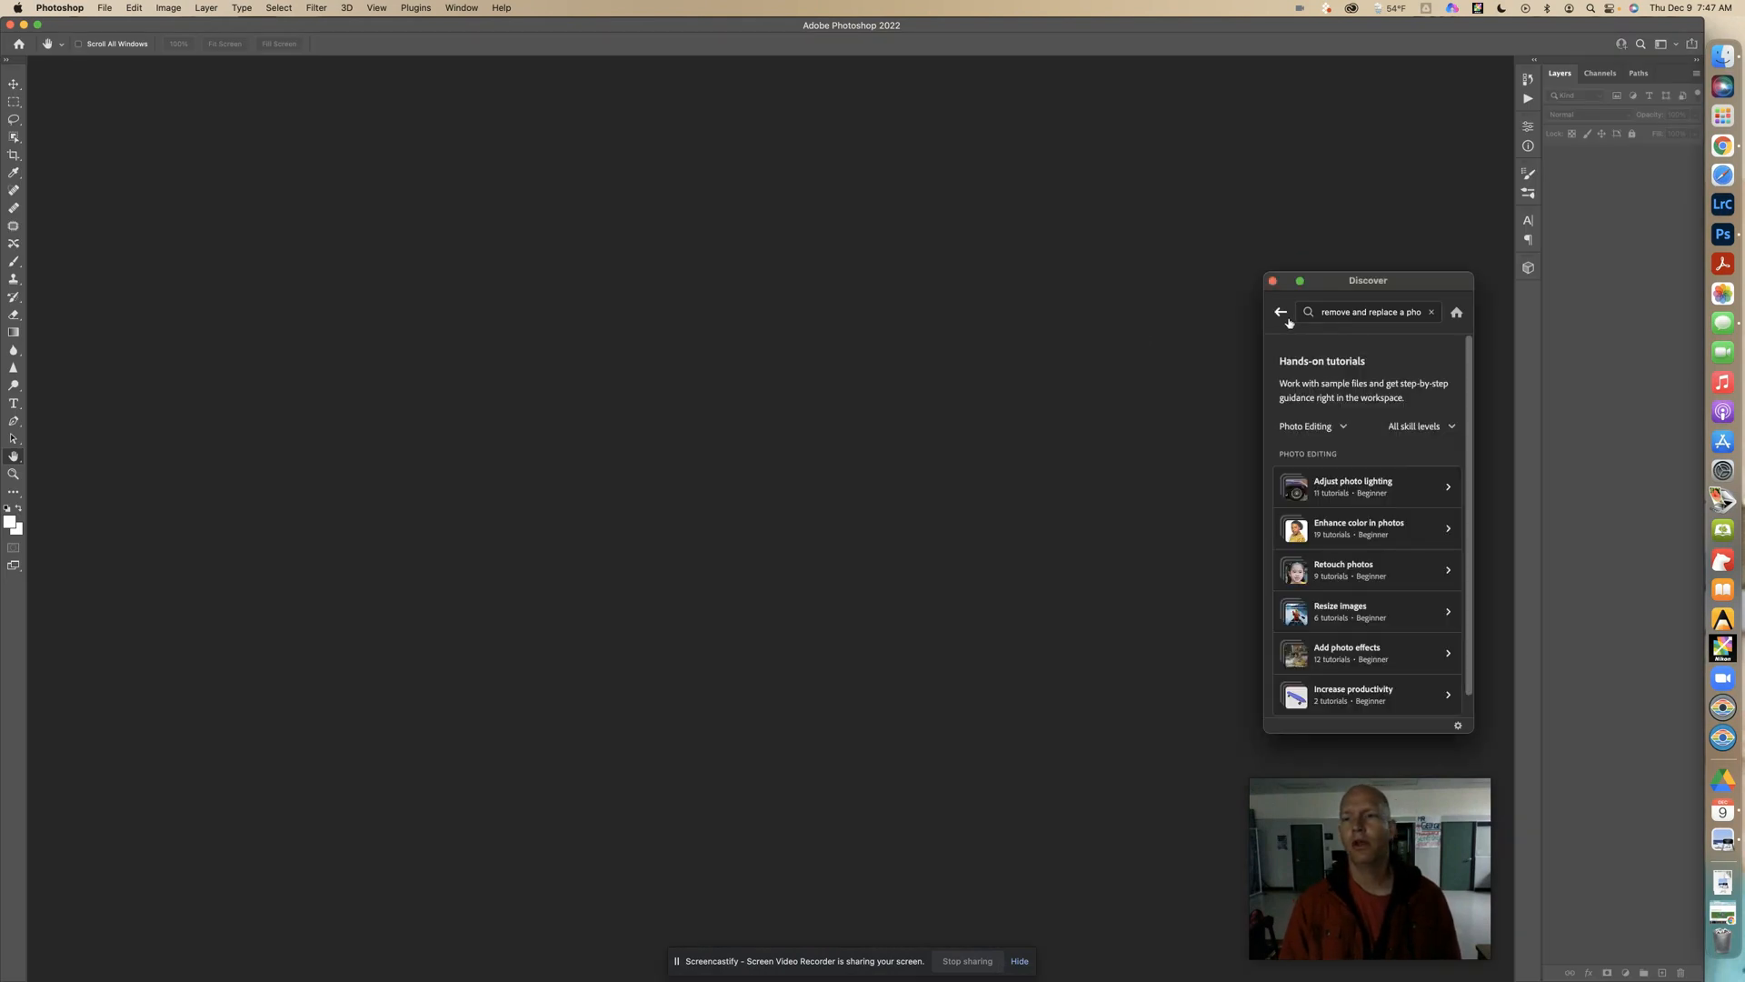
Step: Open 'Get to know layer masks' from the Orientation category in Discover
left_click(1312, 425)
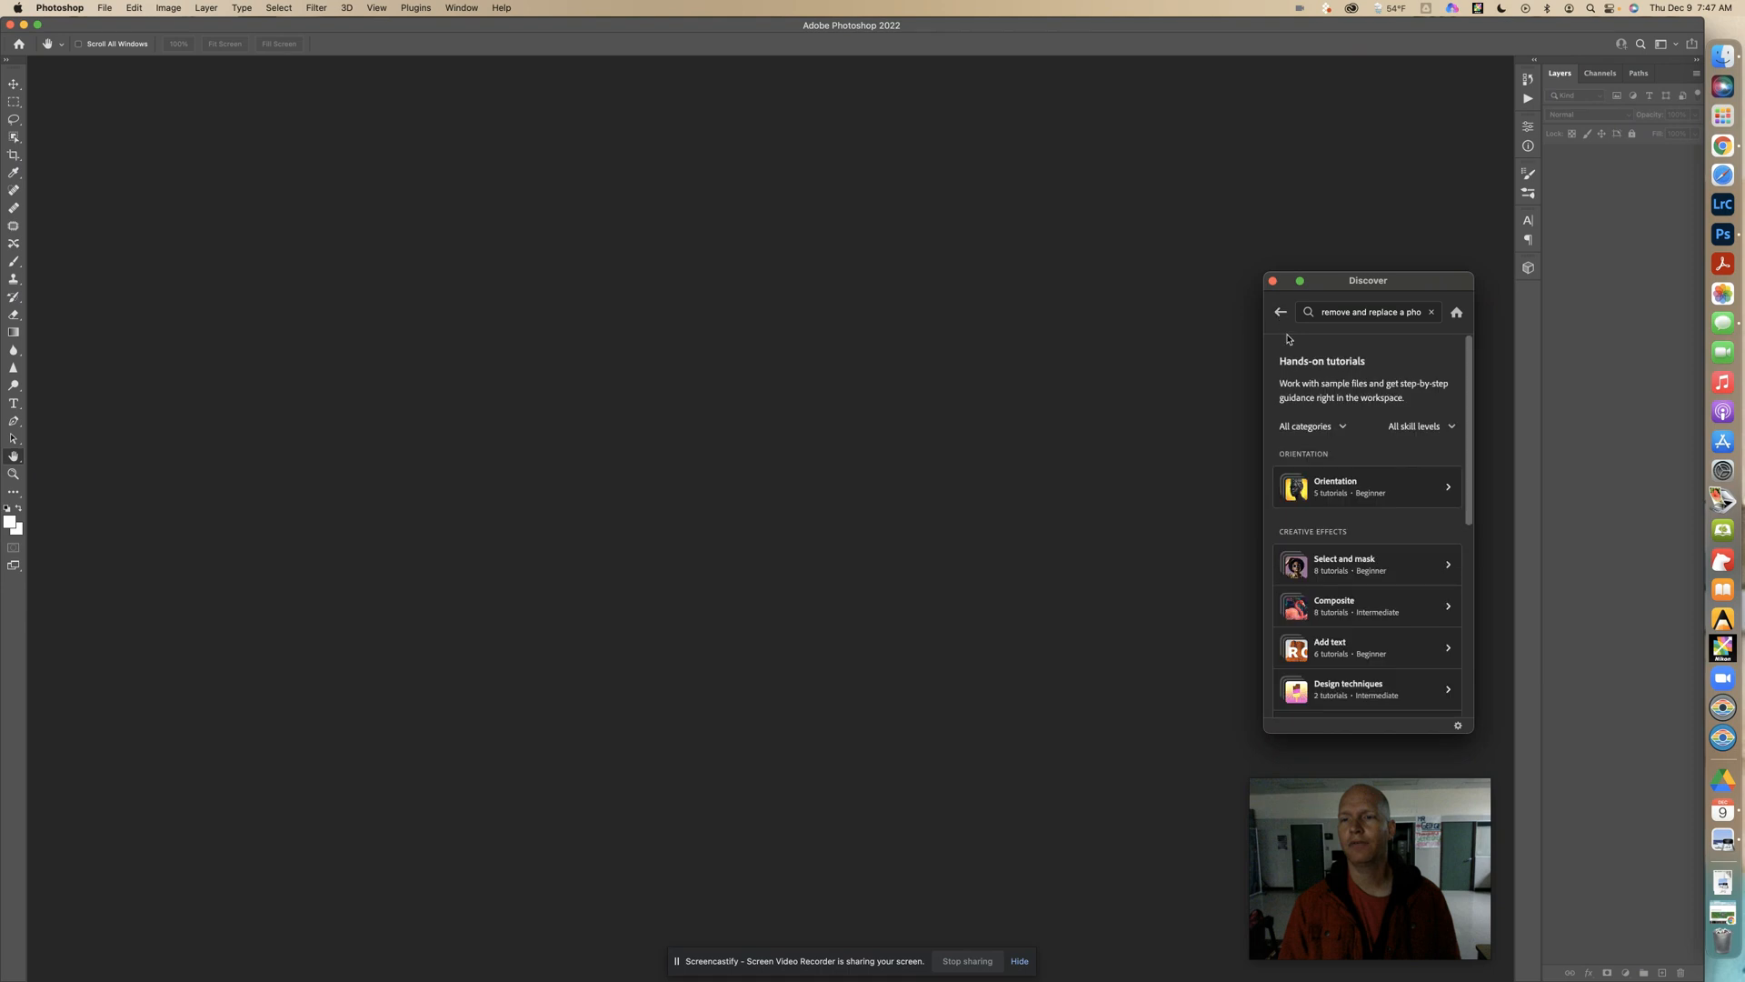
left_click(1308, 425)
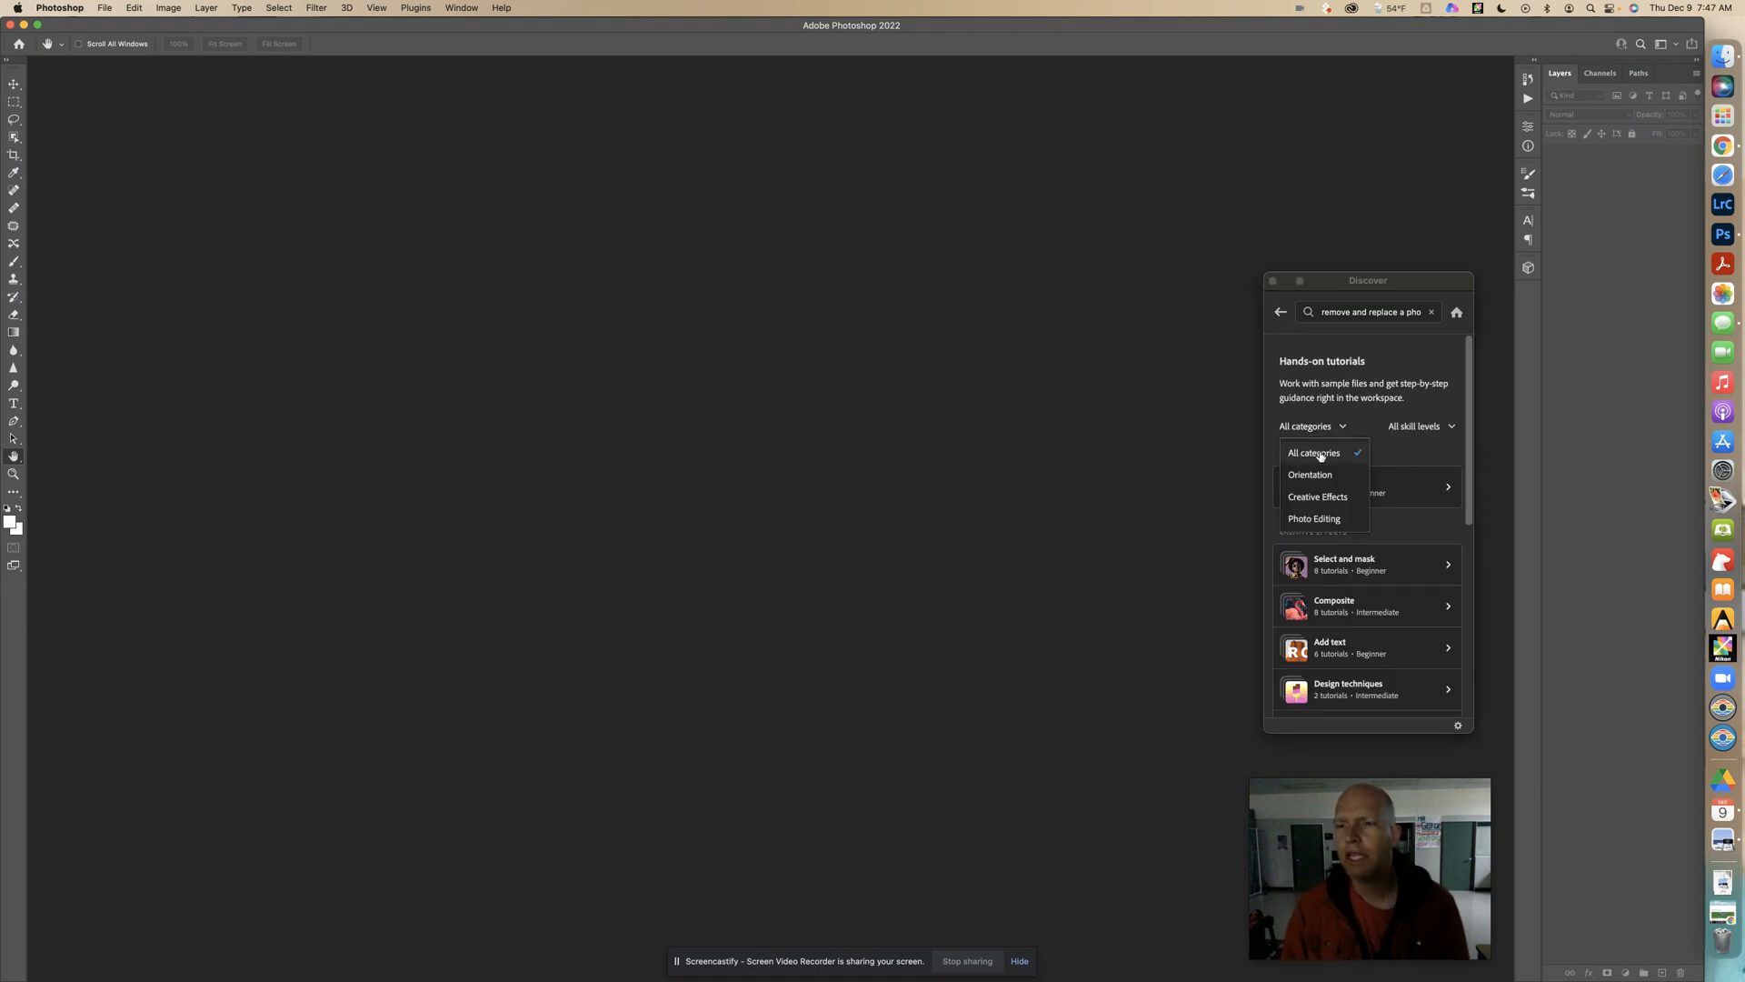
left_click(1313, 452)
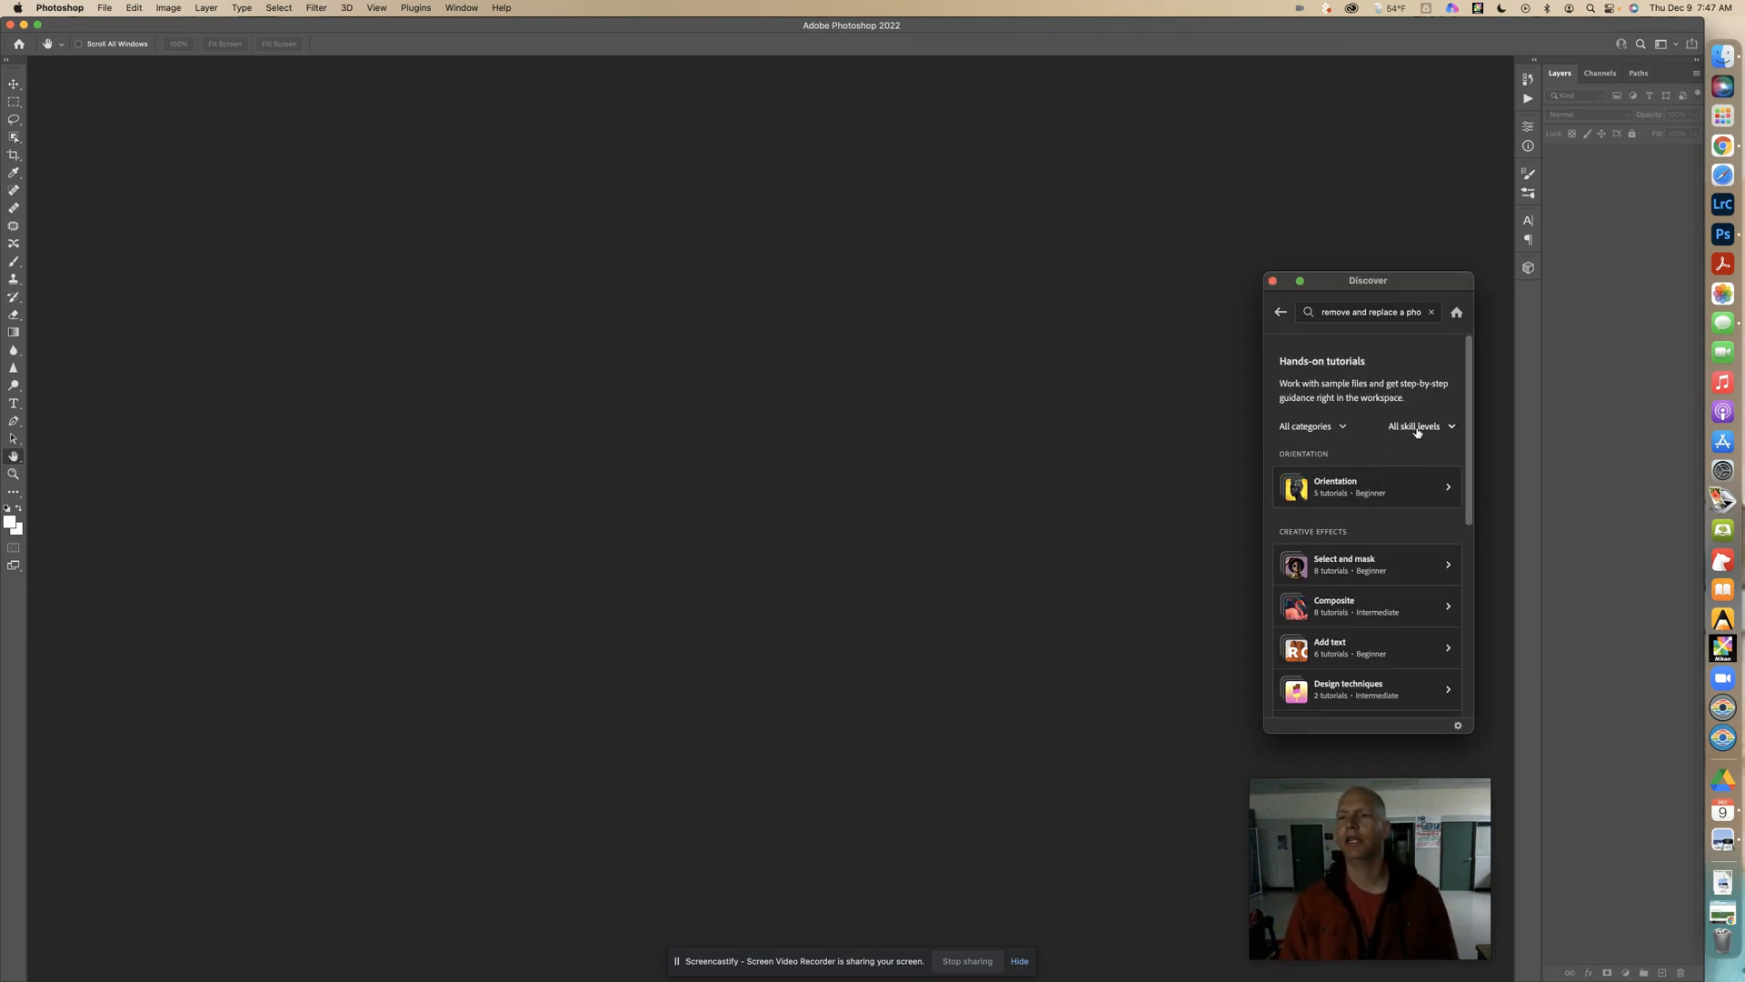
mouse_move(1353, 445)
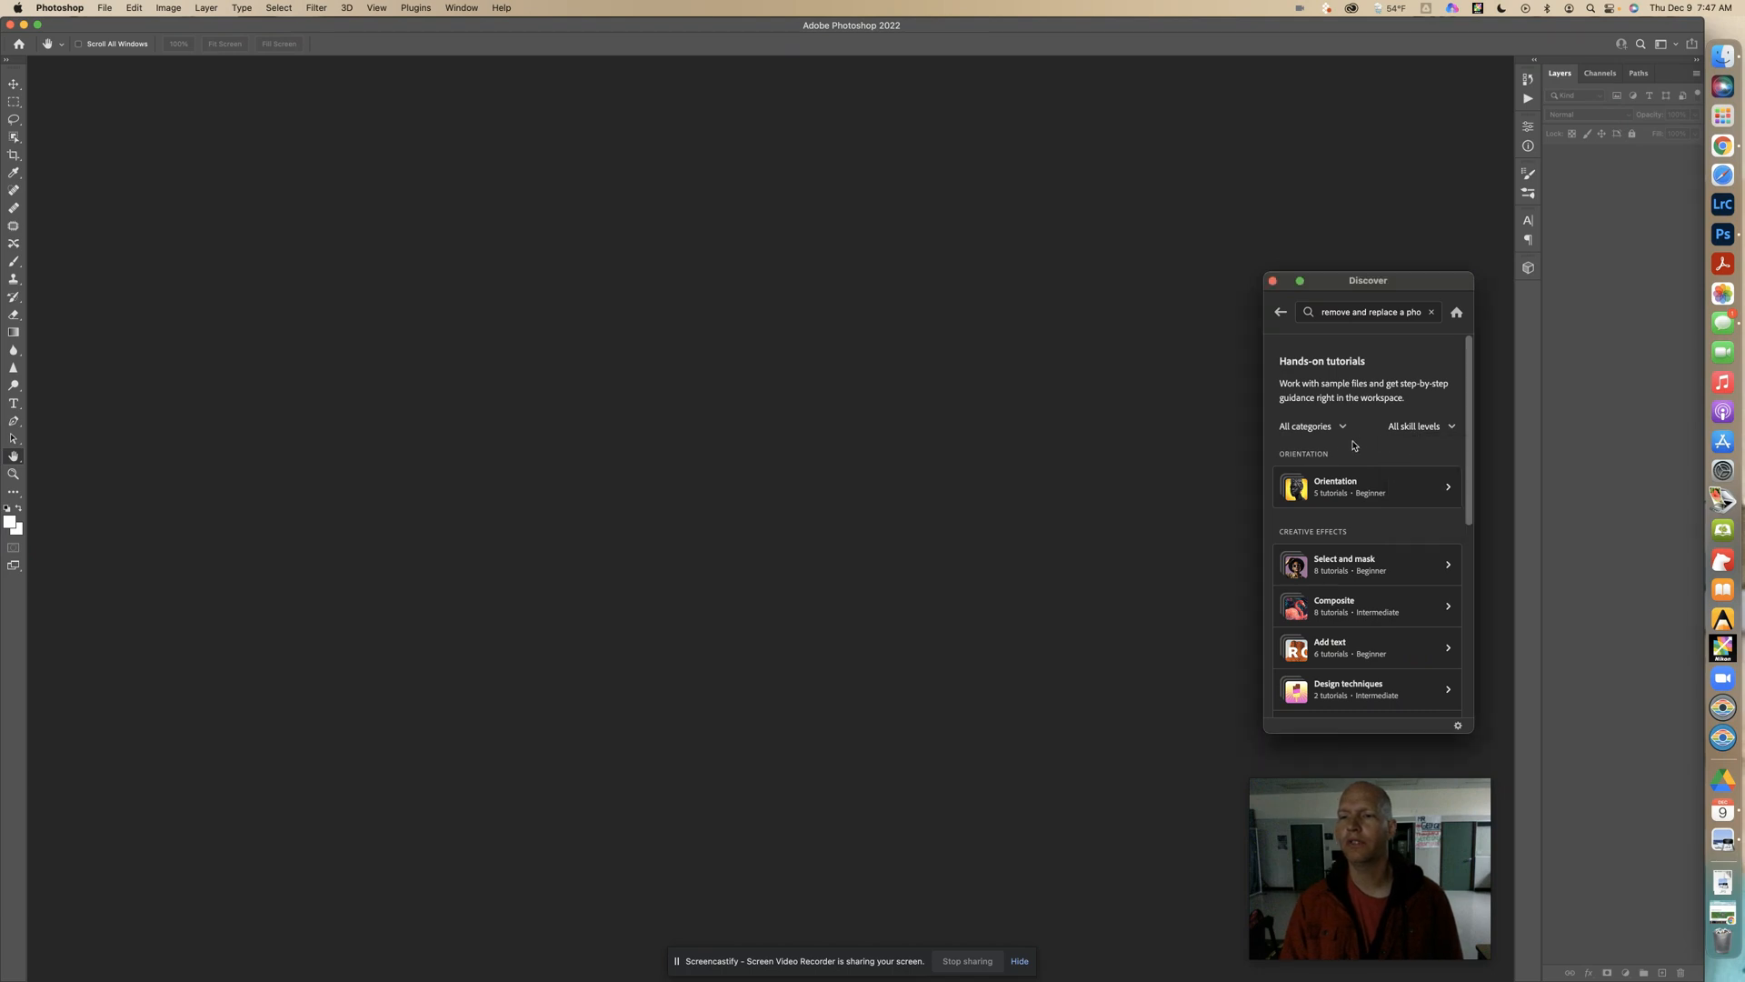
left_click(1366, 487)
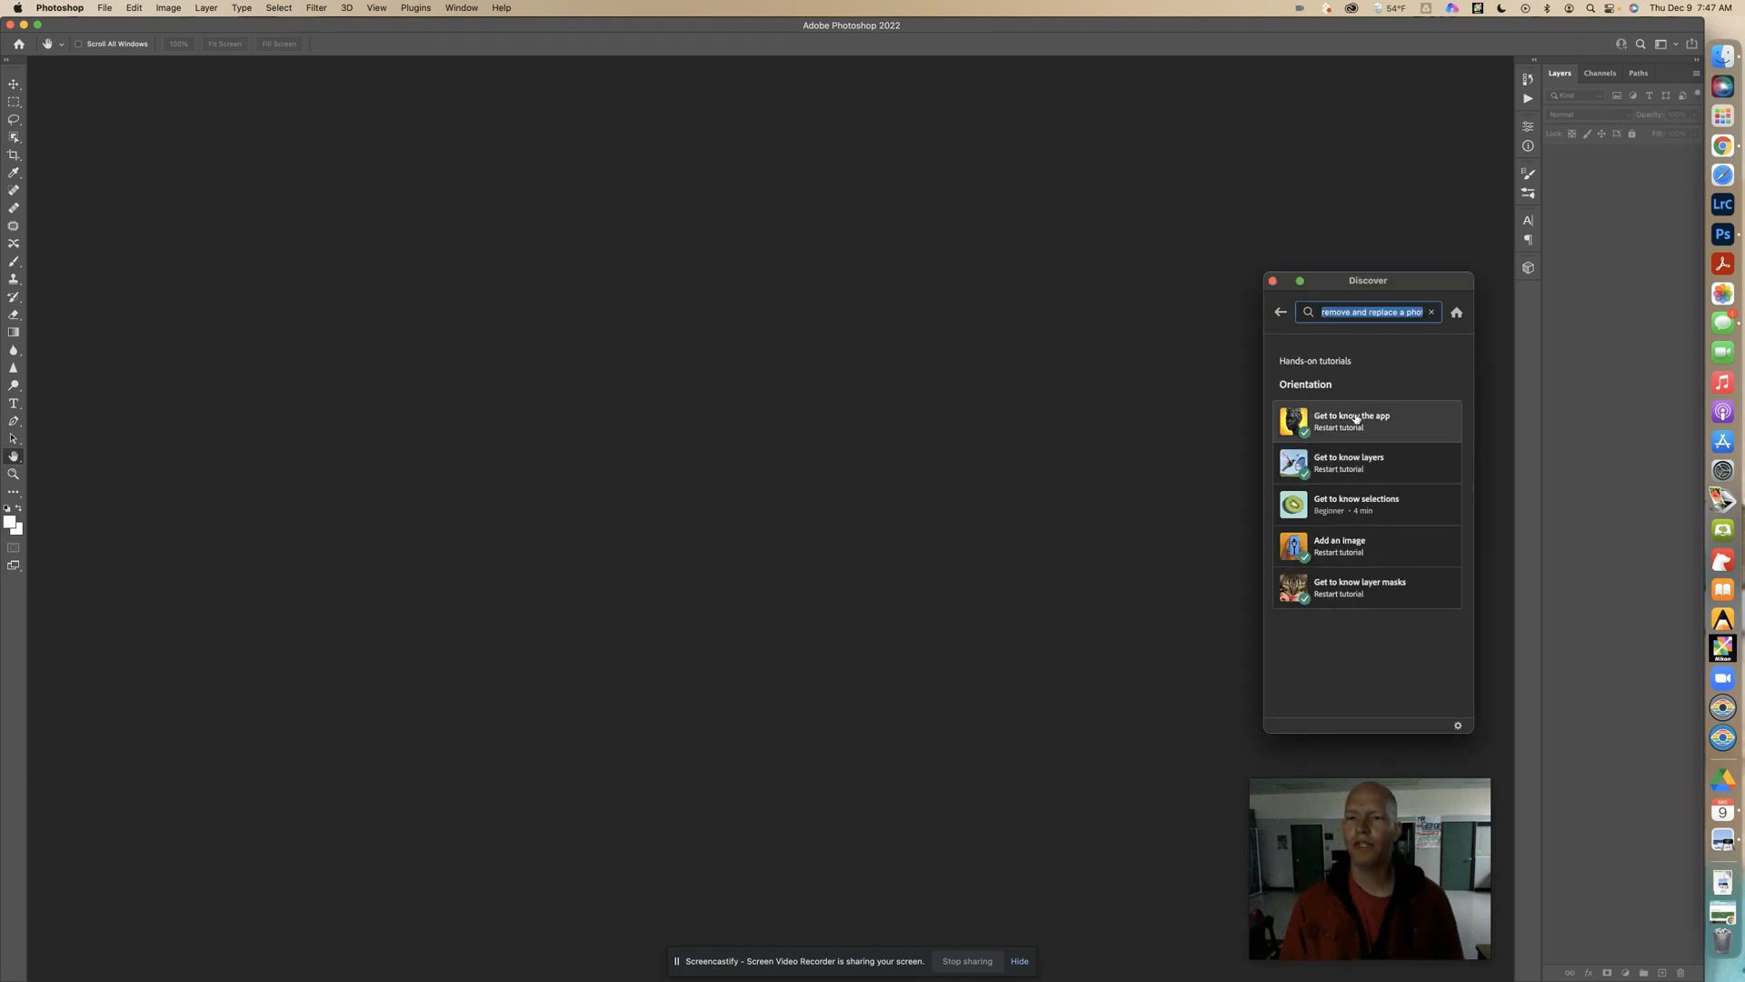
mouse_move(1356, 593)
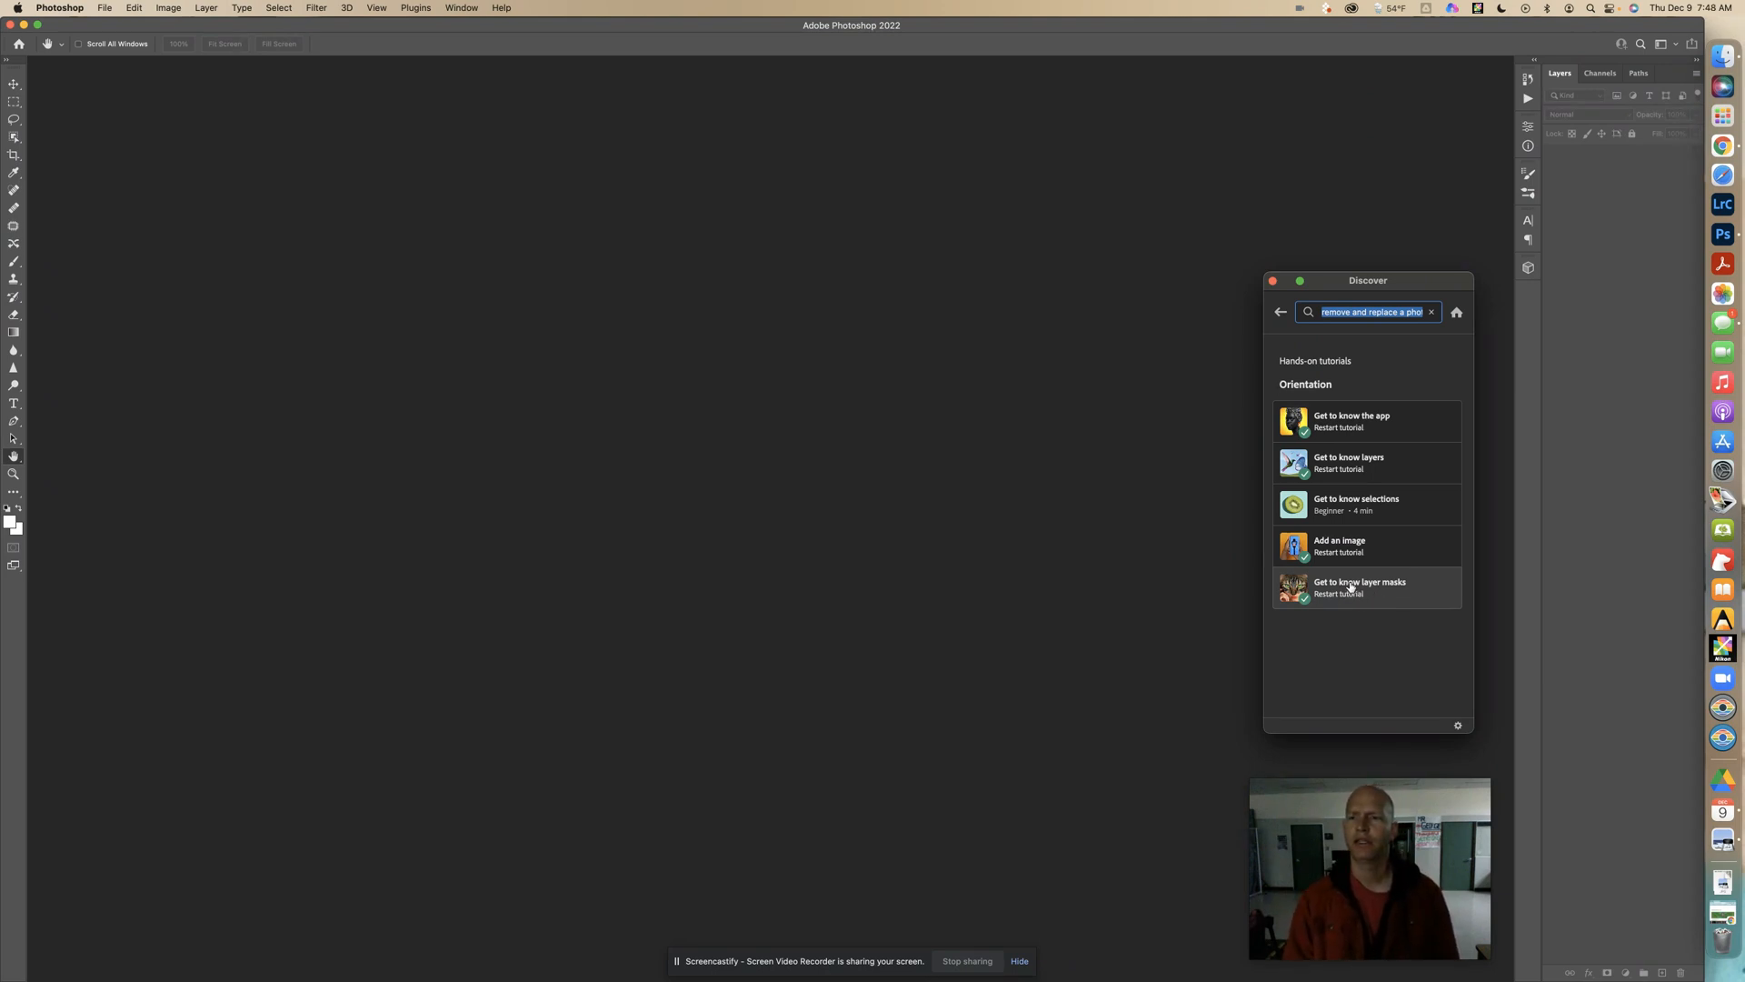
mouse_move(1388, 596)
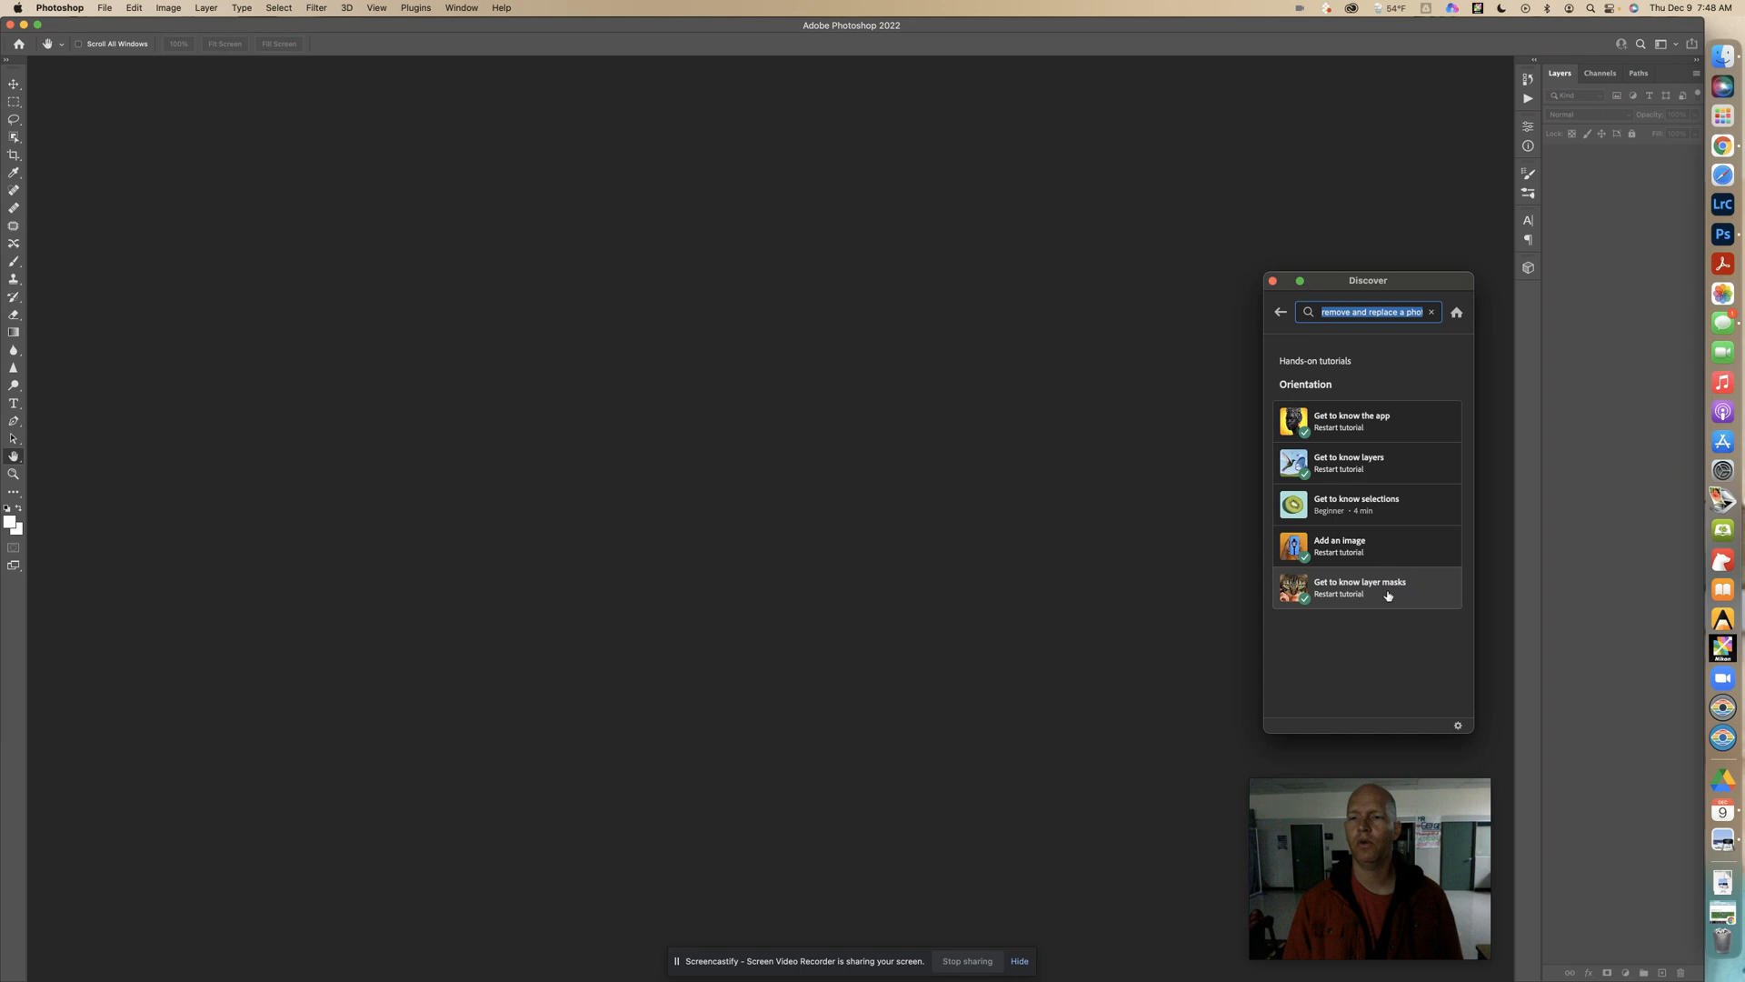
left_click(1377, 588)
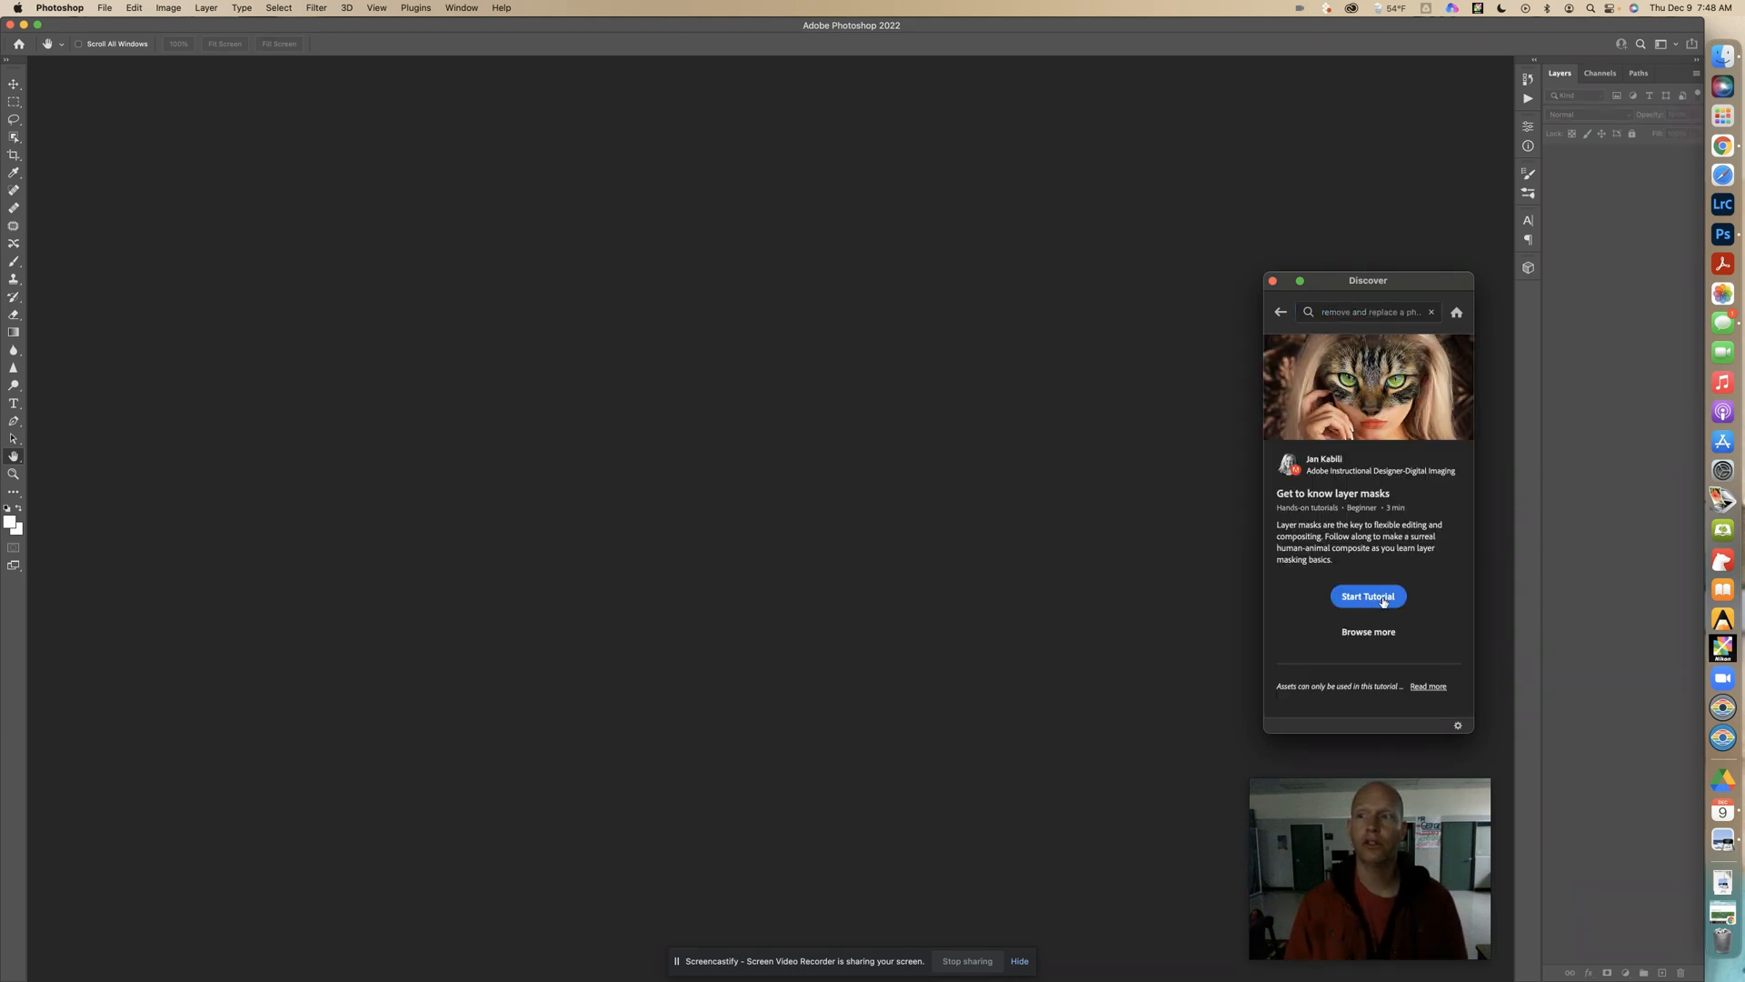
Step: Start the layer masks tutorial, loading the sample file with Woman and Cat layers
left_click(1367, 596)
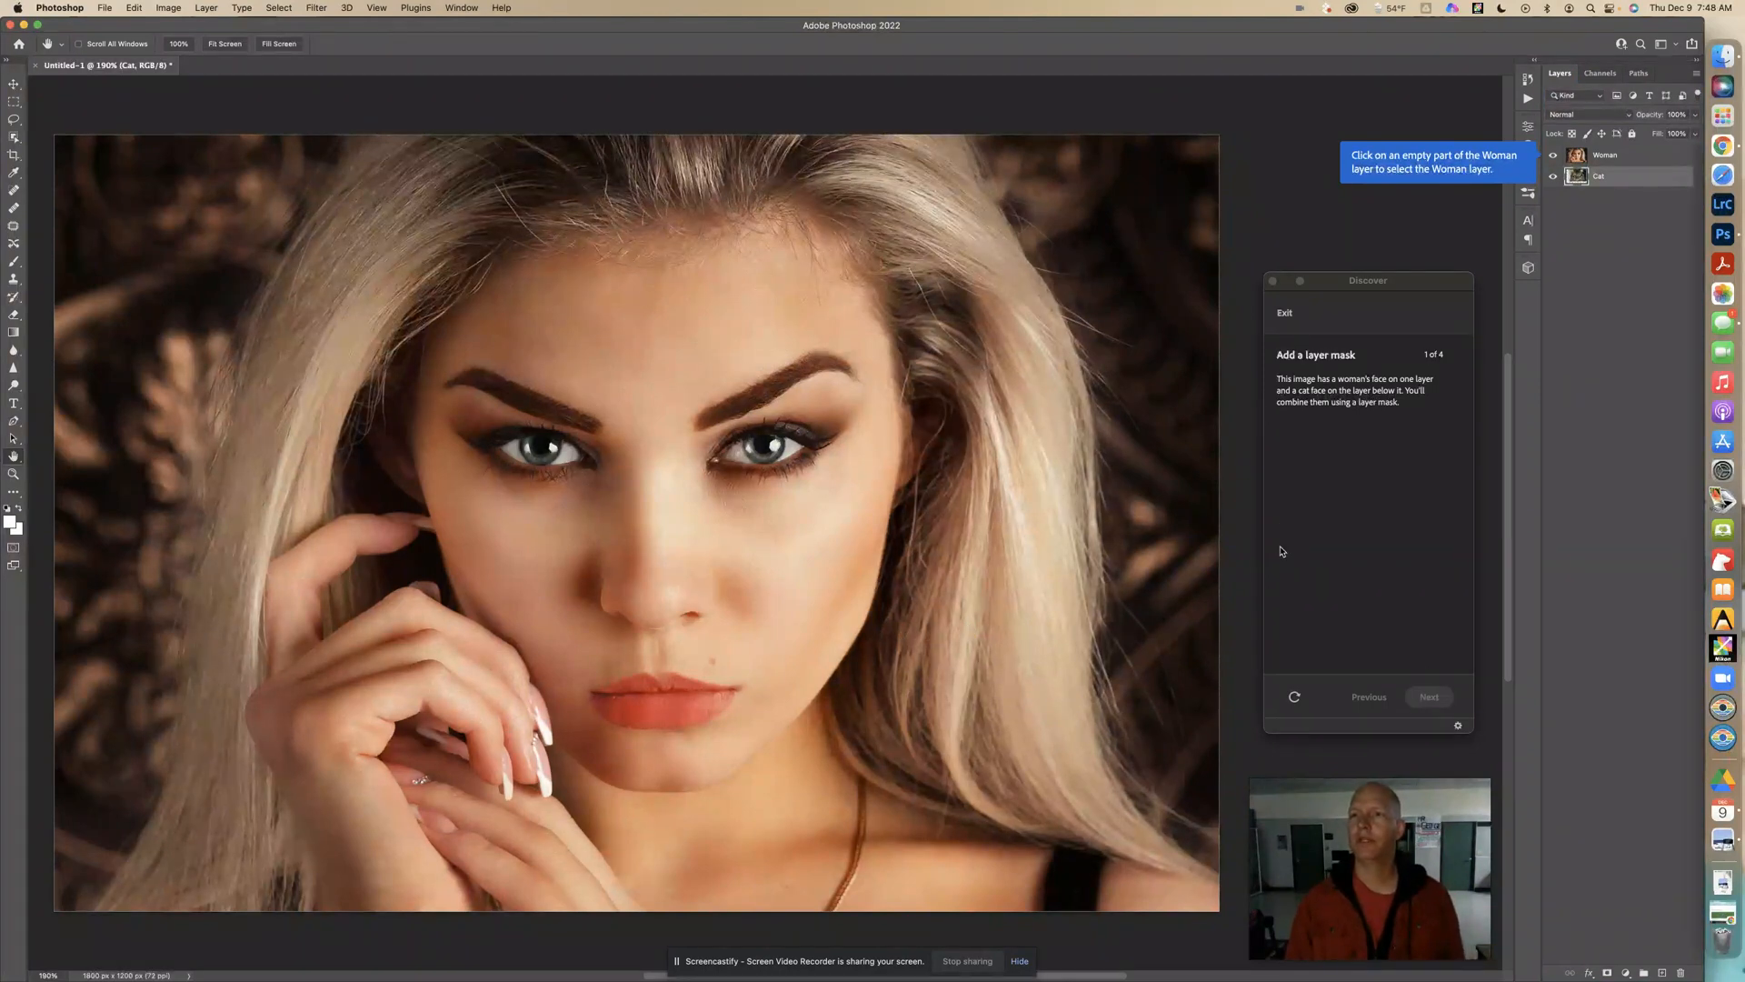
mouse_move(1409, 272)
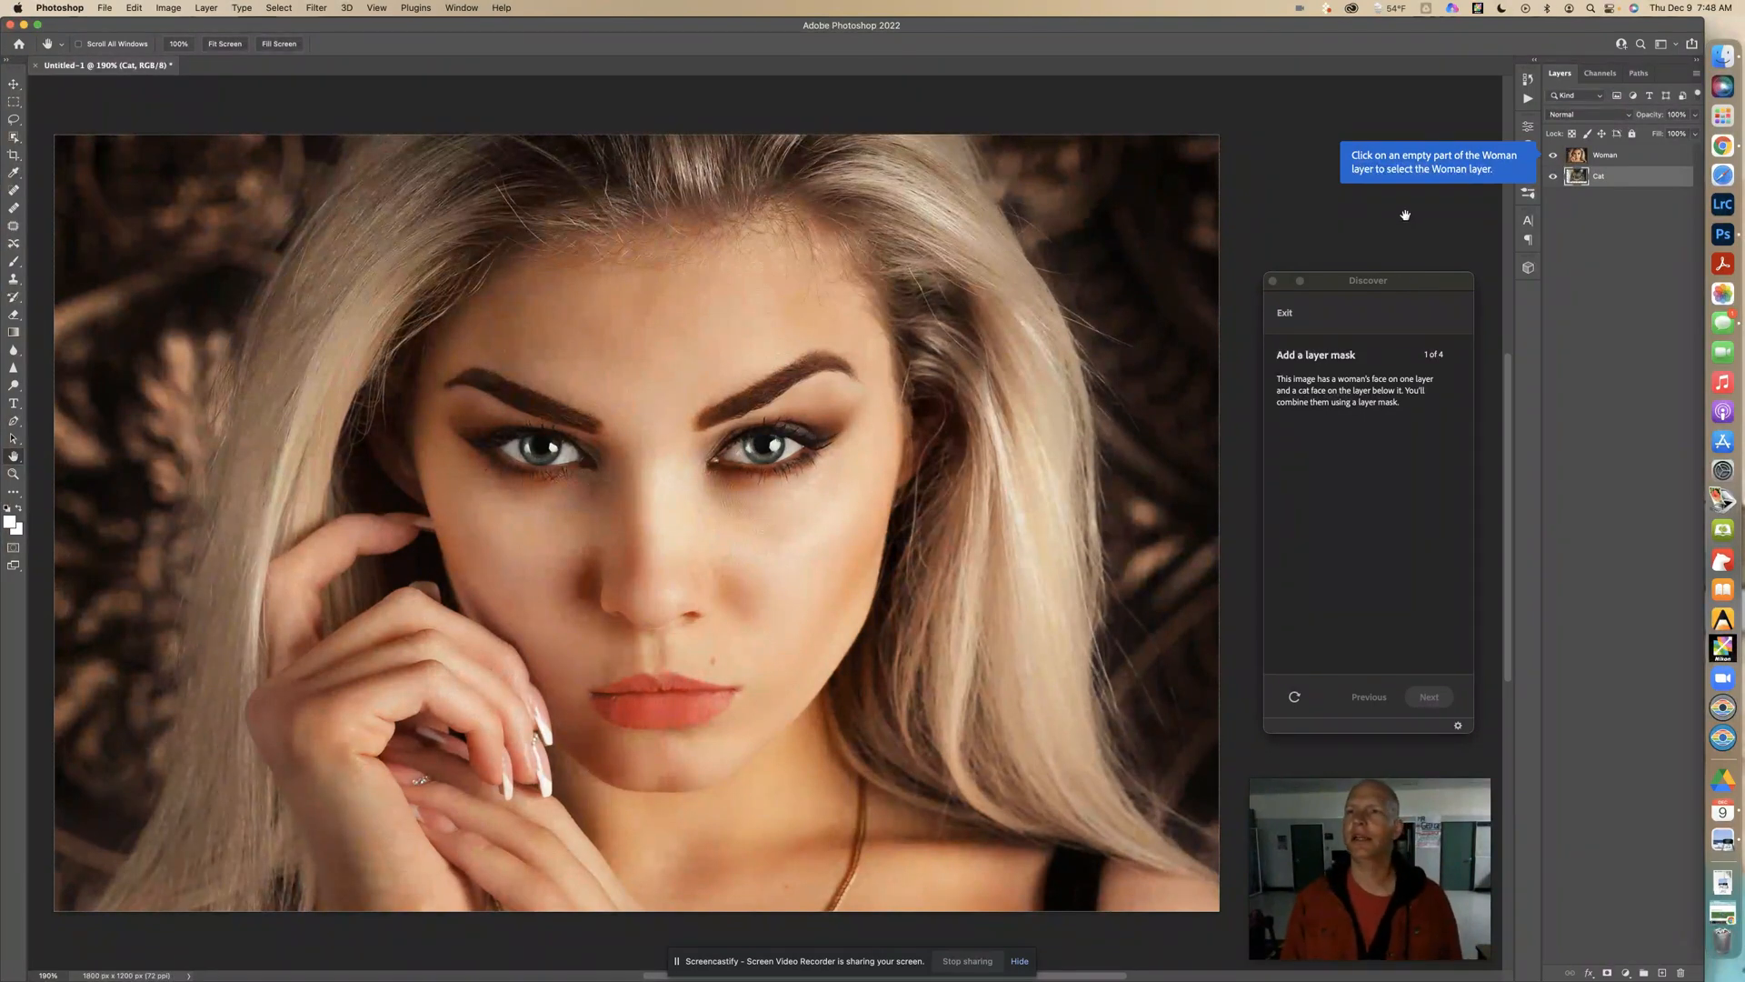
mouse_move(1414, 262)
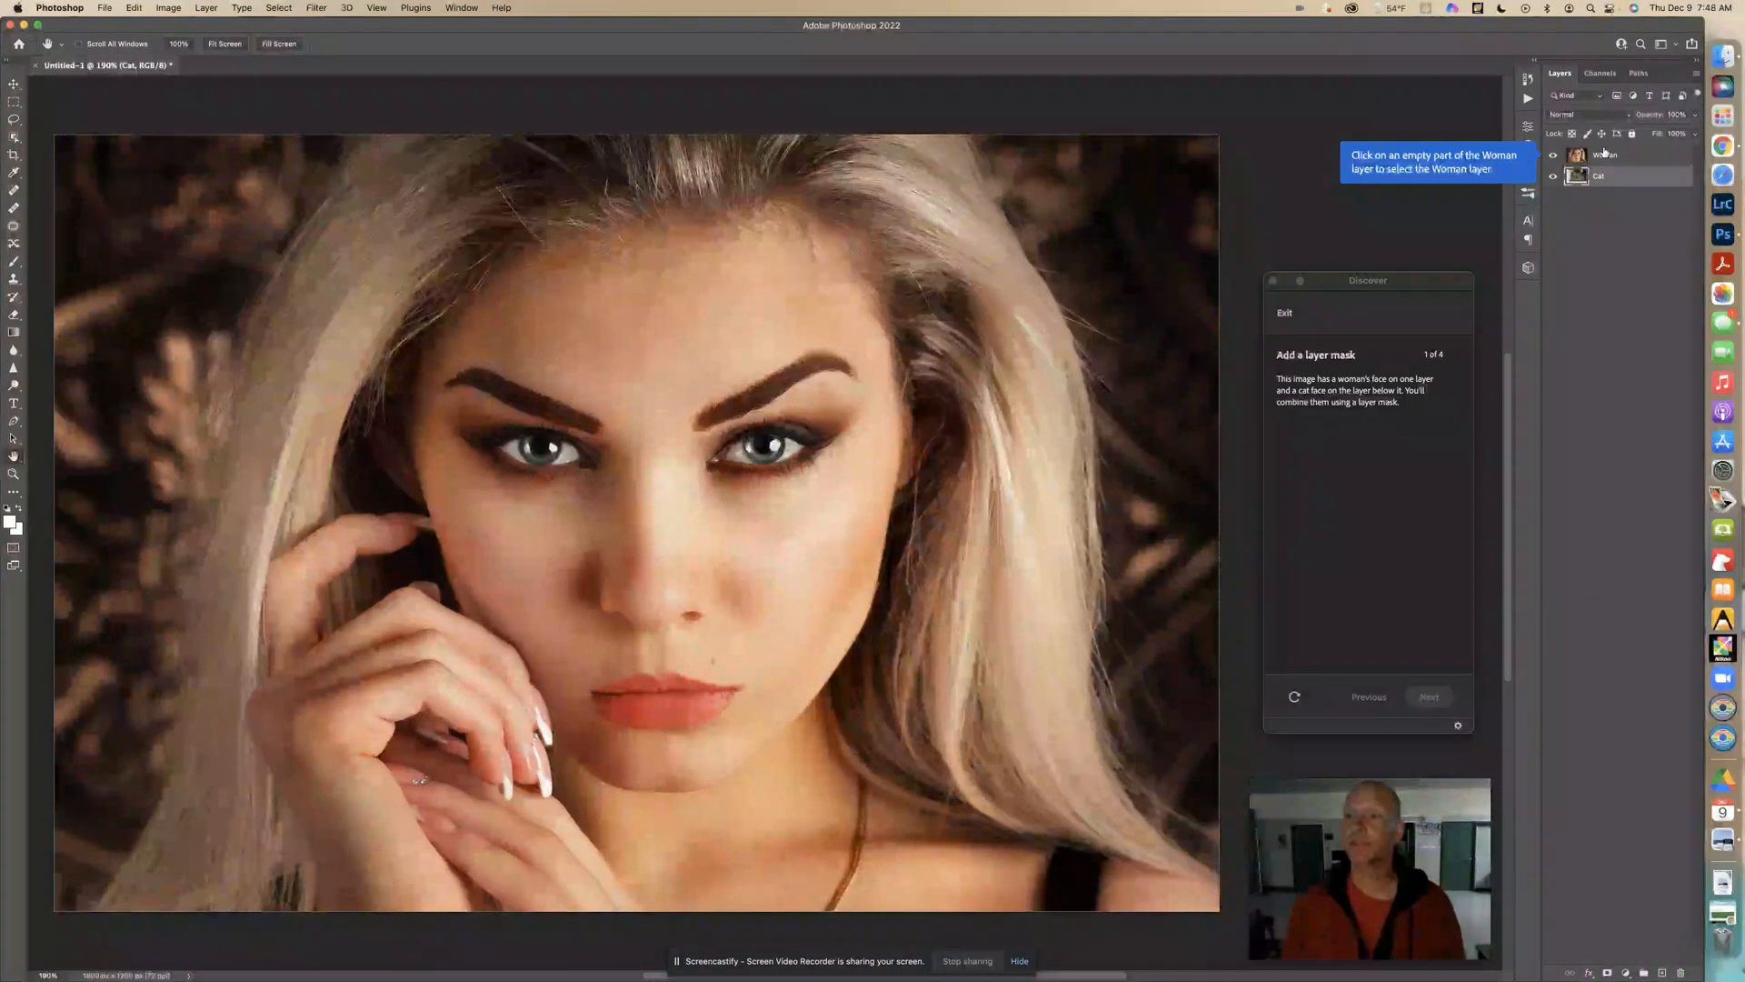
Step: Select the Woman layer in the Layers panel
left_click(1630, 155)
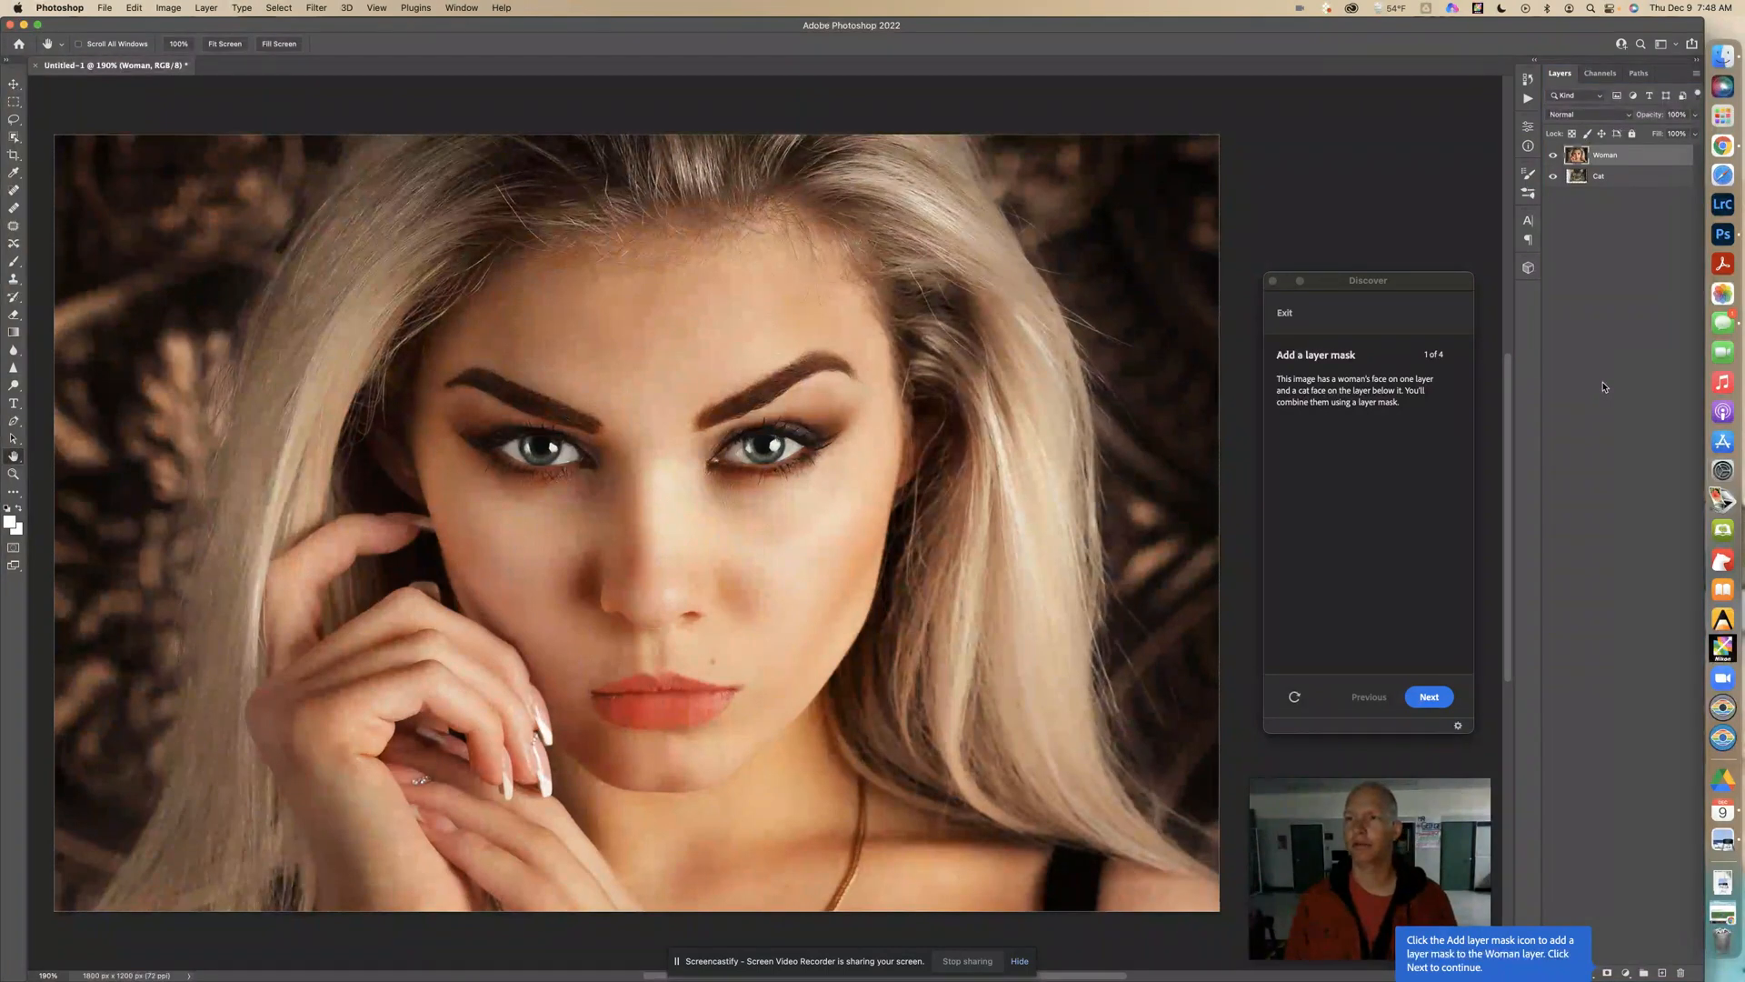
mouse_move(1590, 480)
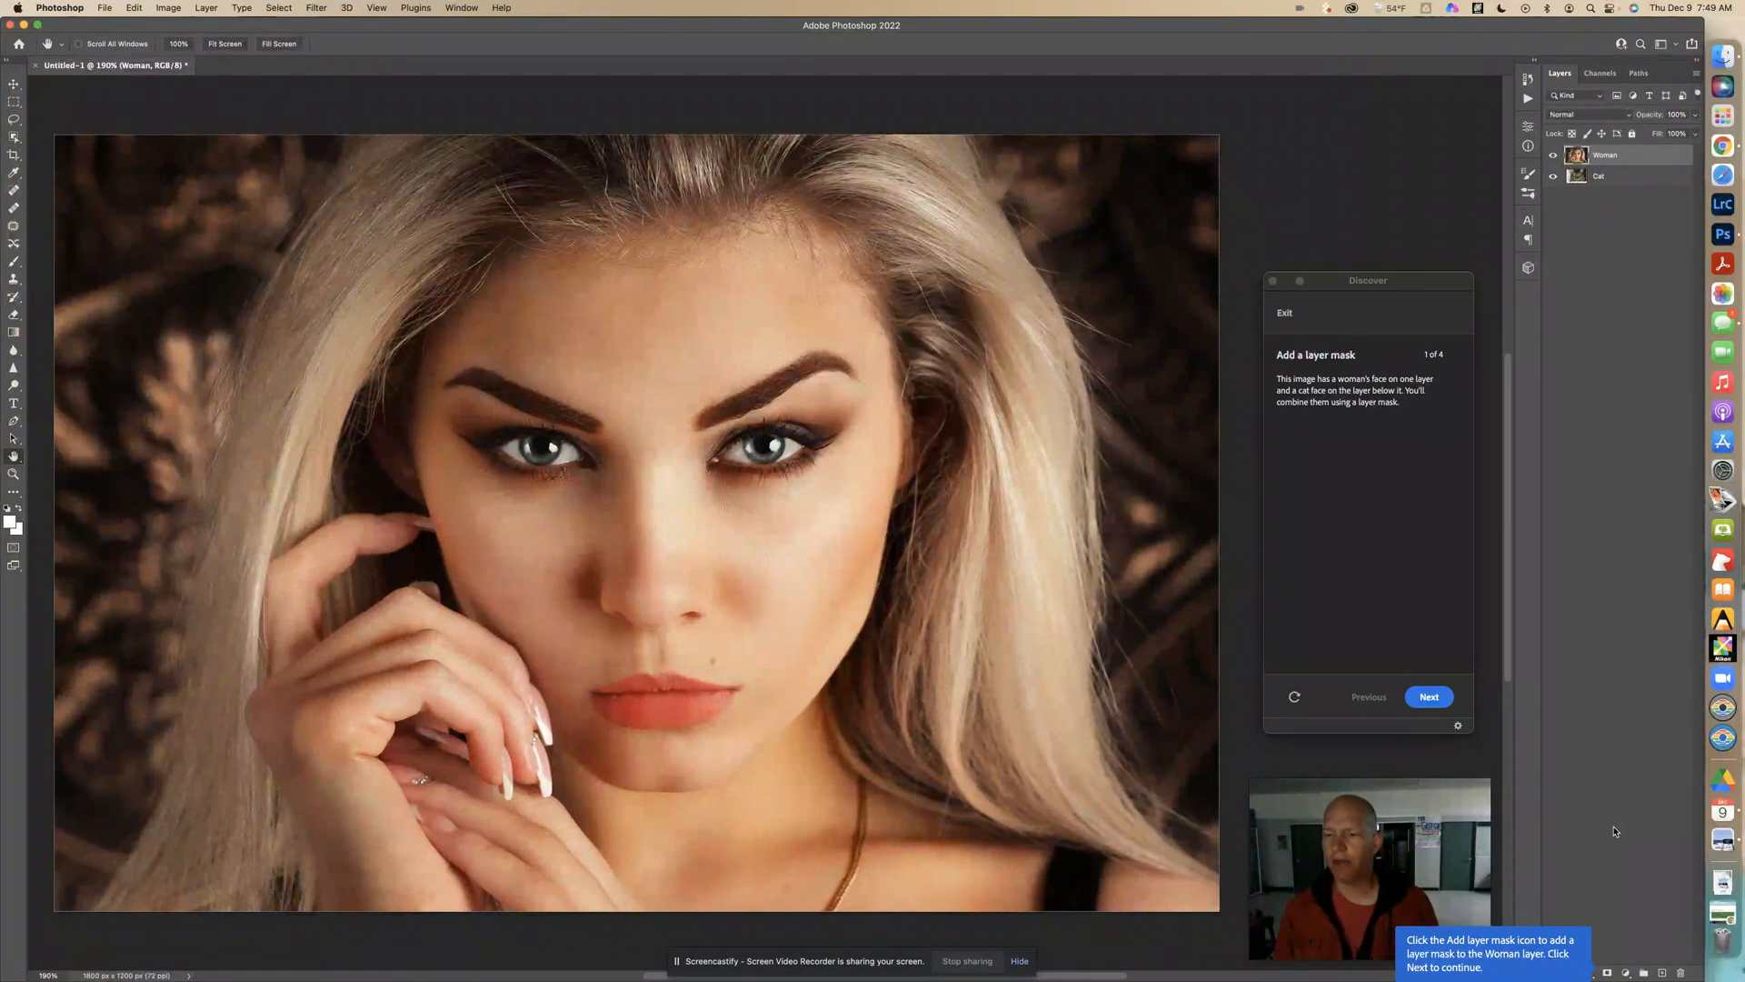
mouse_move(1611, 881)
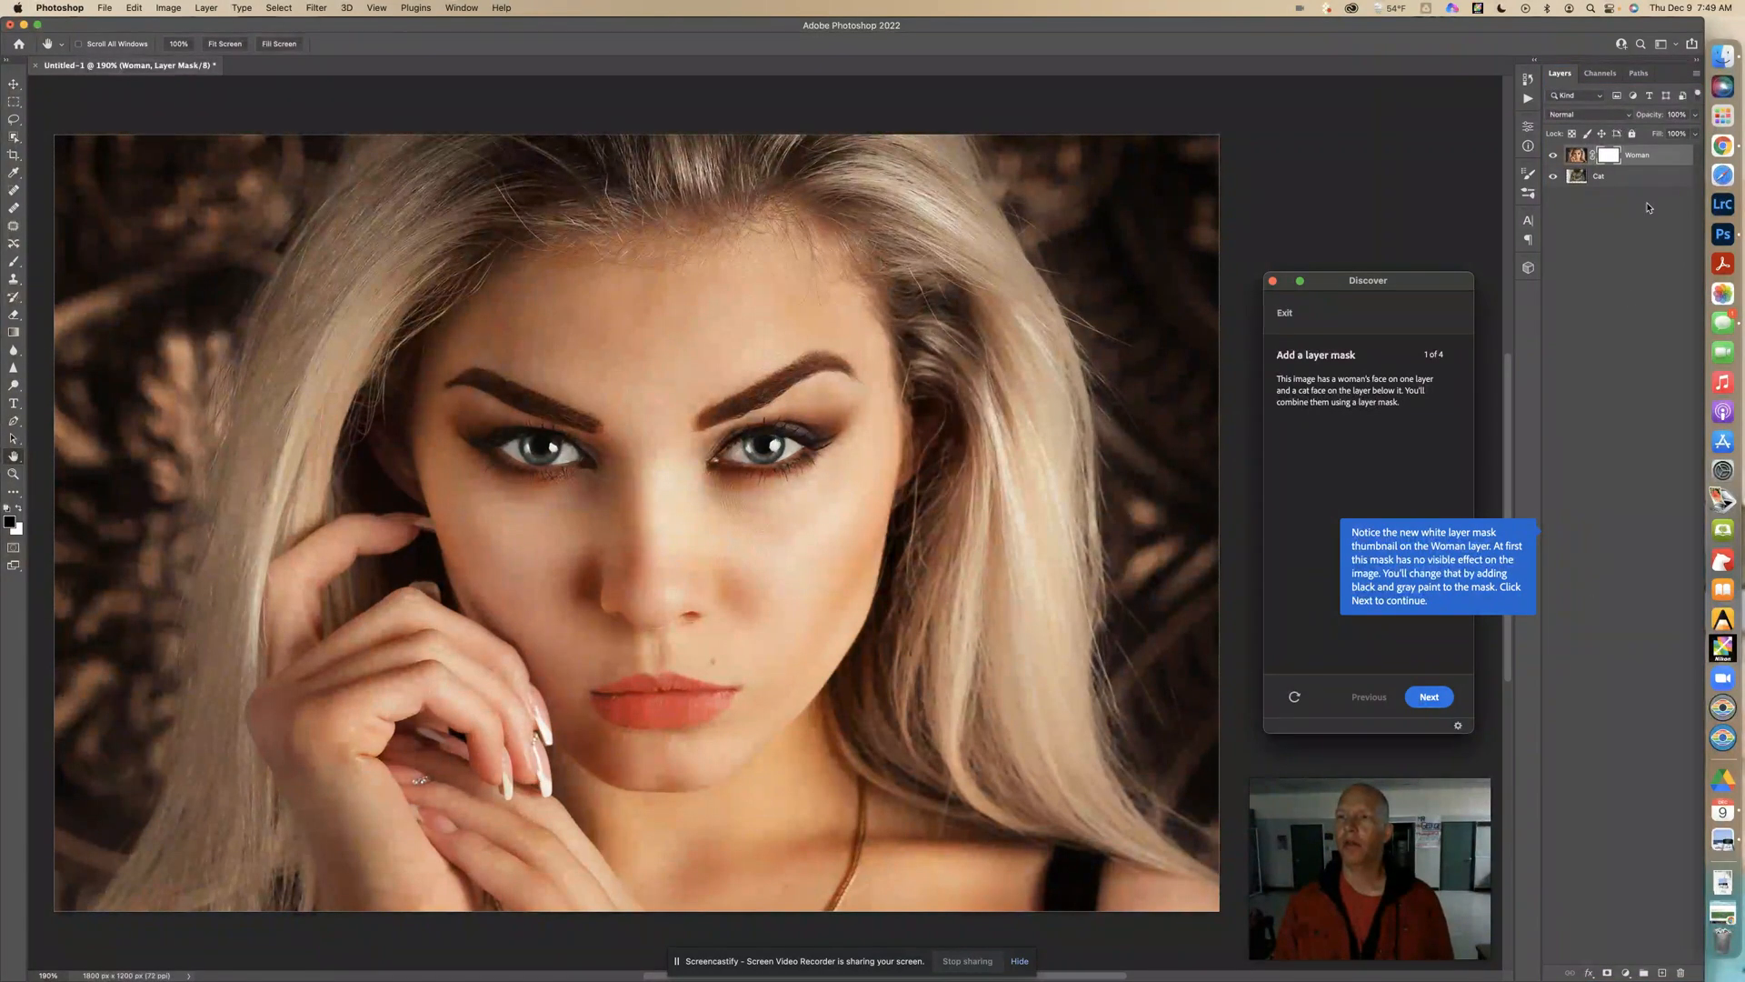
mouse_move(1607, 157)
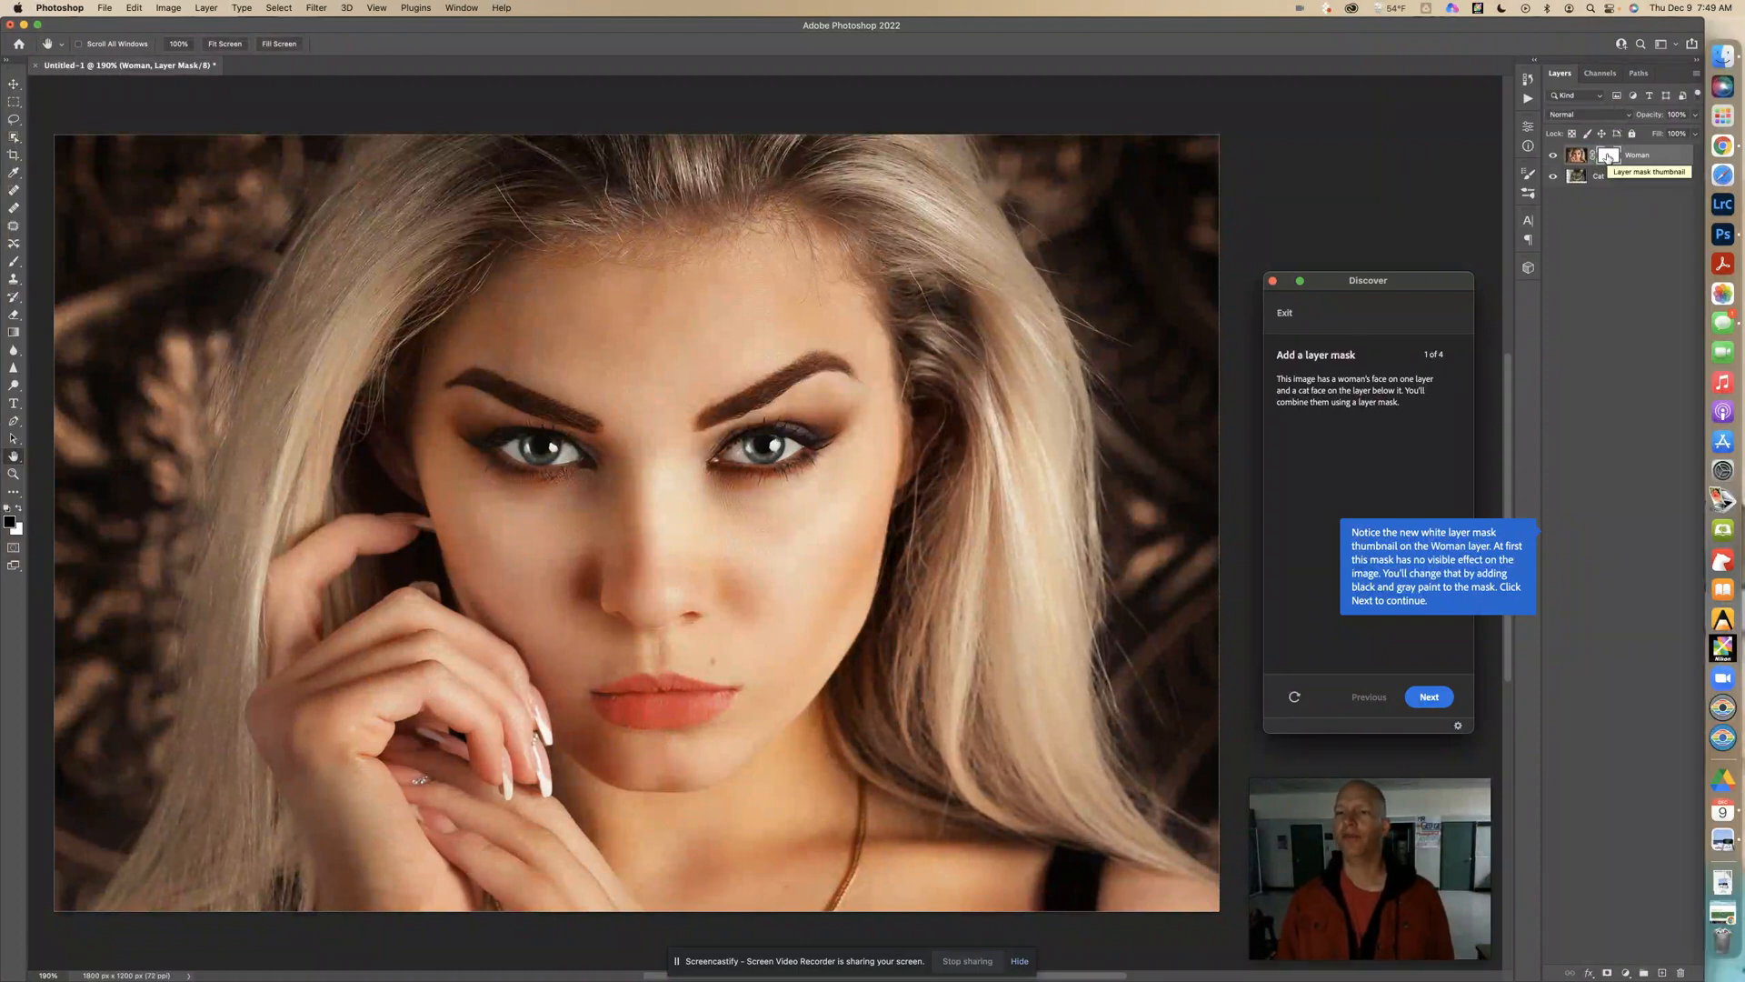
mouse_move(1615, 420)
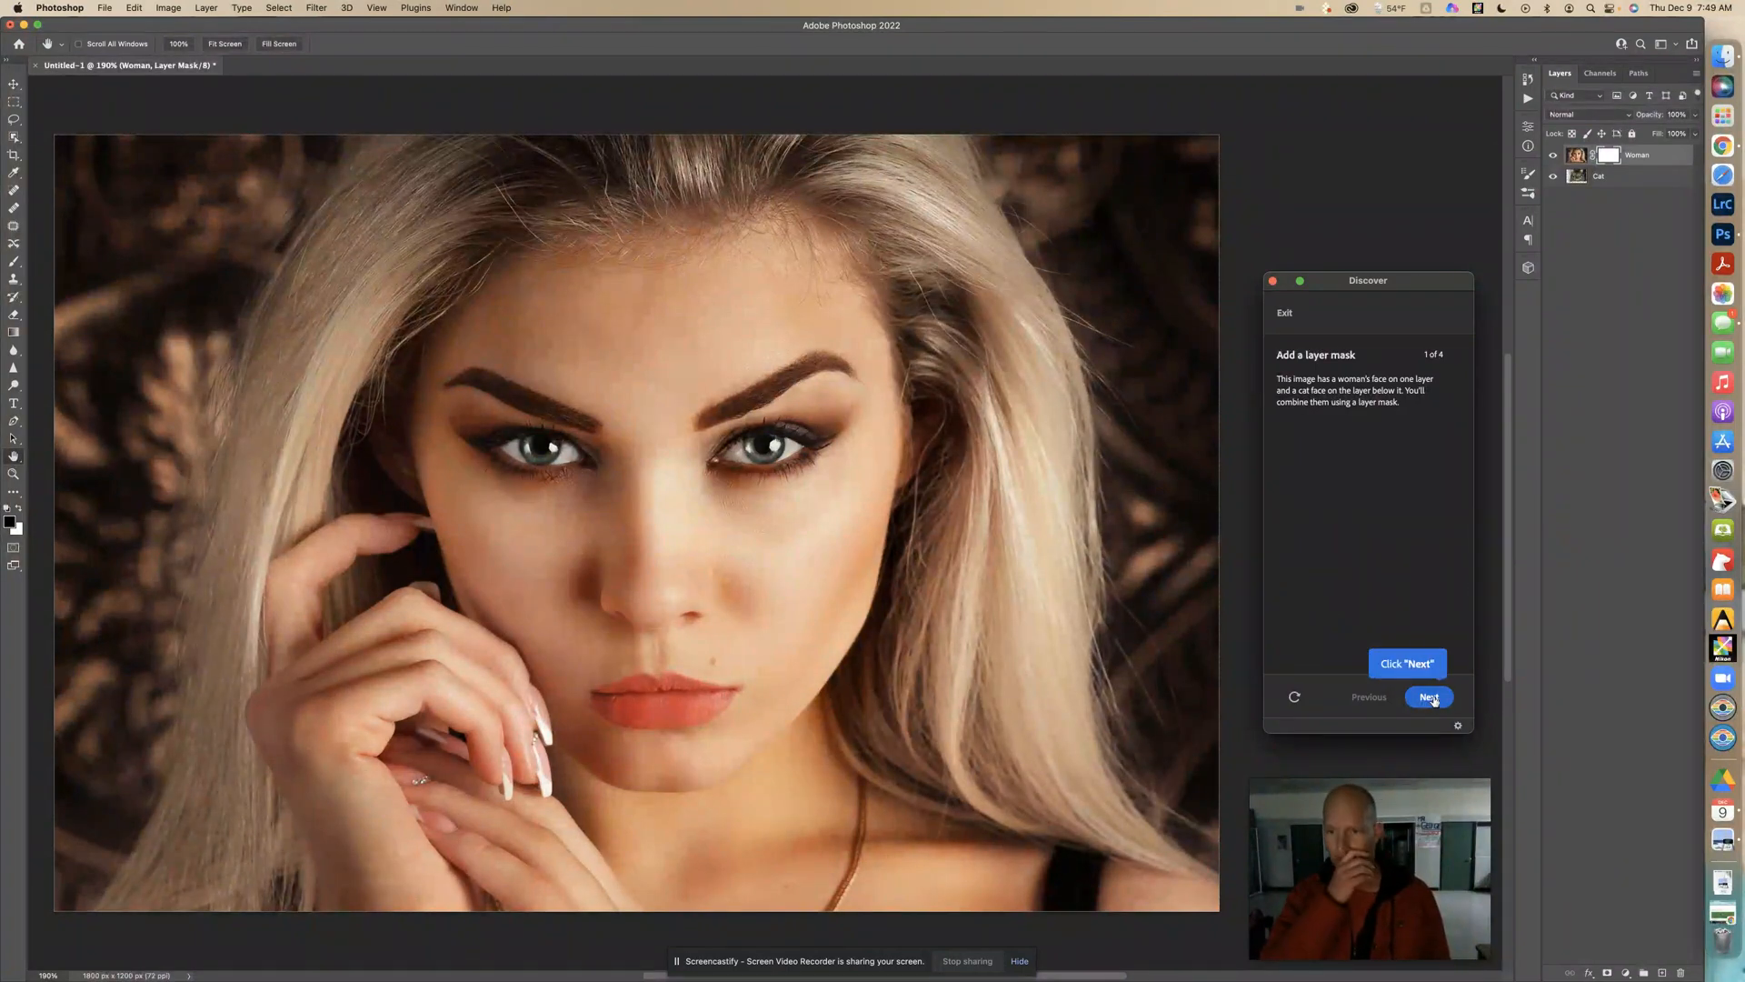
mouse_move(1454, 627)
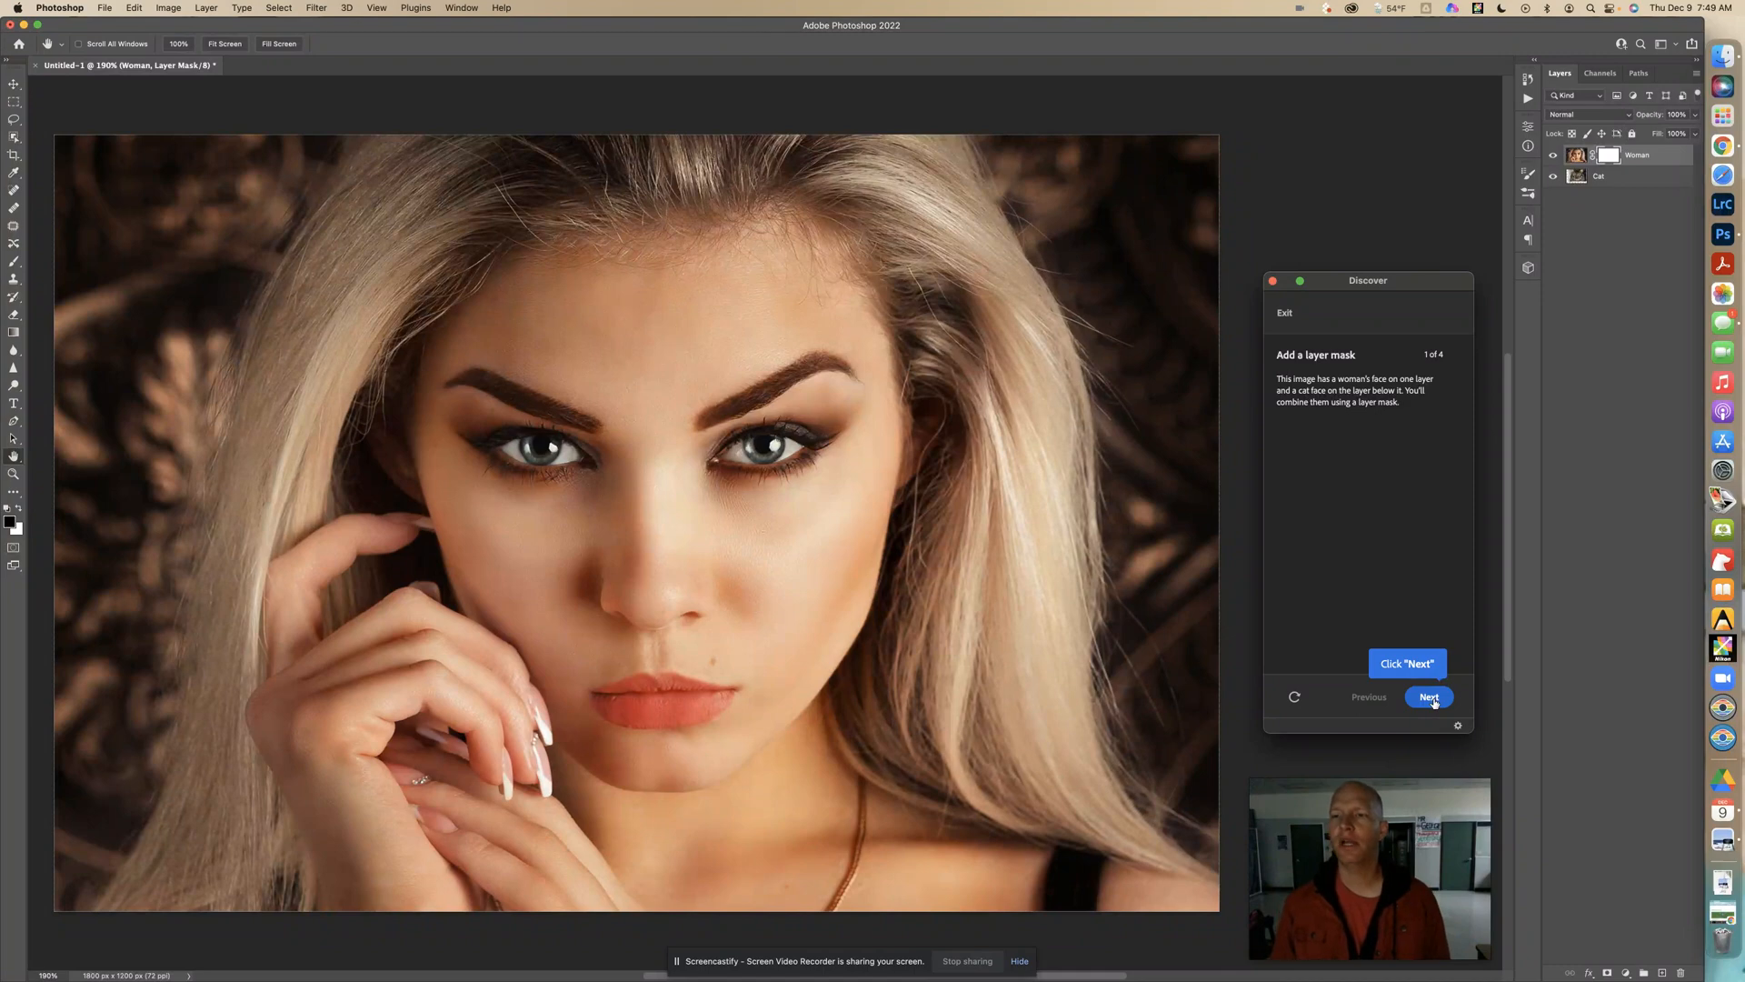
Step: Advance the tutorial to step 2 of 4, 'Add black to the layer mask'
left_click(1428, 698)
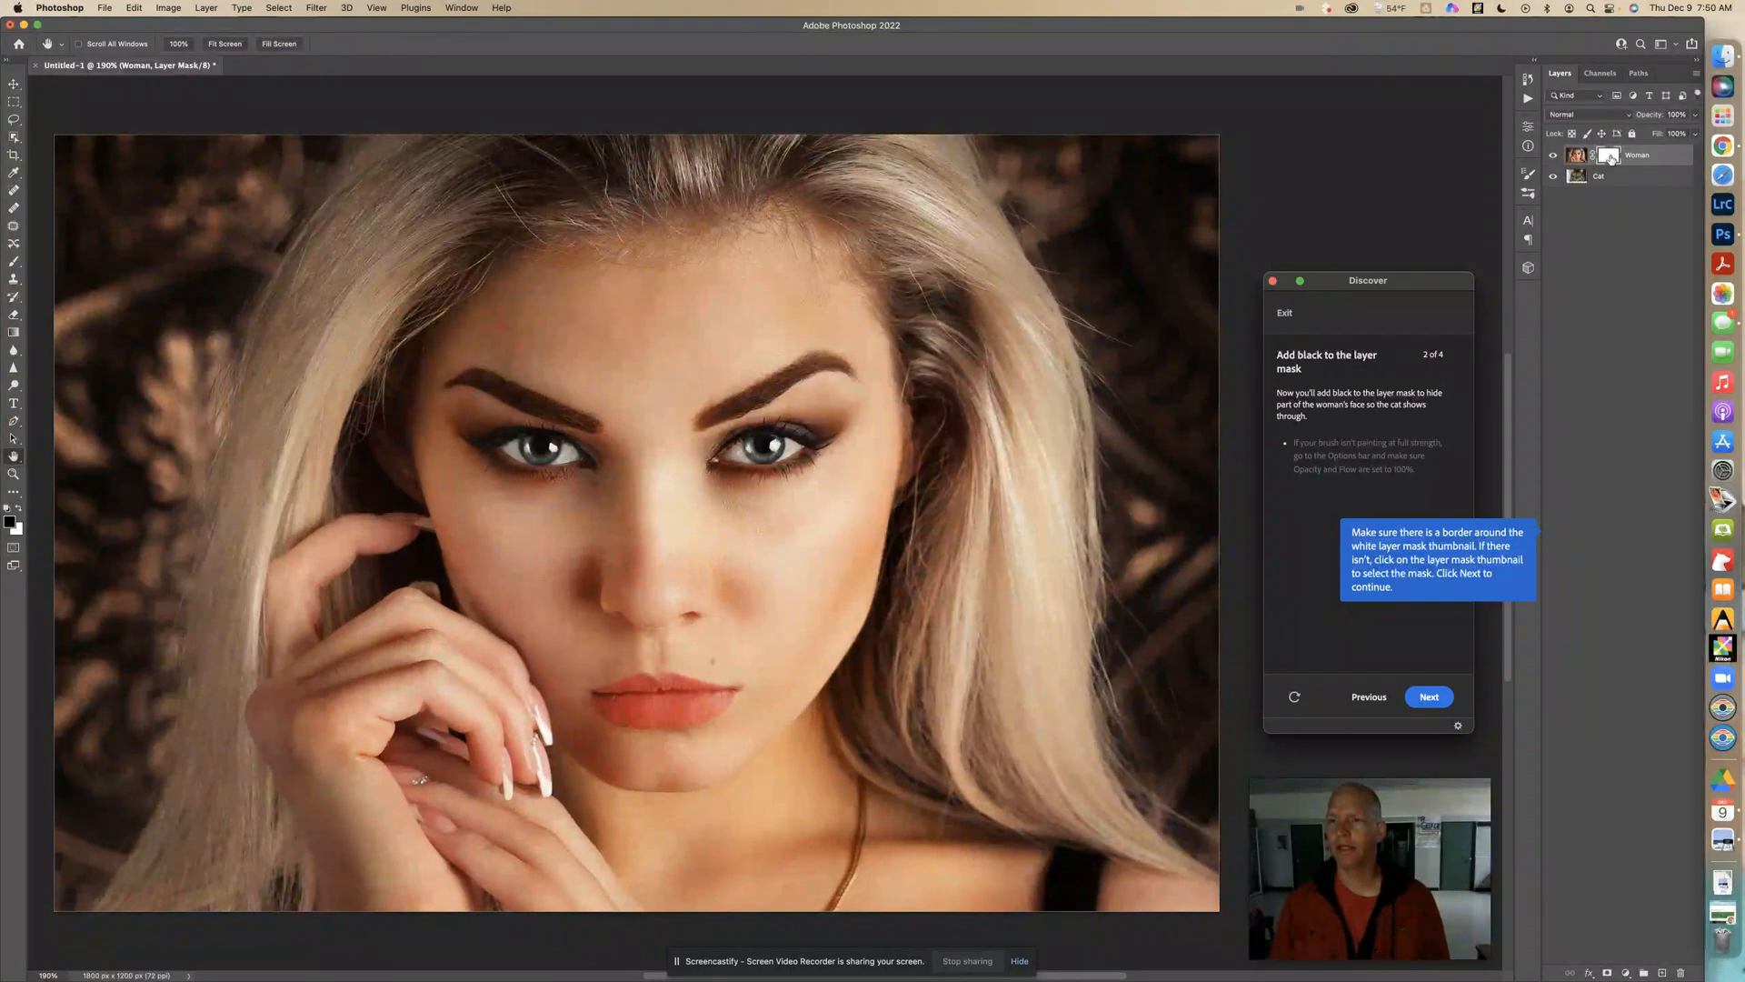
mouse_move(1609, 157)
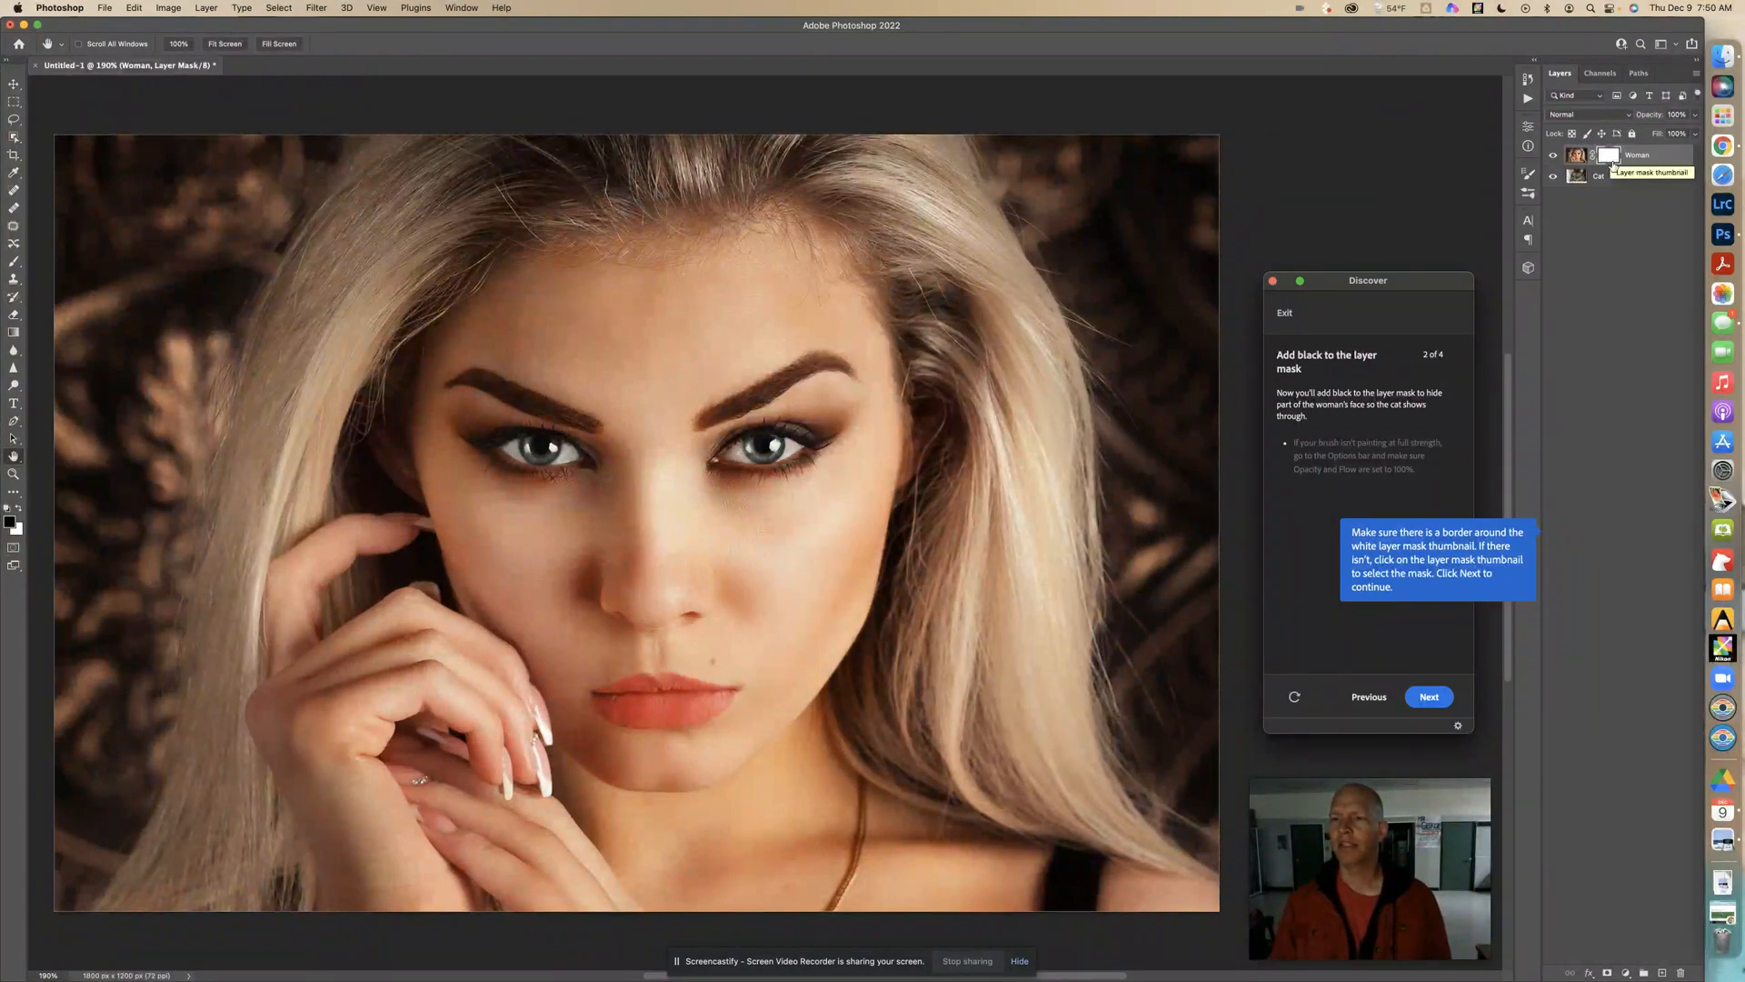
mouse_move(1606, 230)
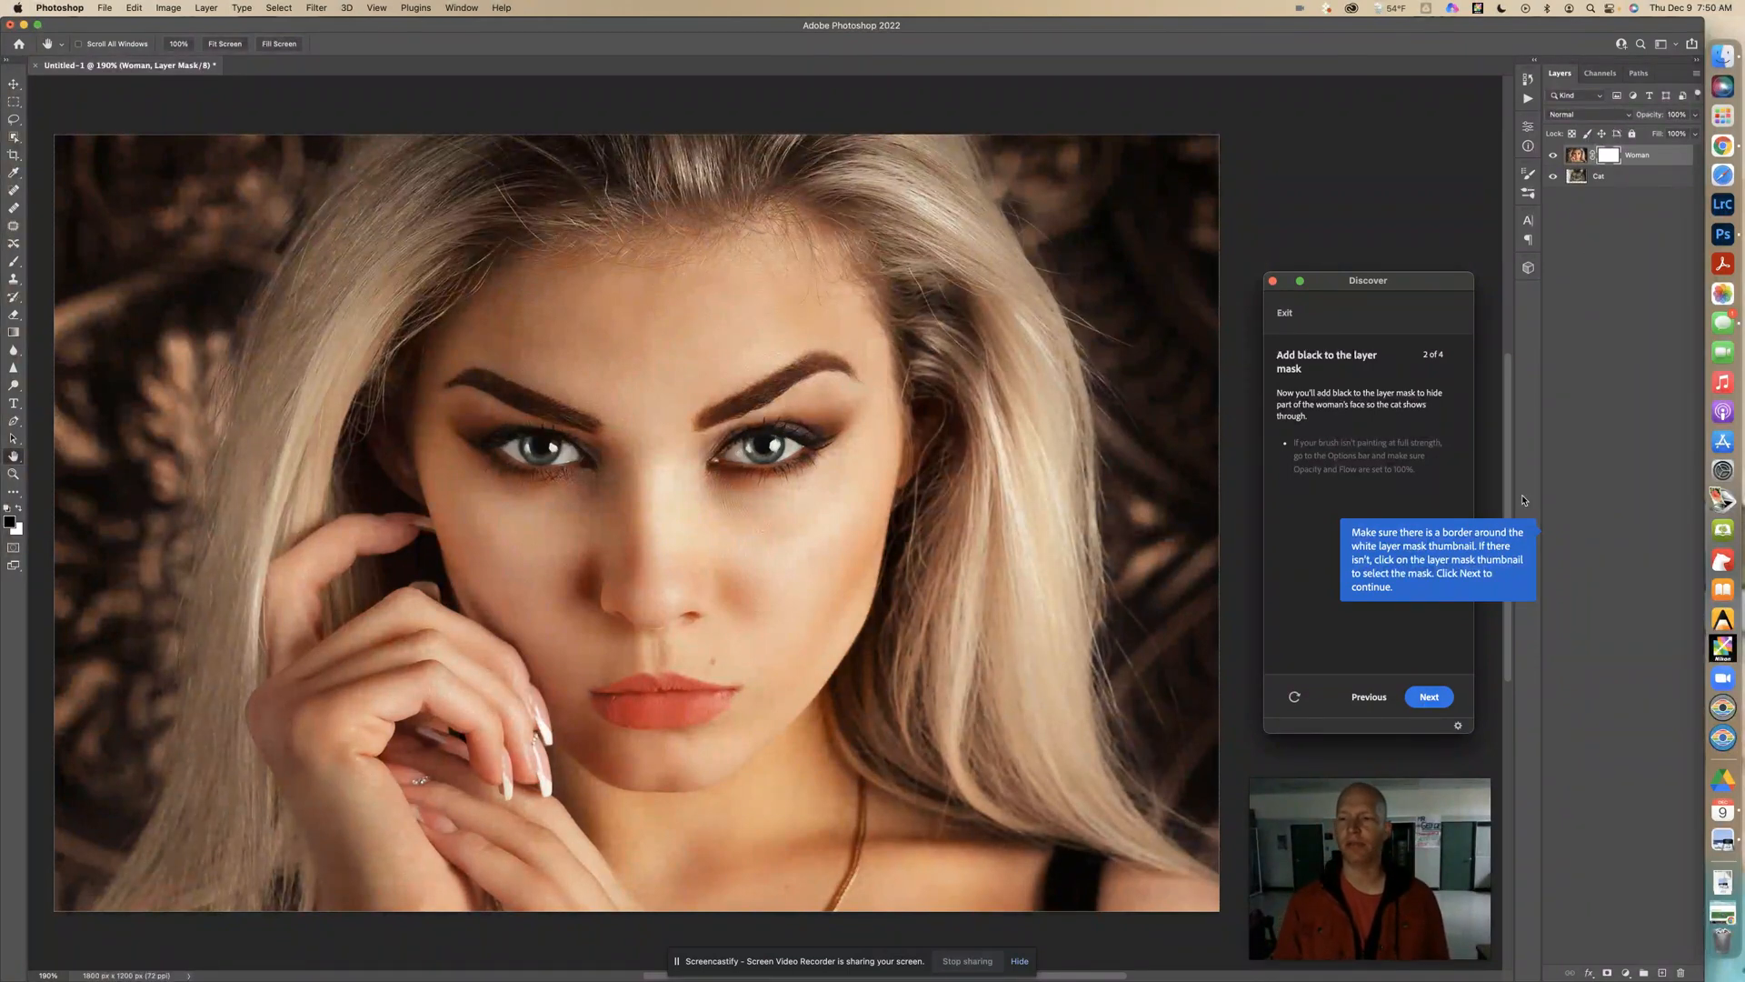
Step: Set the background colour to black in the Color Picker, leaving the foreground unchanged
left_click(1429, 697)
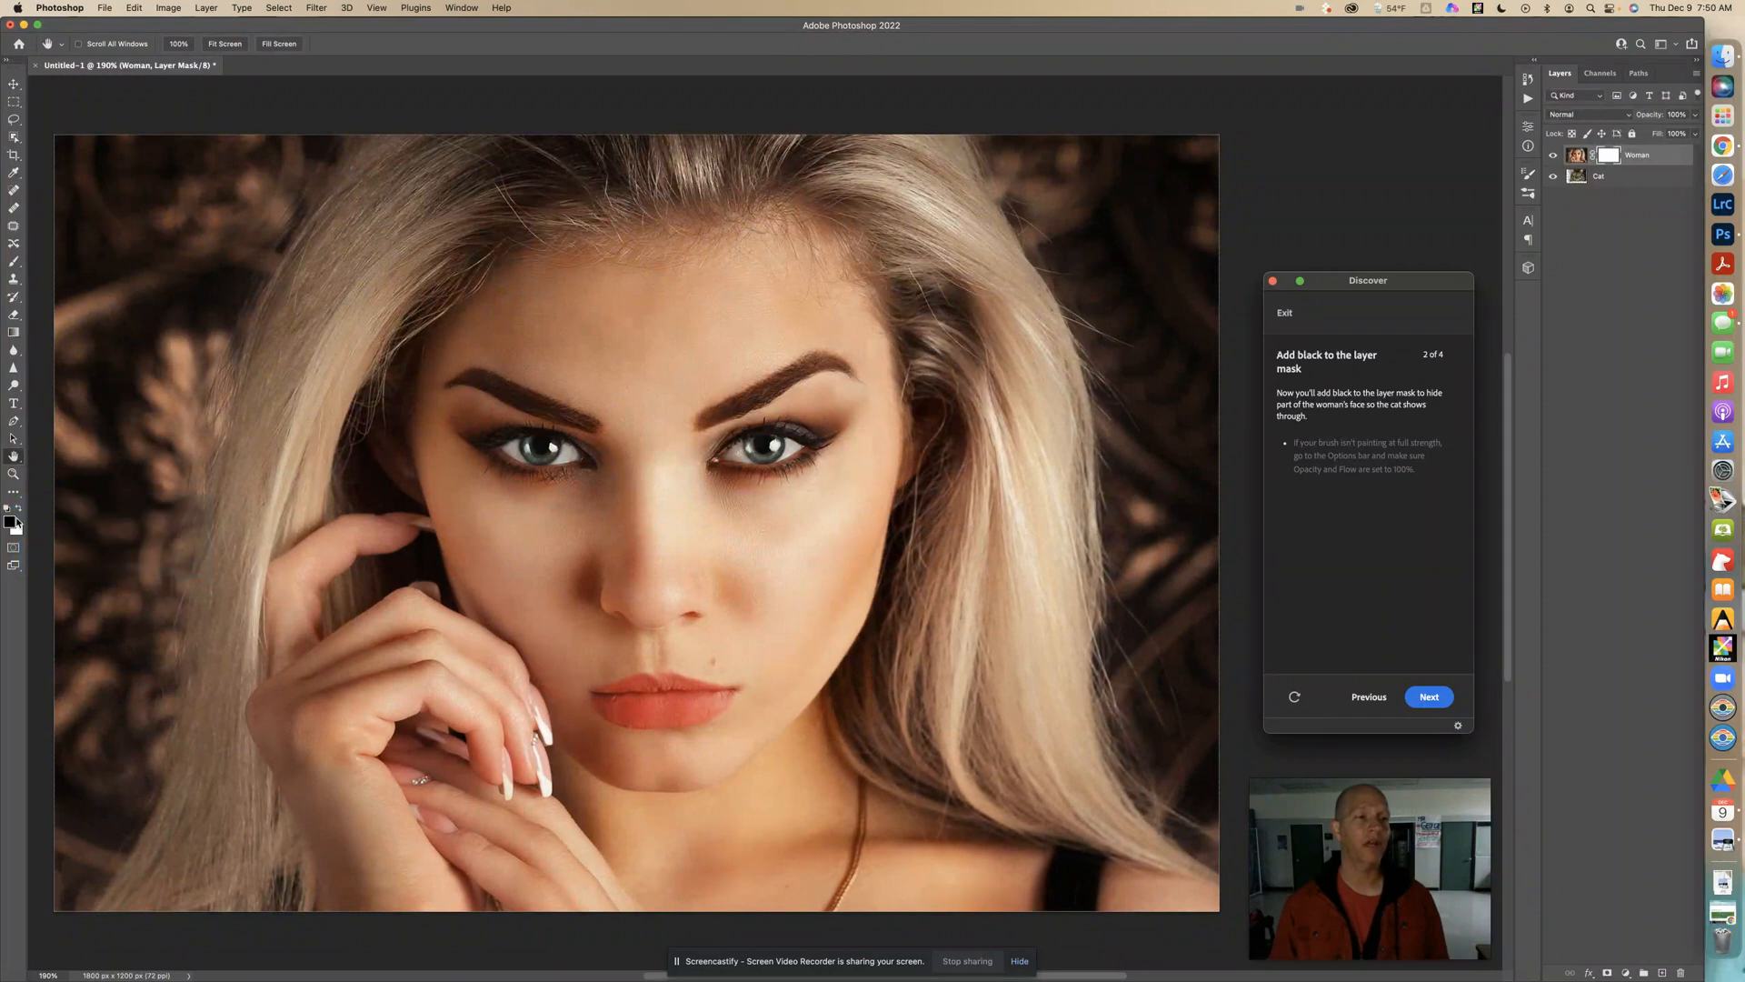
mouse_move(10, 528)
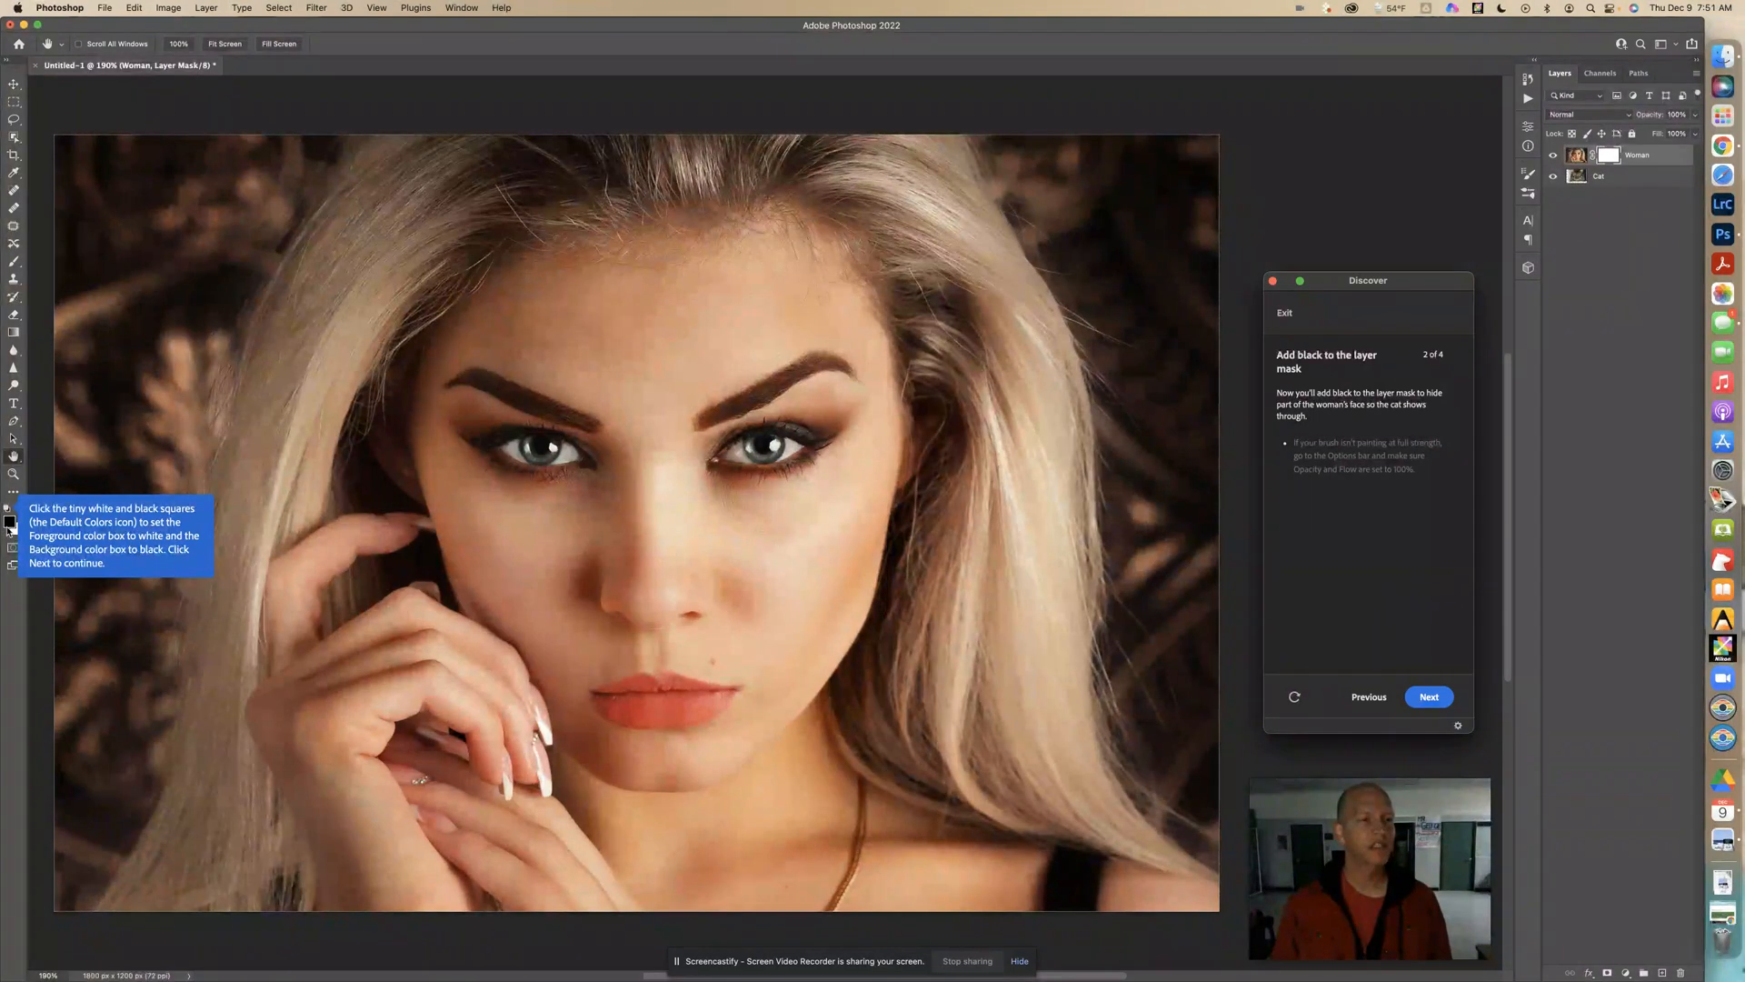
mouse_move(7, 527)
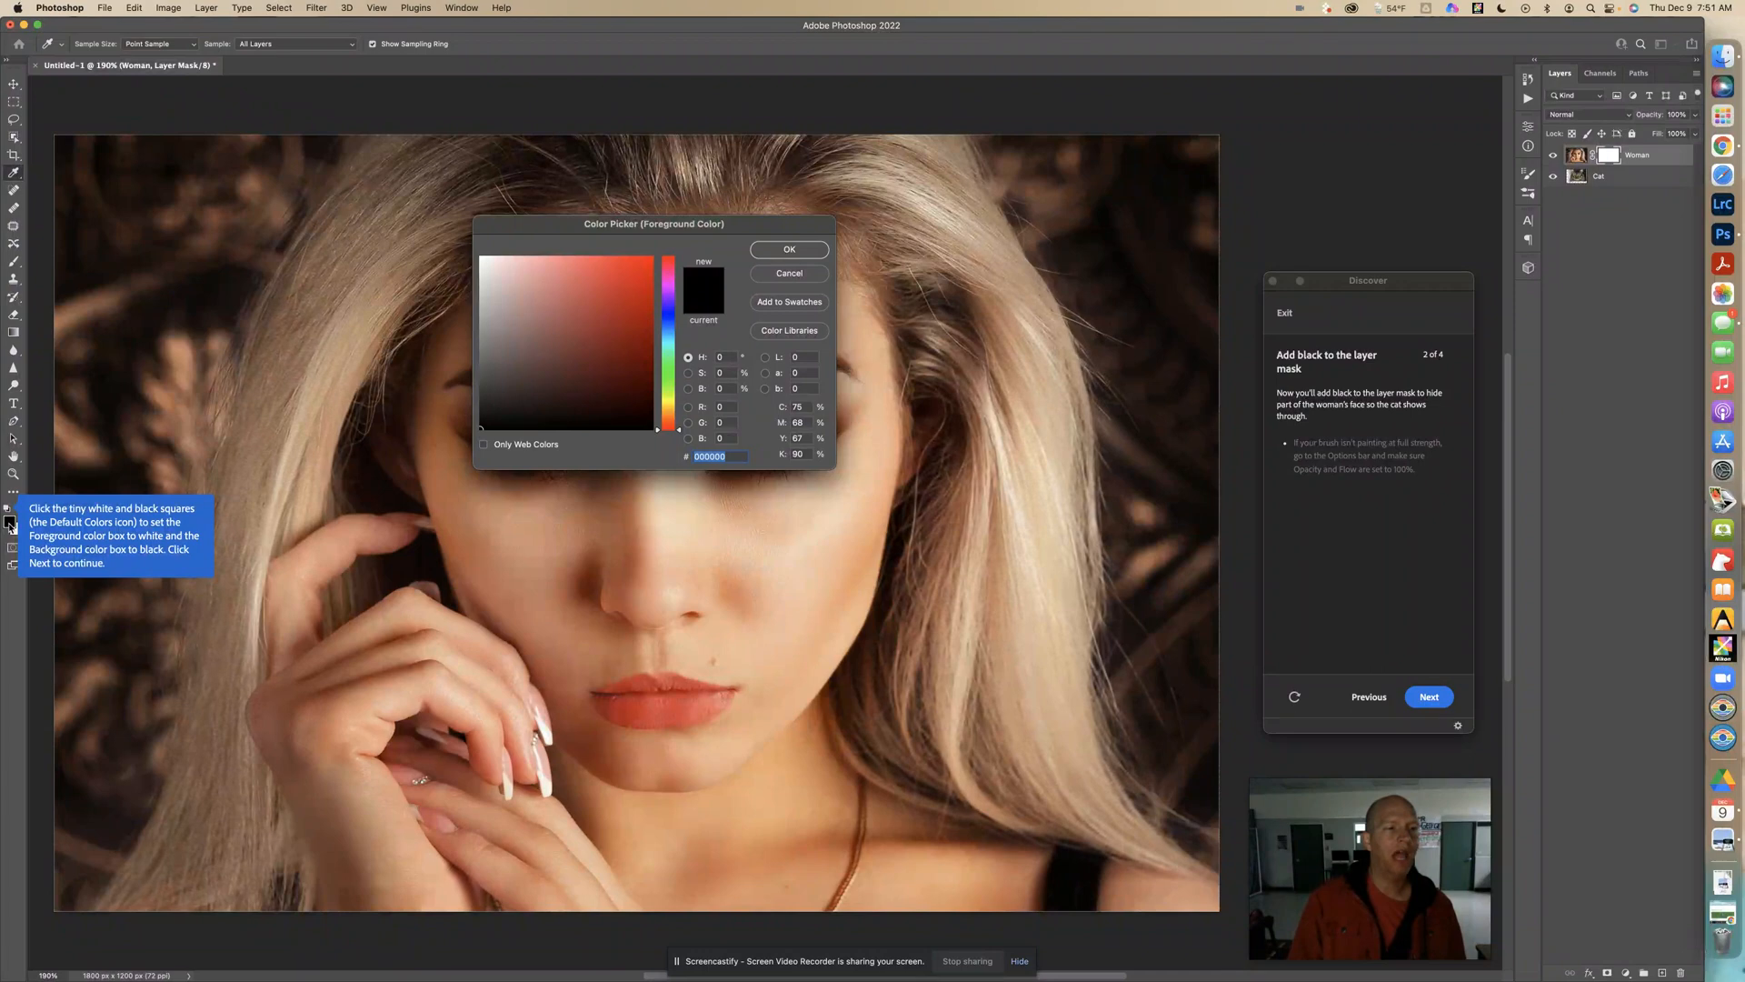
left_click(482, 251)
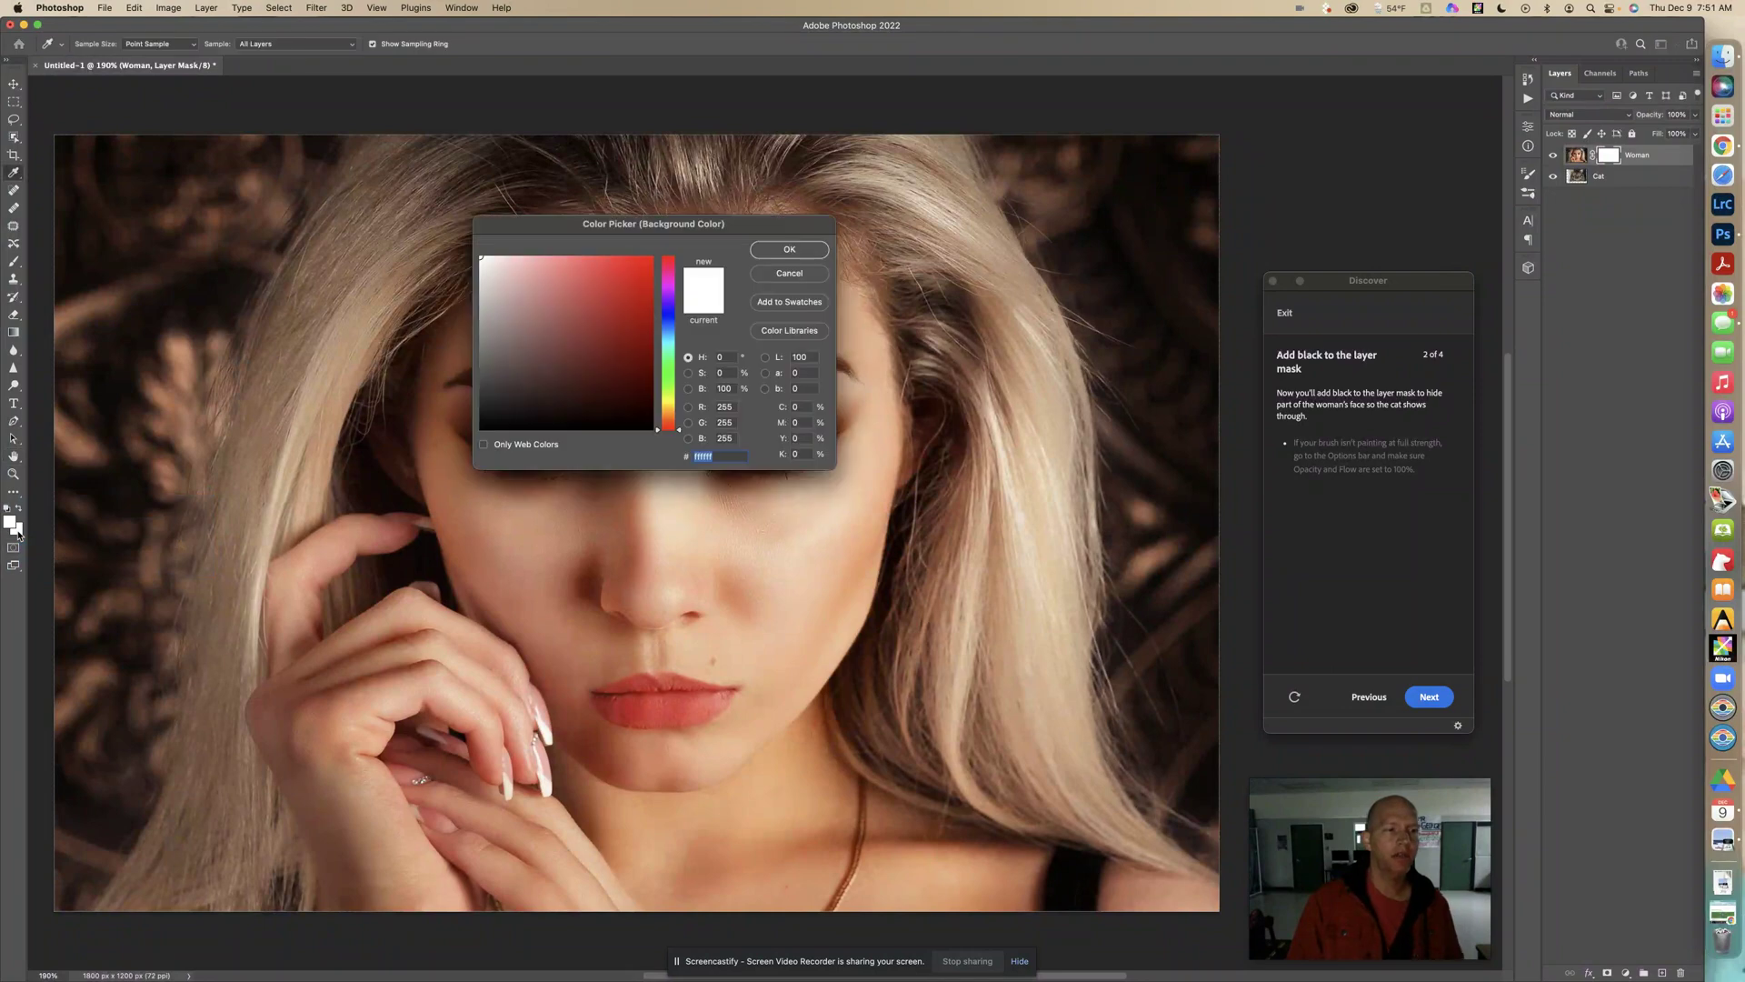
left_click(482, 429)
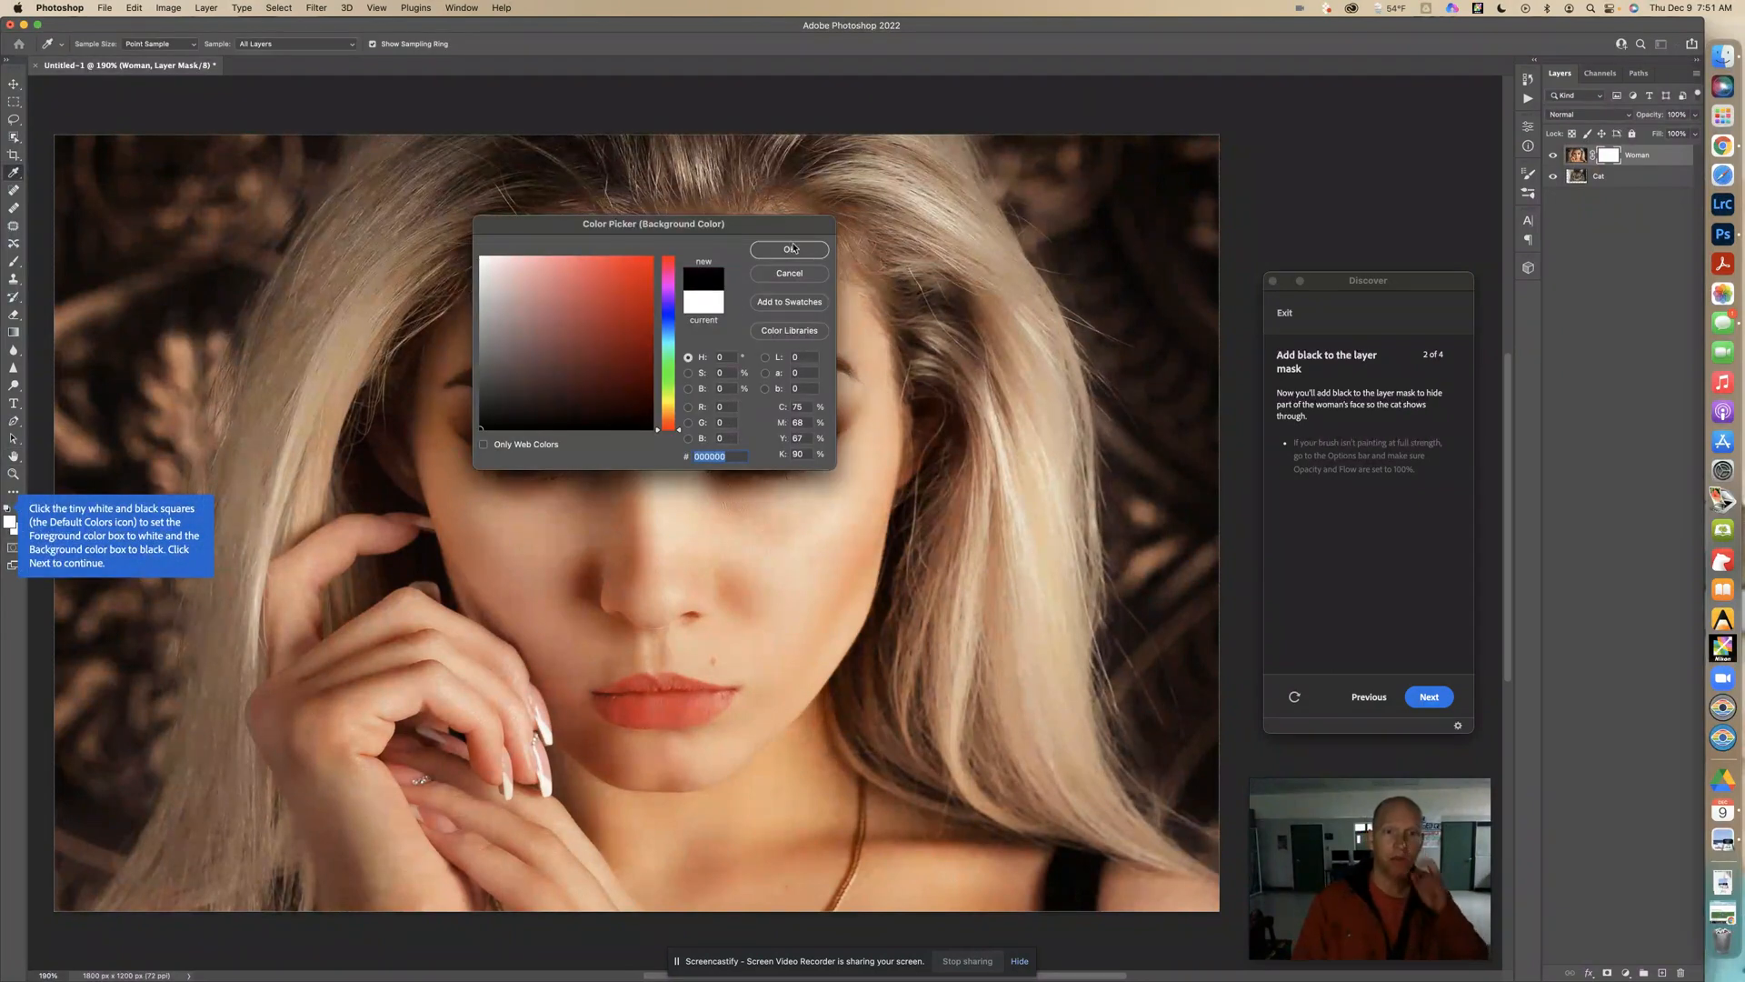
left_click(788, 250)
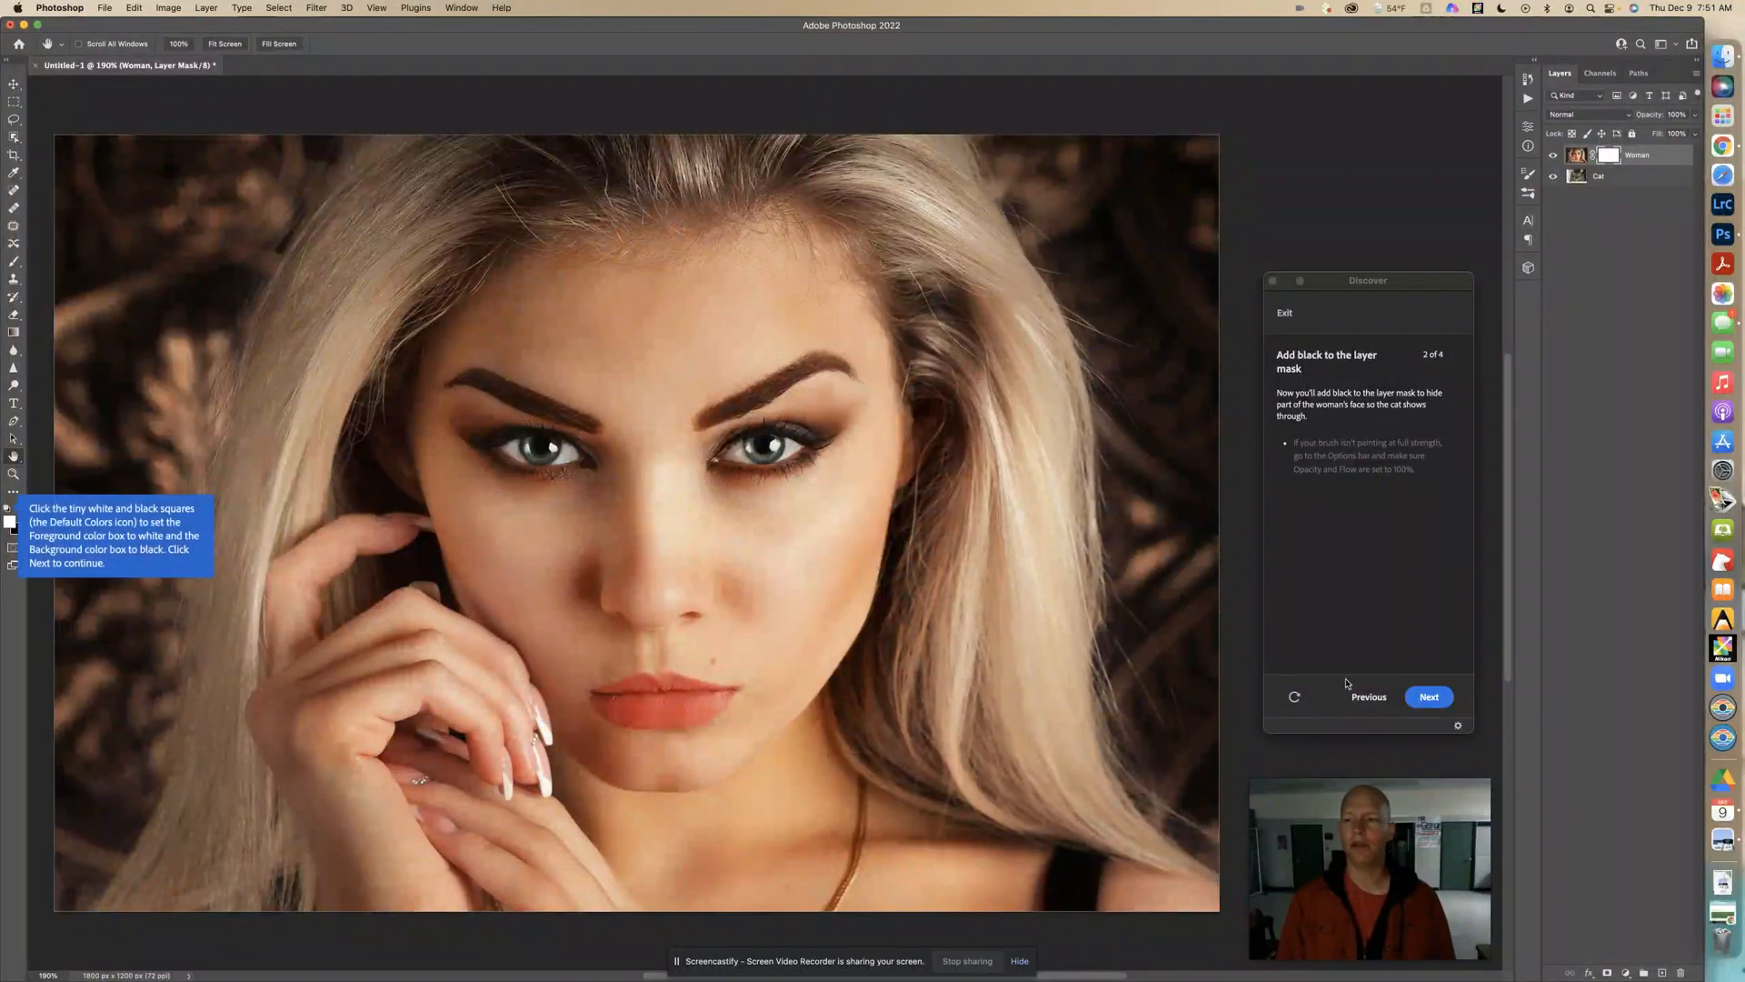
Step: Advance the tutorial to the instruction for swapping foreground and background colours
left_click(1428, 696)
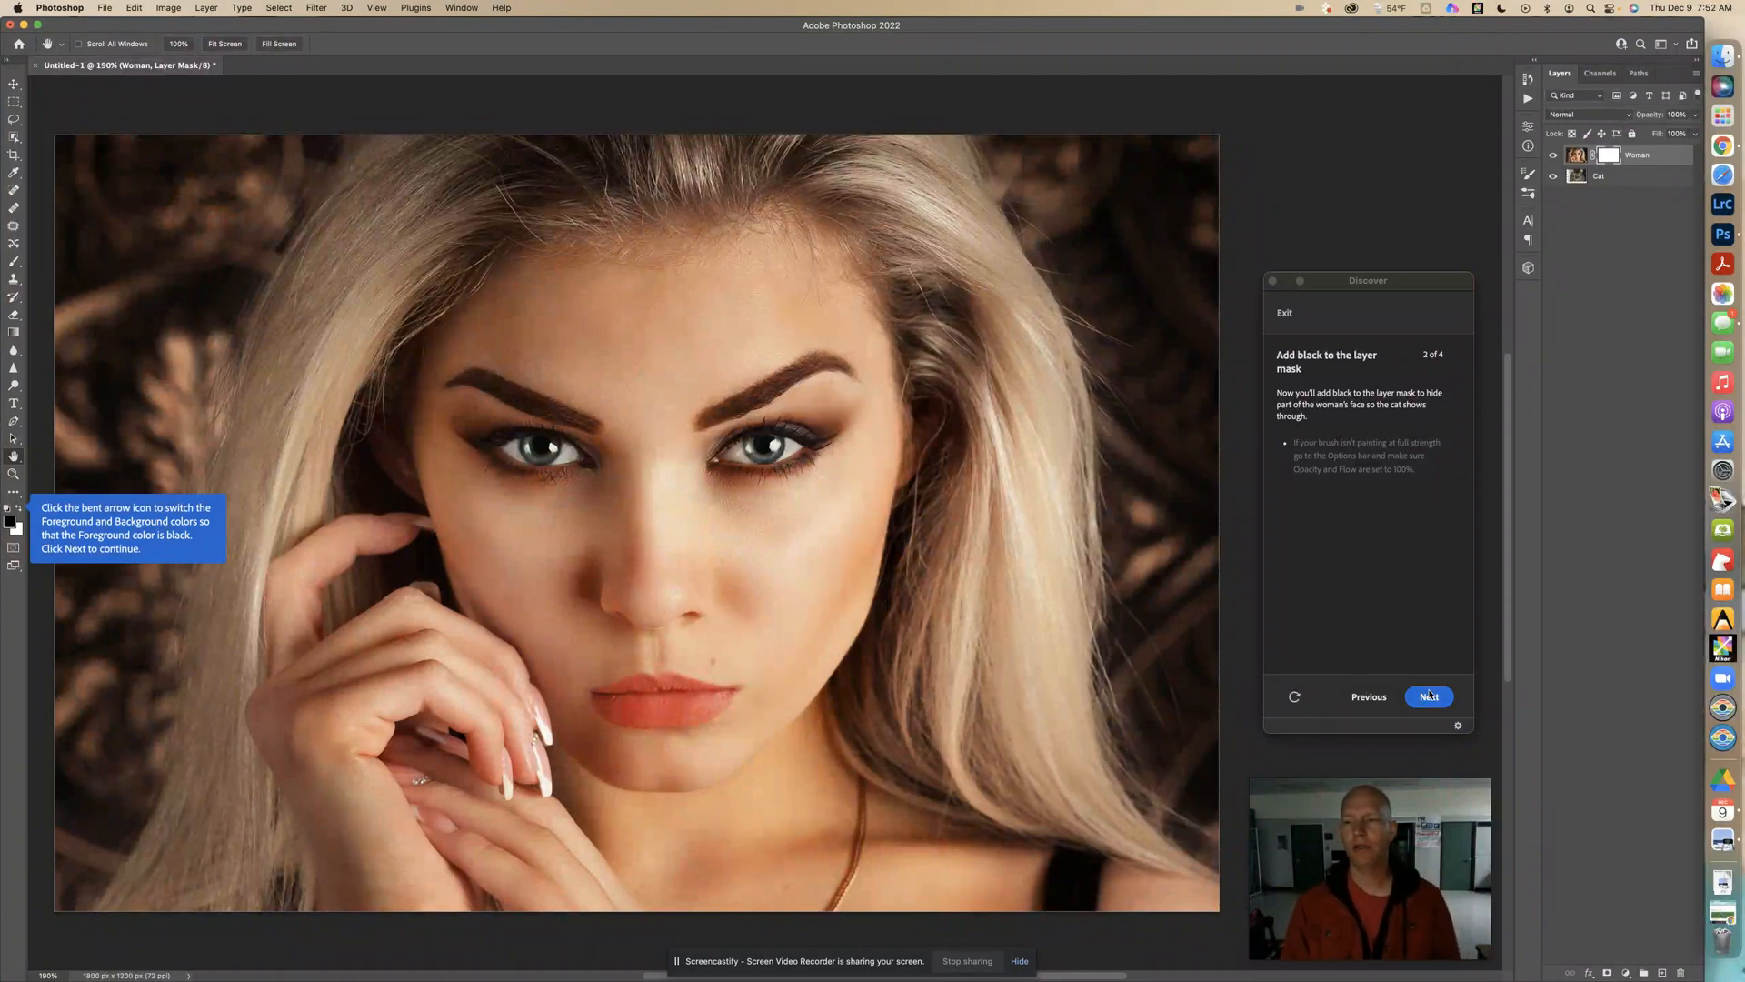
Step: Reach the brush setup instruction and bring up the brush size and hardness settings
left_click(1428, 696)
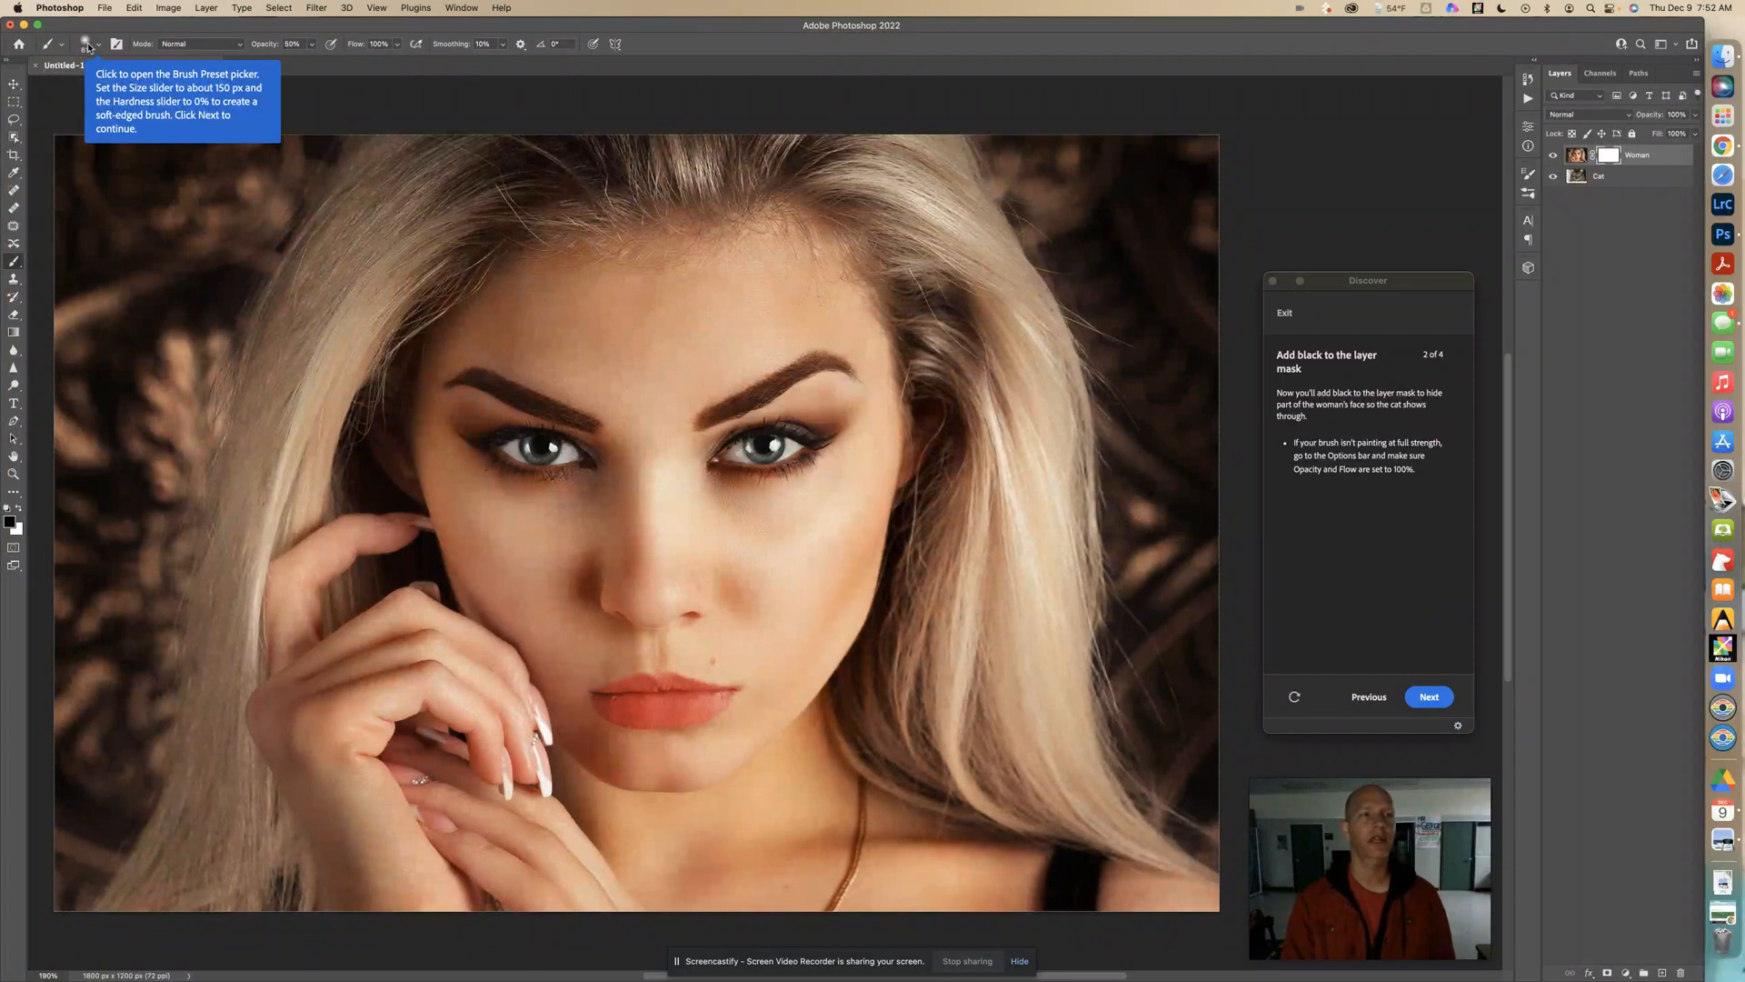
left_click(86, 44)
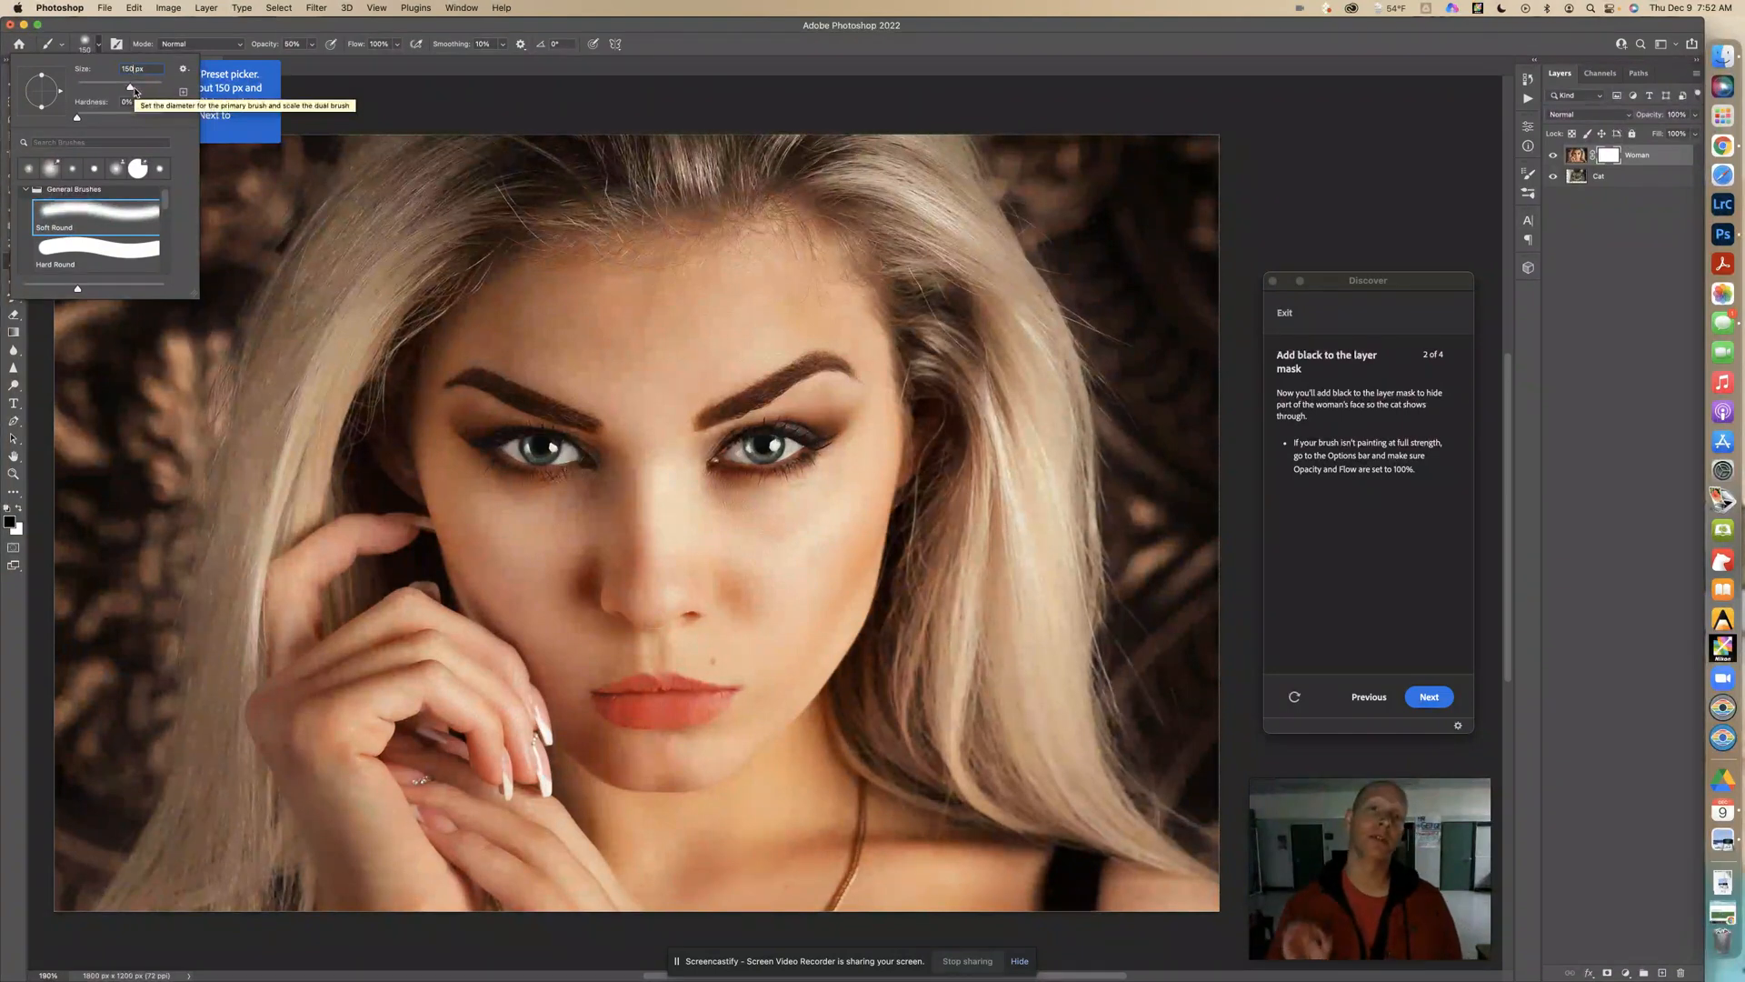
mouse_move(111, 105)
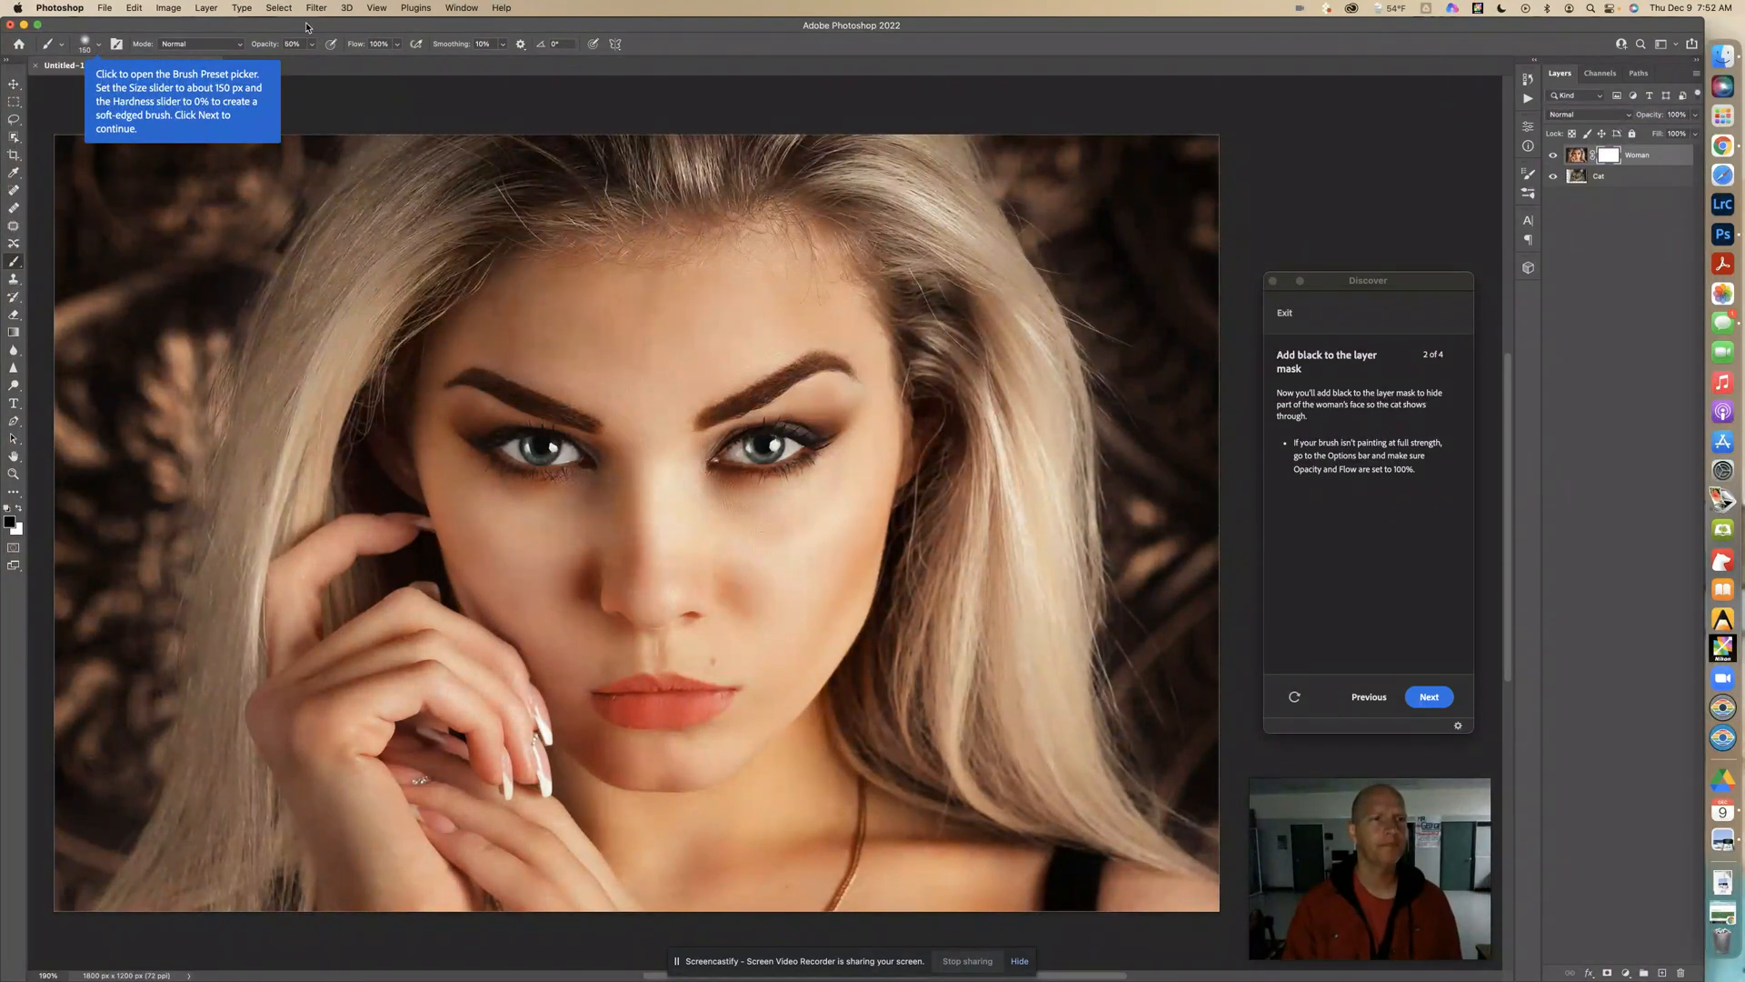
mouse_move(304, 121)
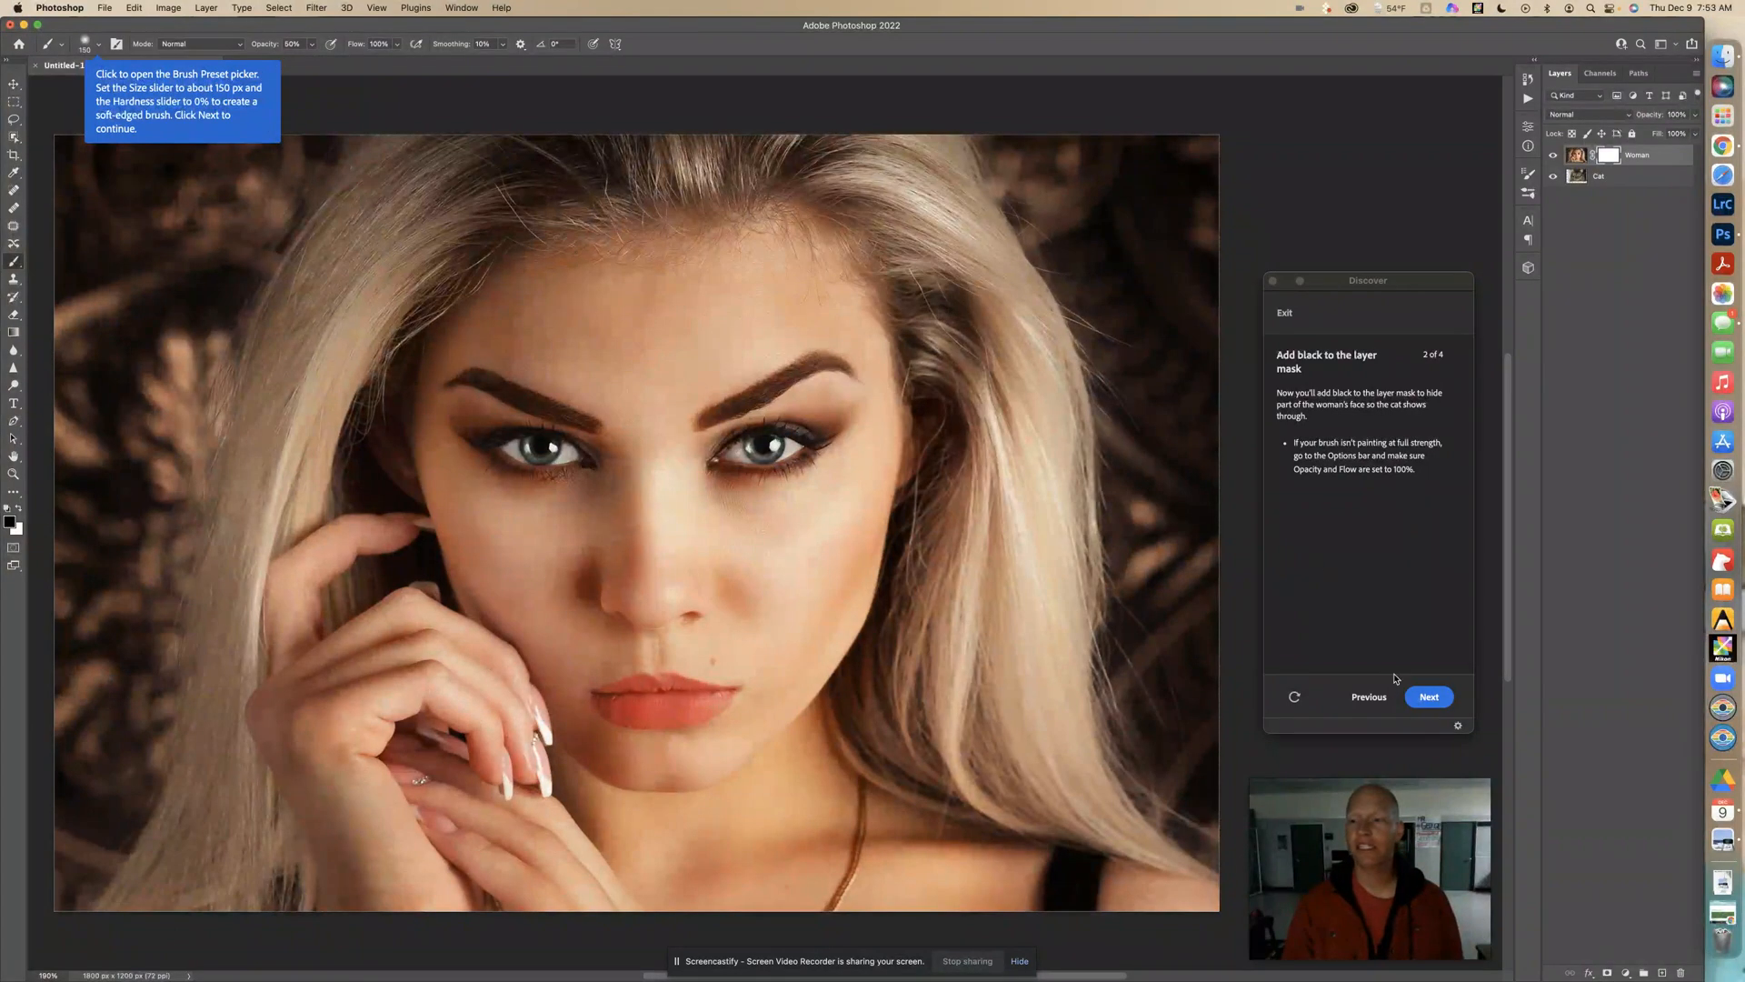
left_click(1428, 696)
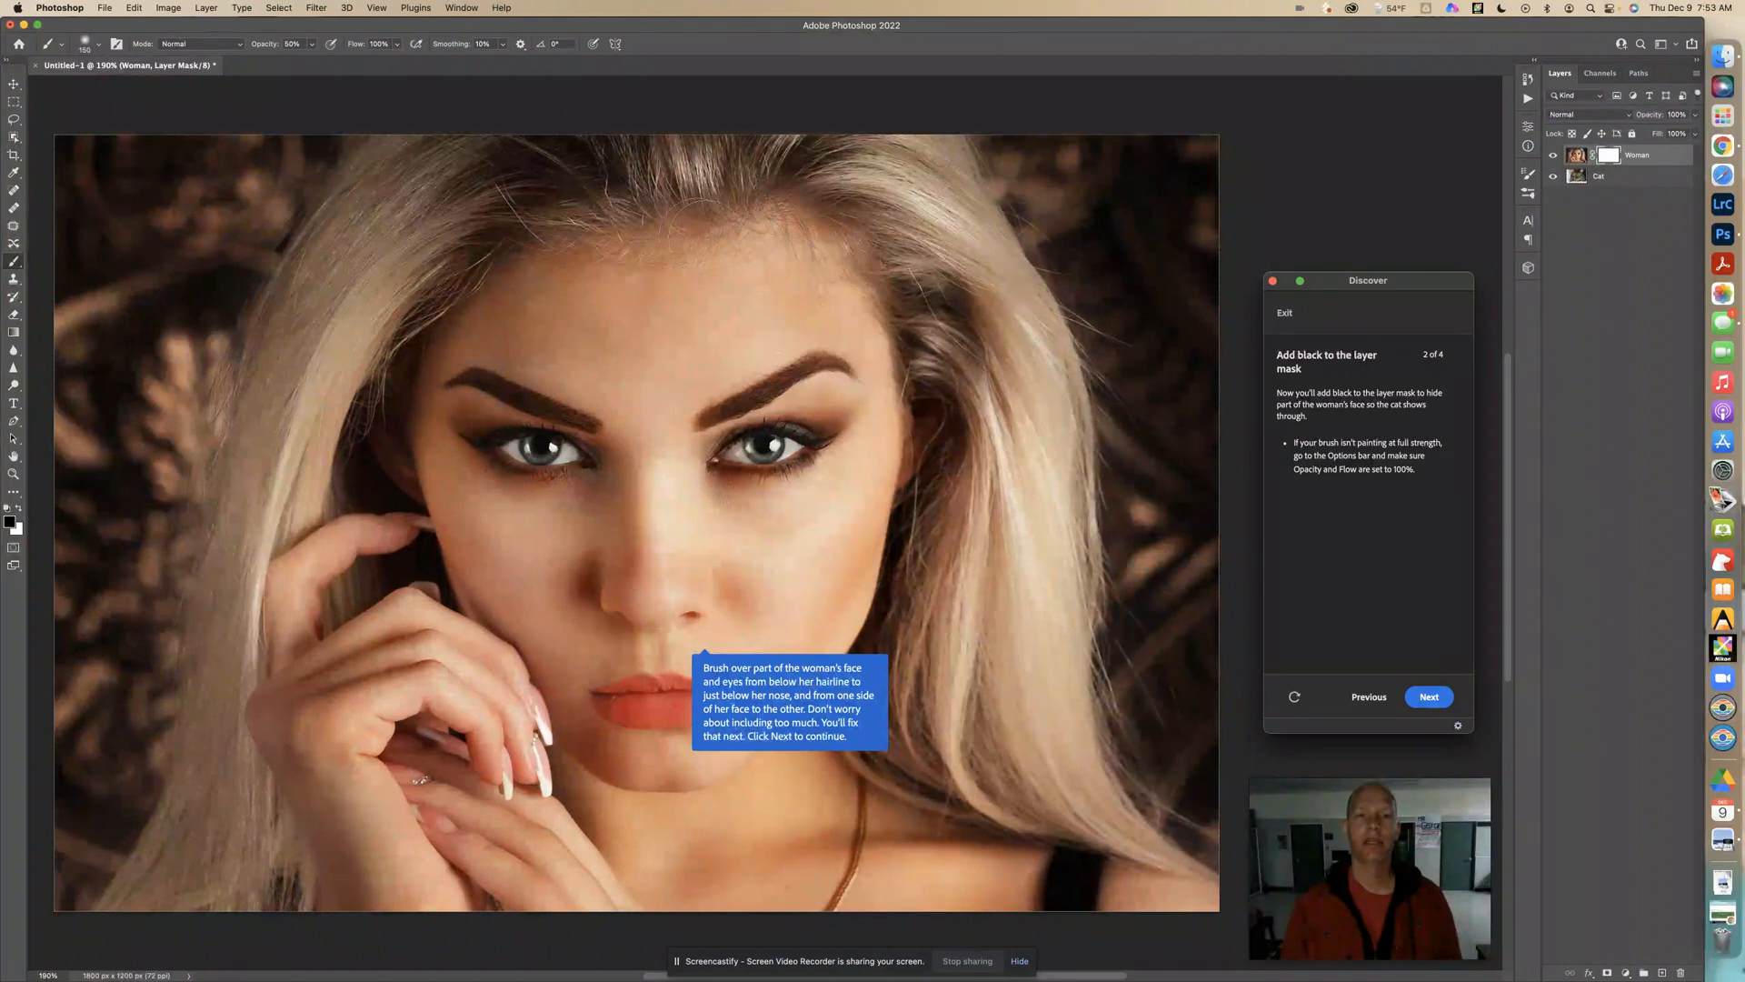
mouse_move(657, 345)
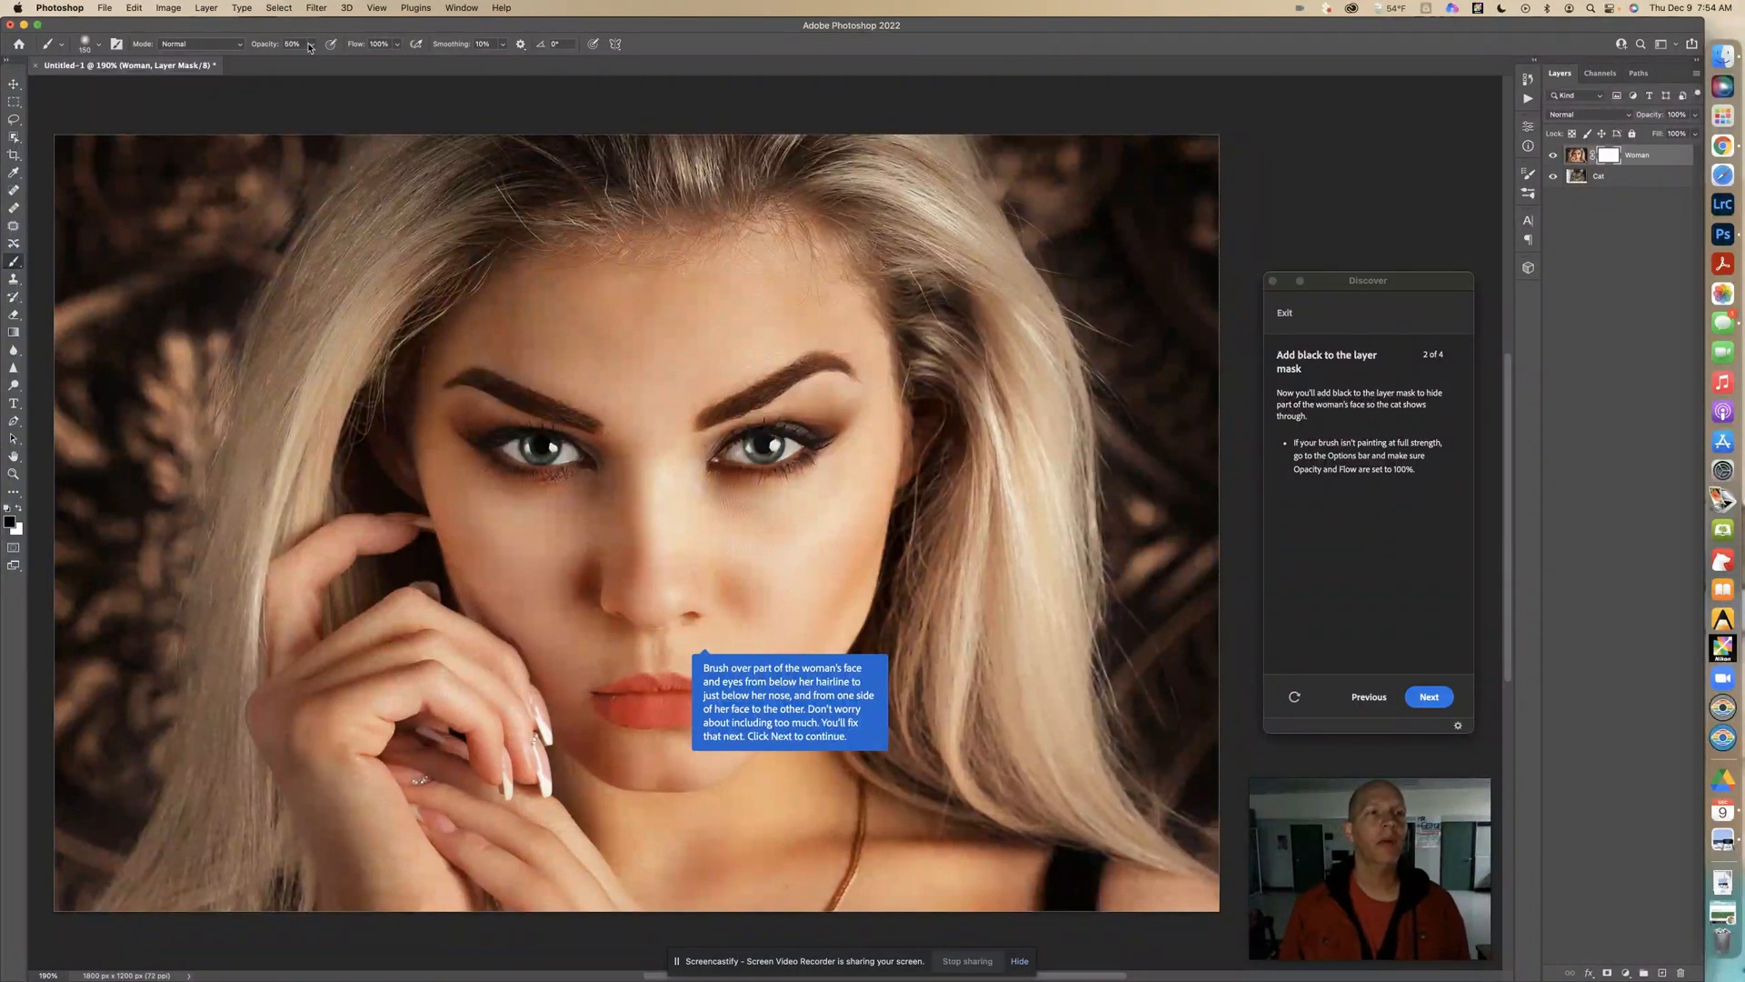
Step: Raise the brush opacity to 100% in the Options bar
left_click_drag(273, 60, 345, 60)
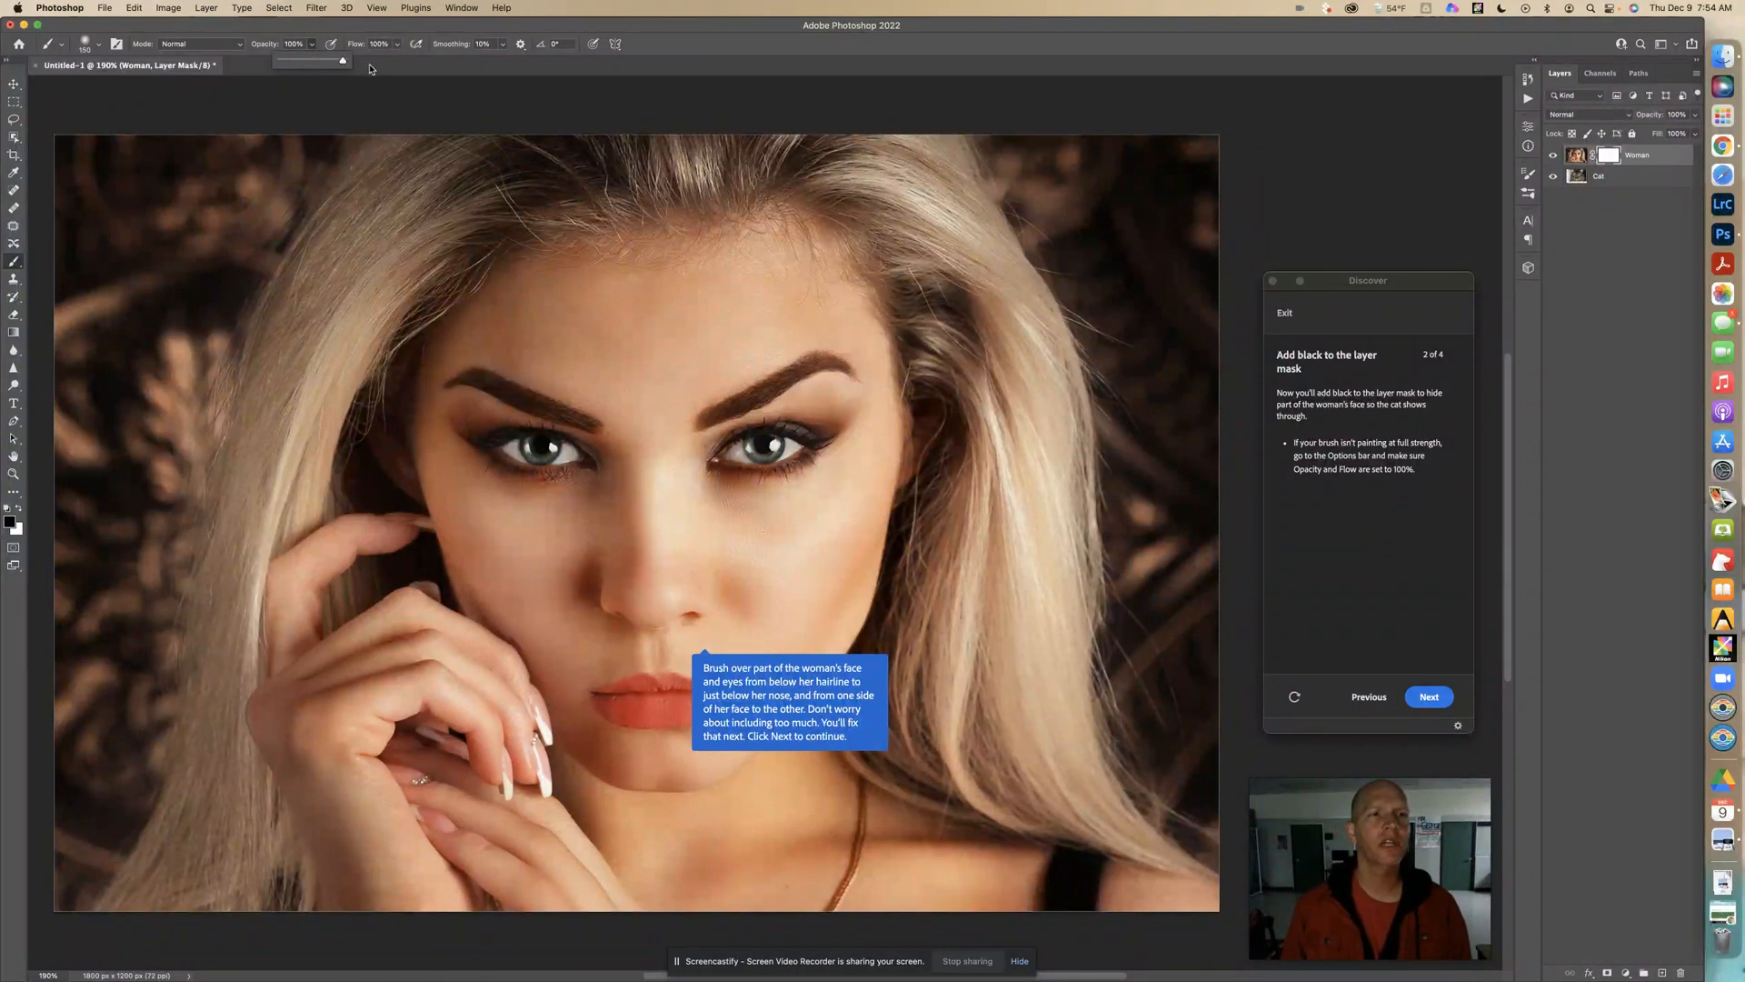
mouse_move(677, 300)
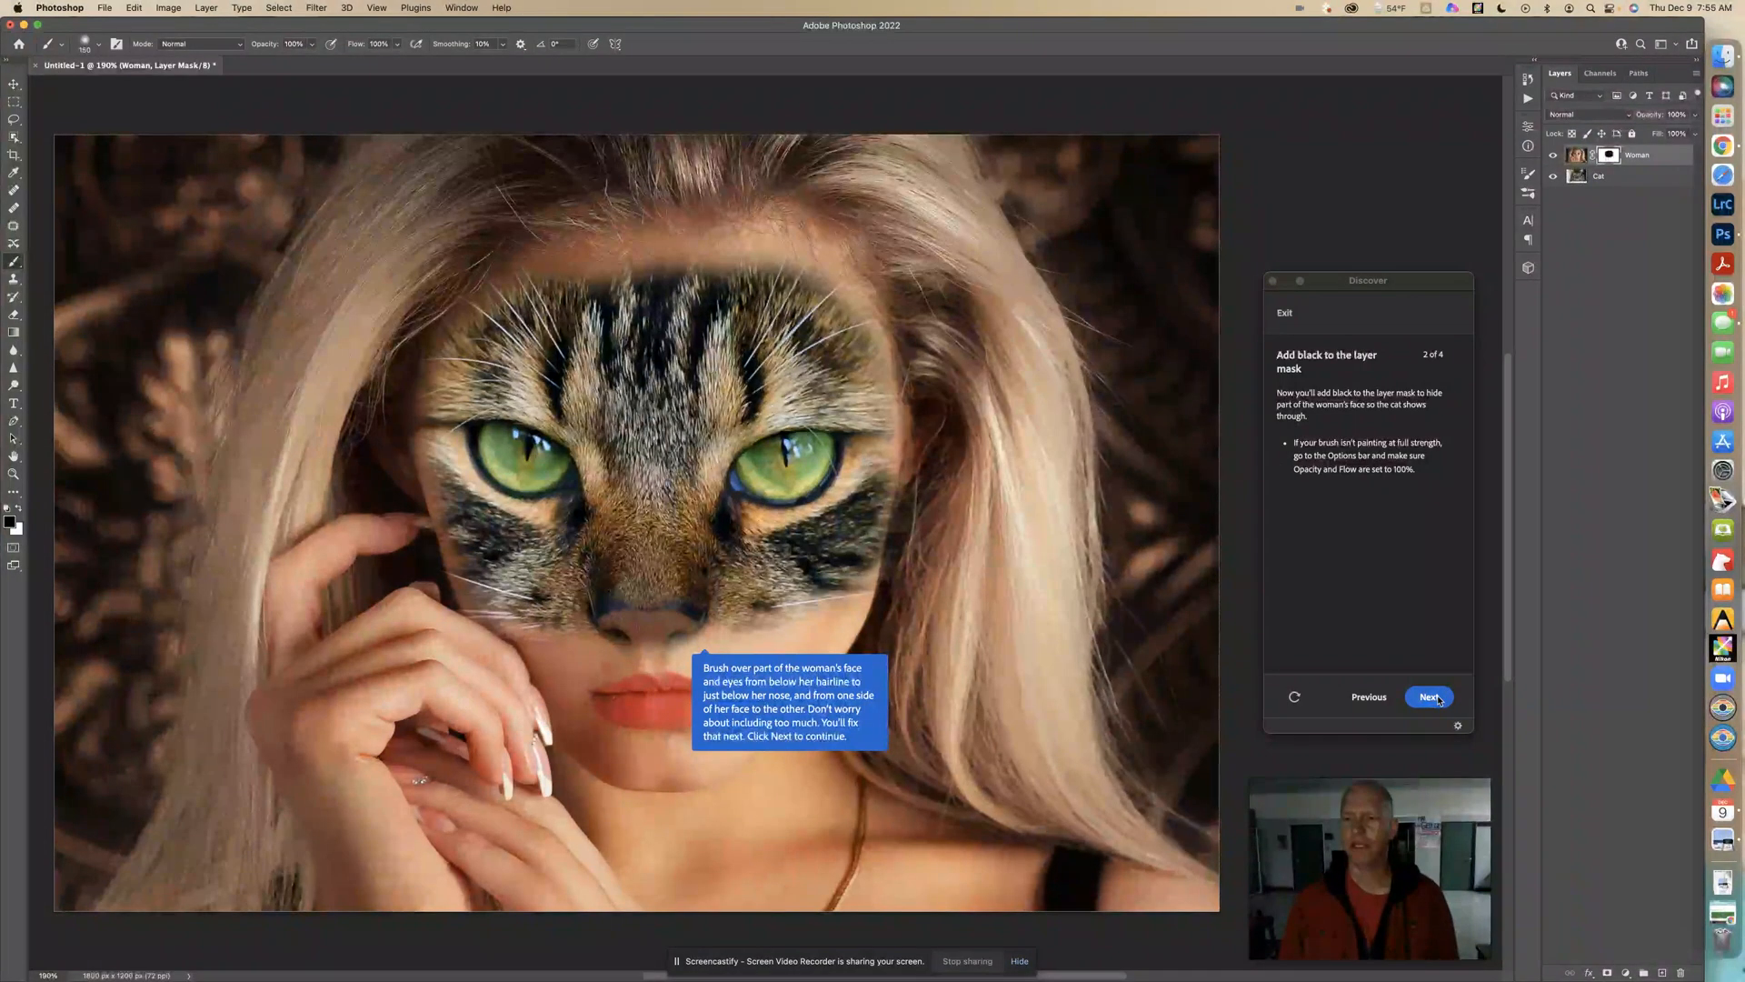
left_click(1428, 697)
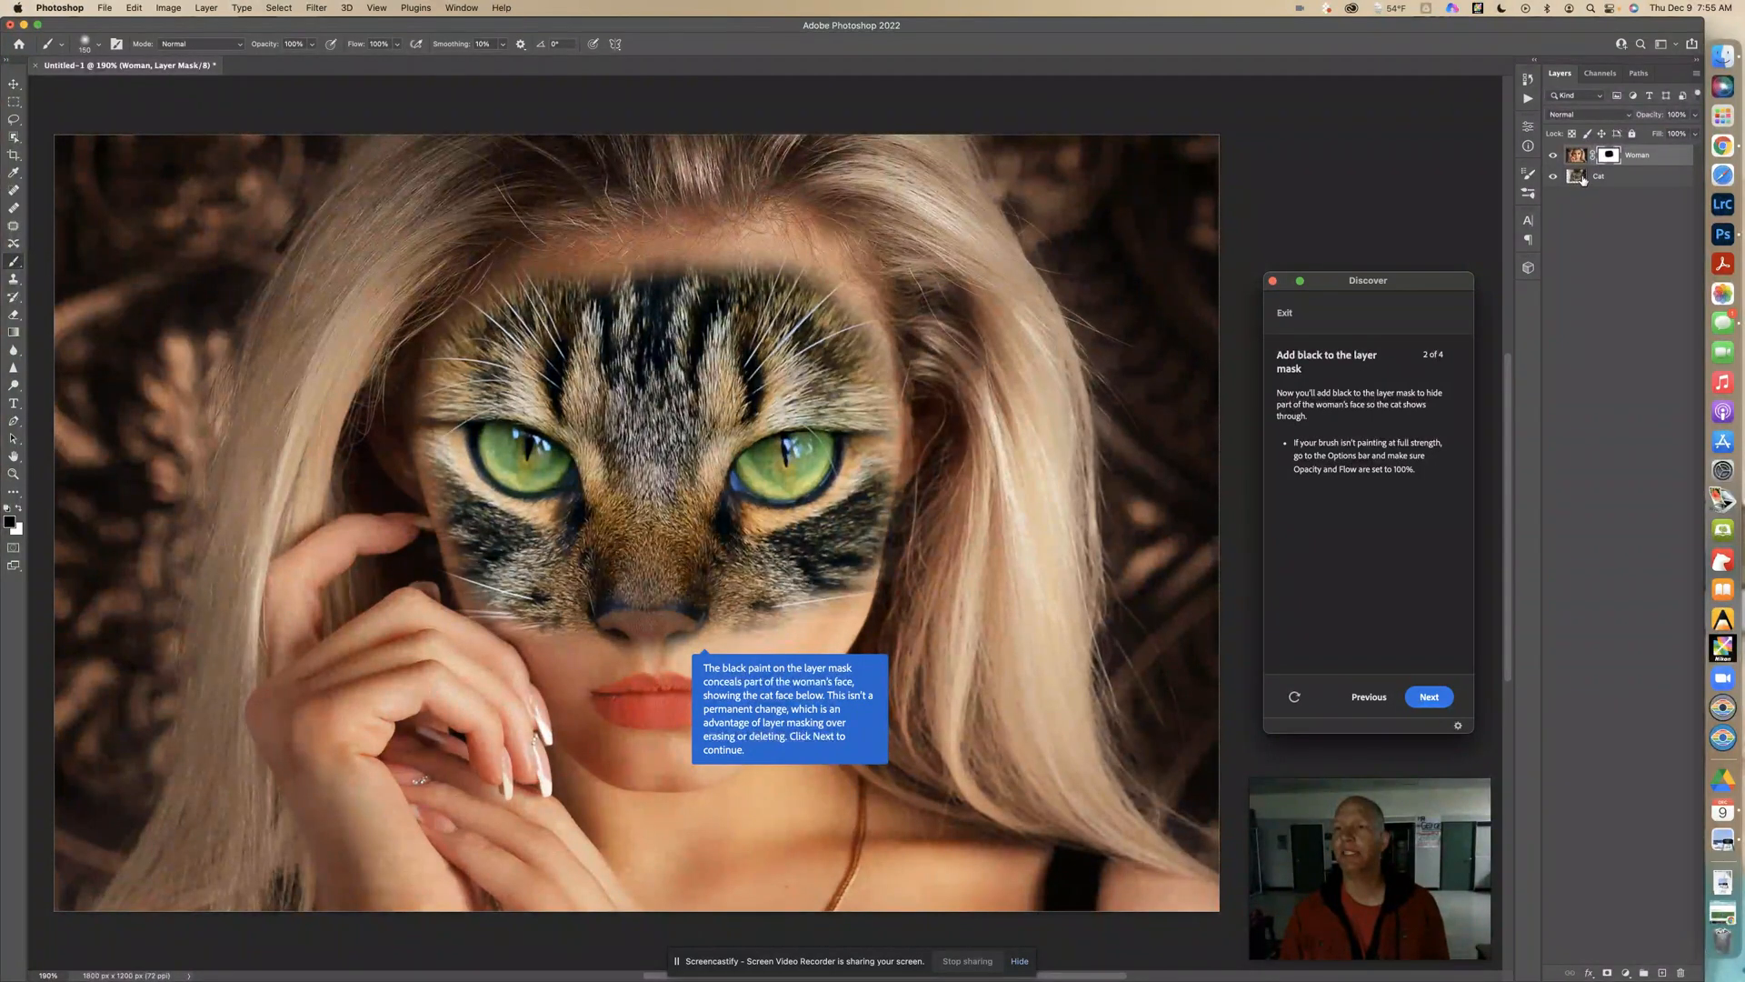
mouse_move(1015, 827)
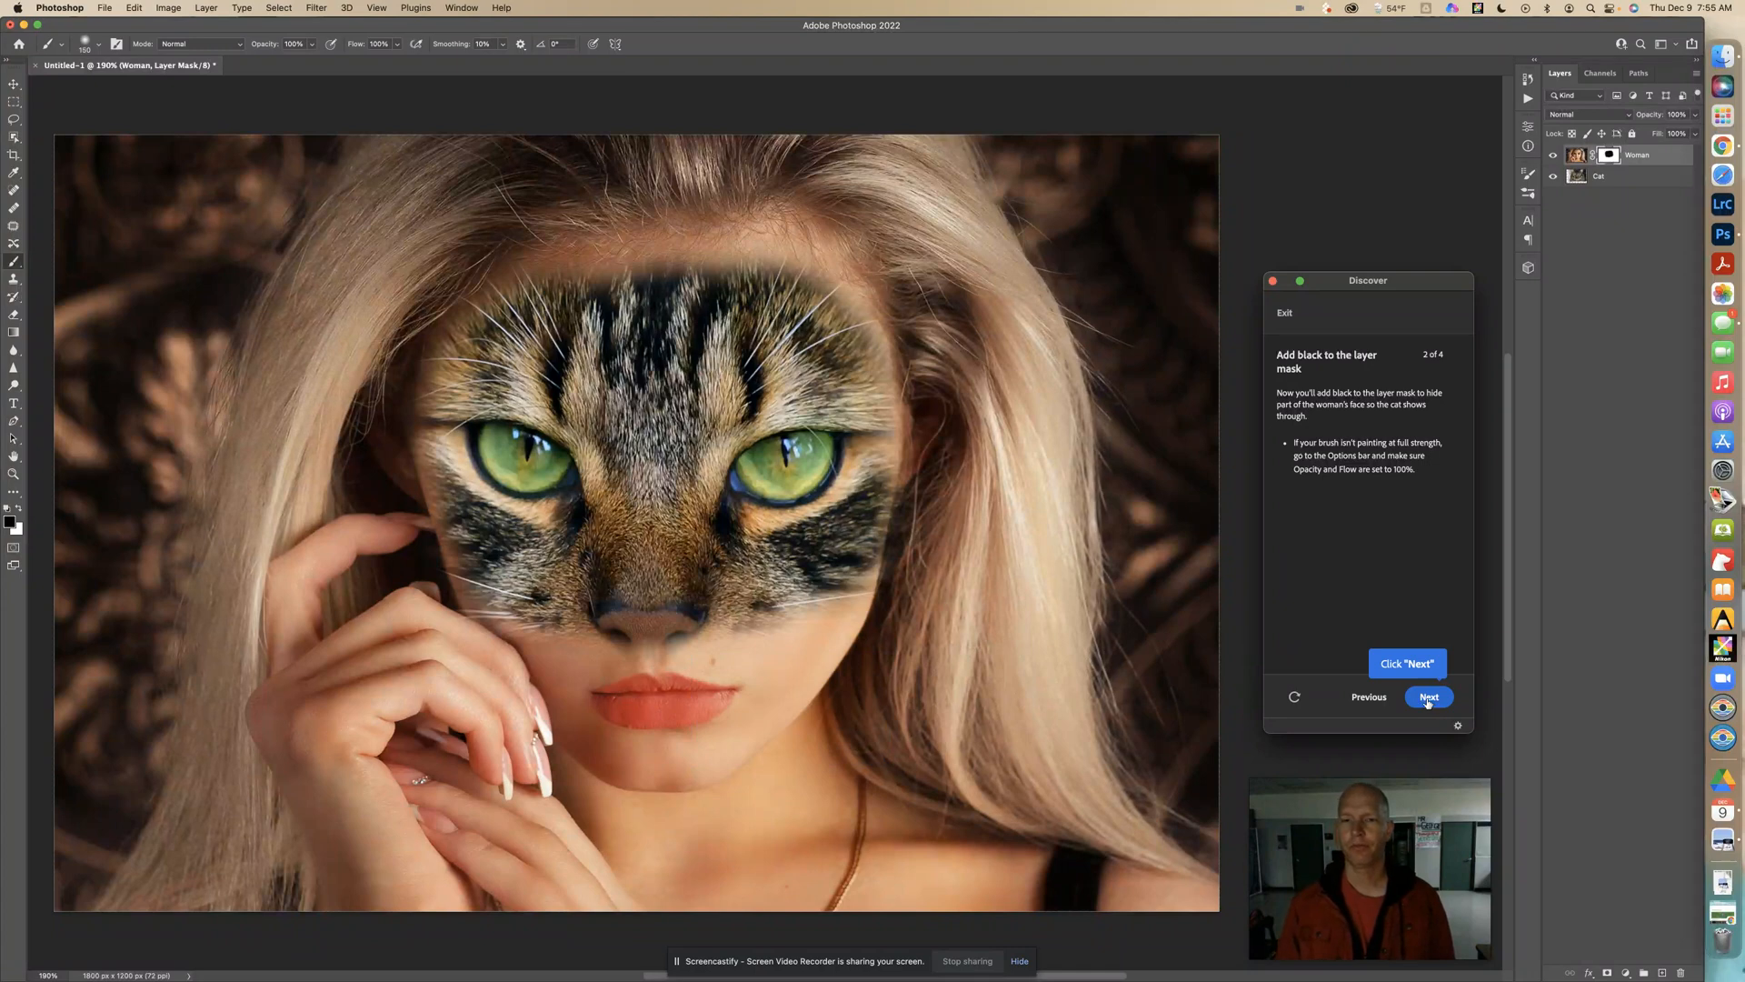
left_click(1427, 696)
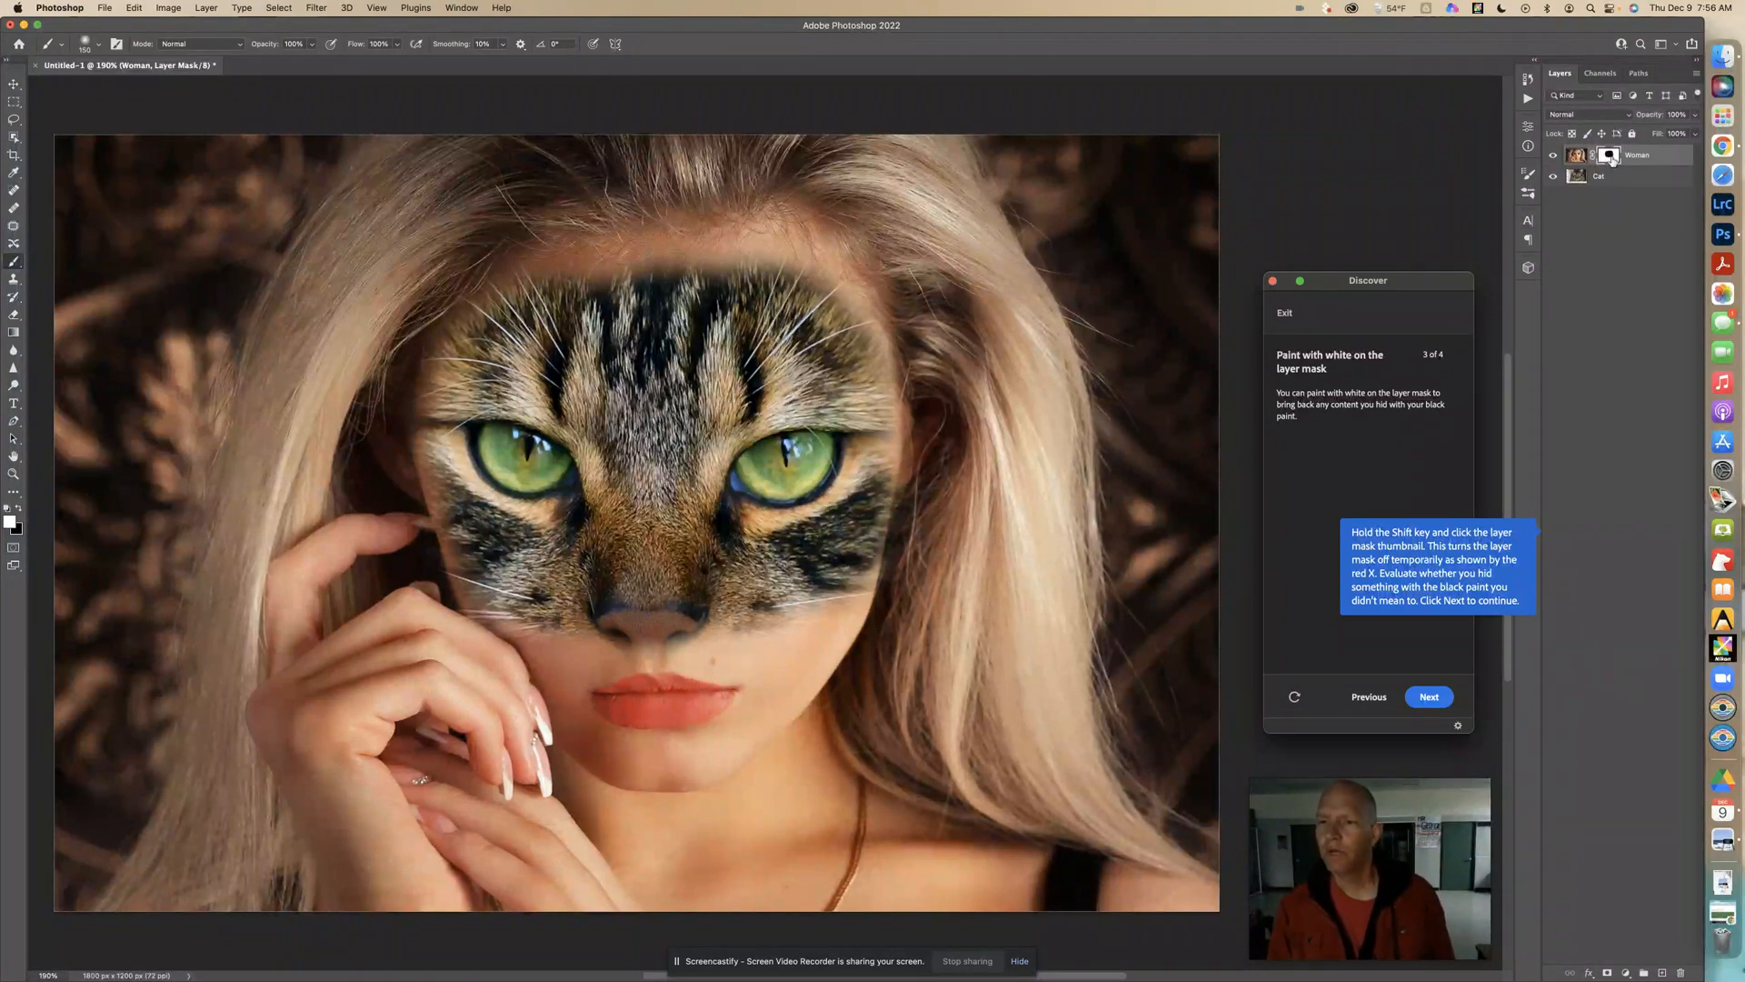
mouse_move(1610, 157)
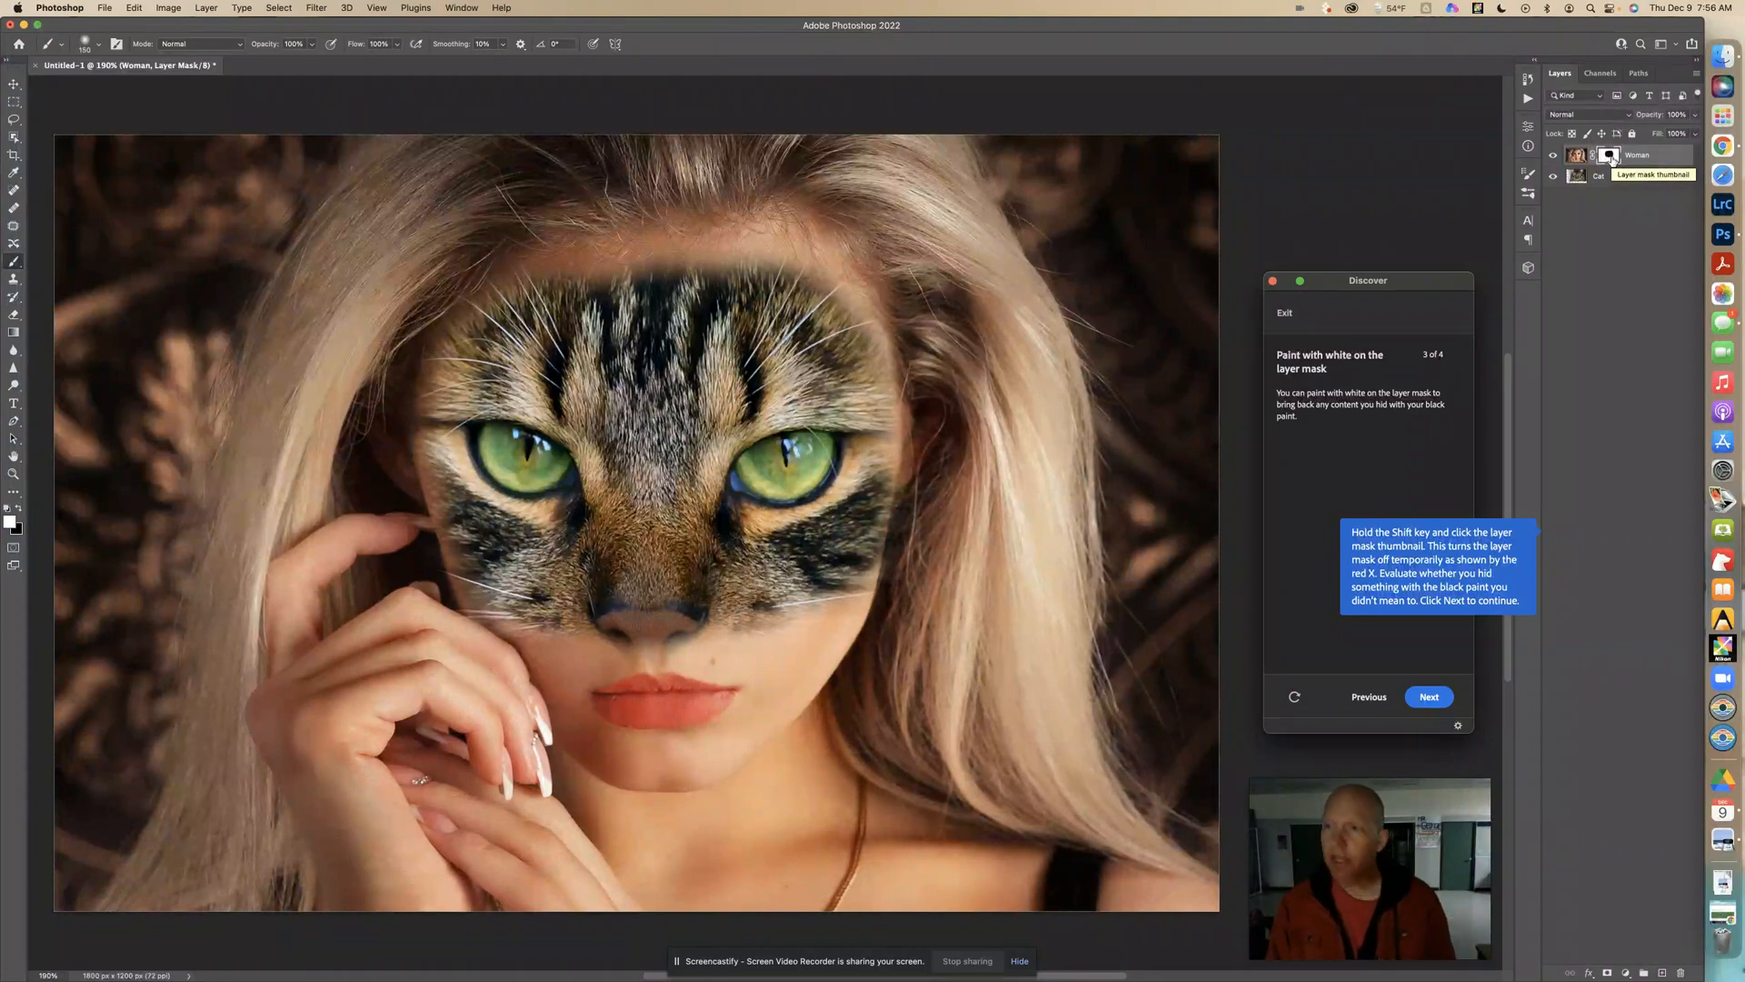
left_click(1608, 154)
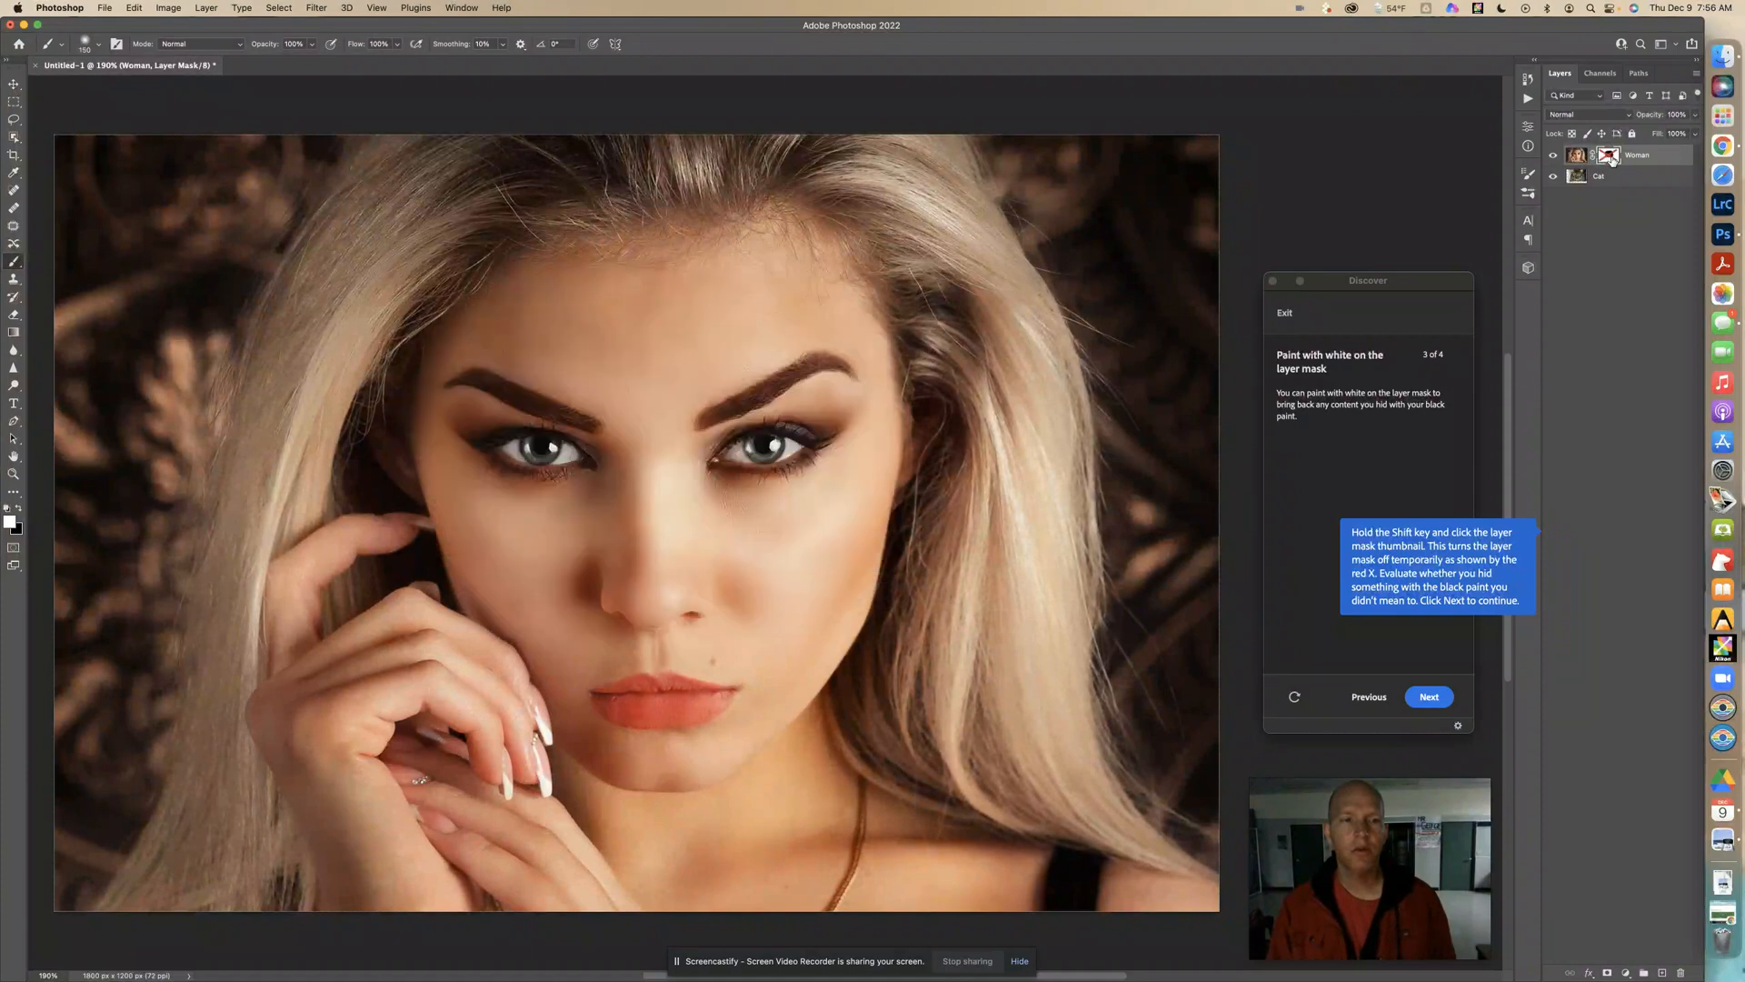
left_click(1608, 154)
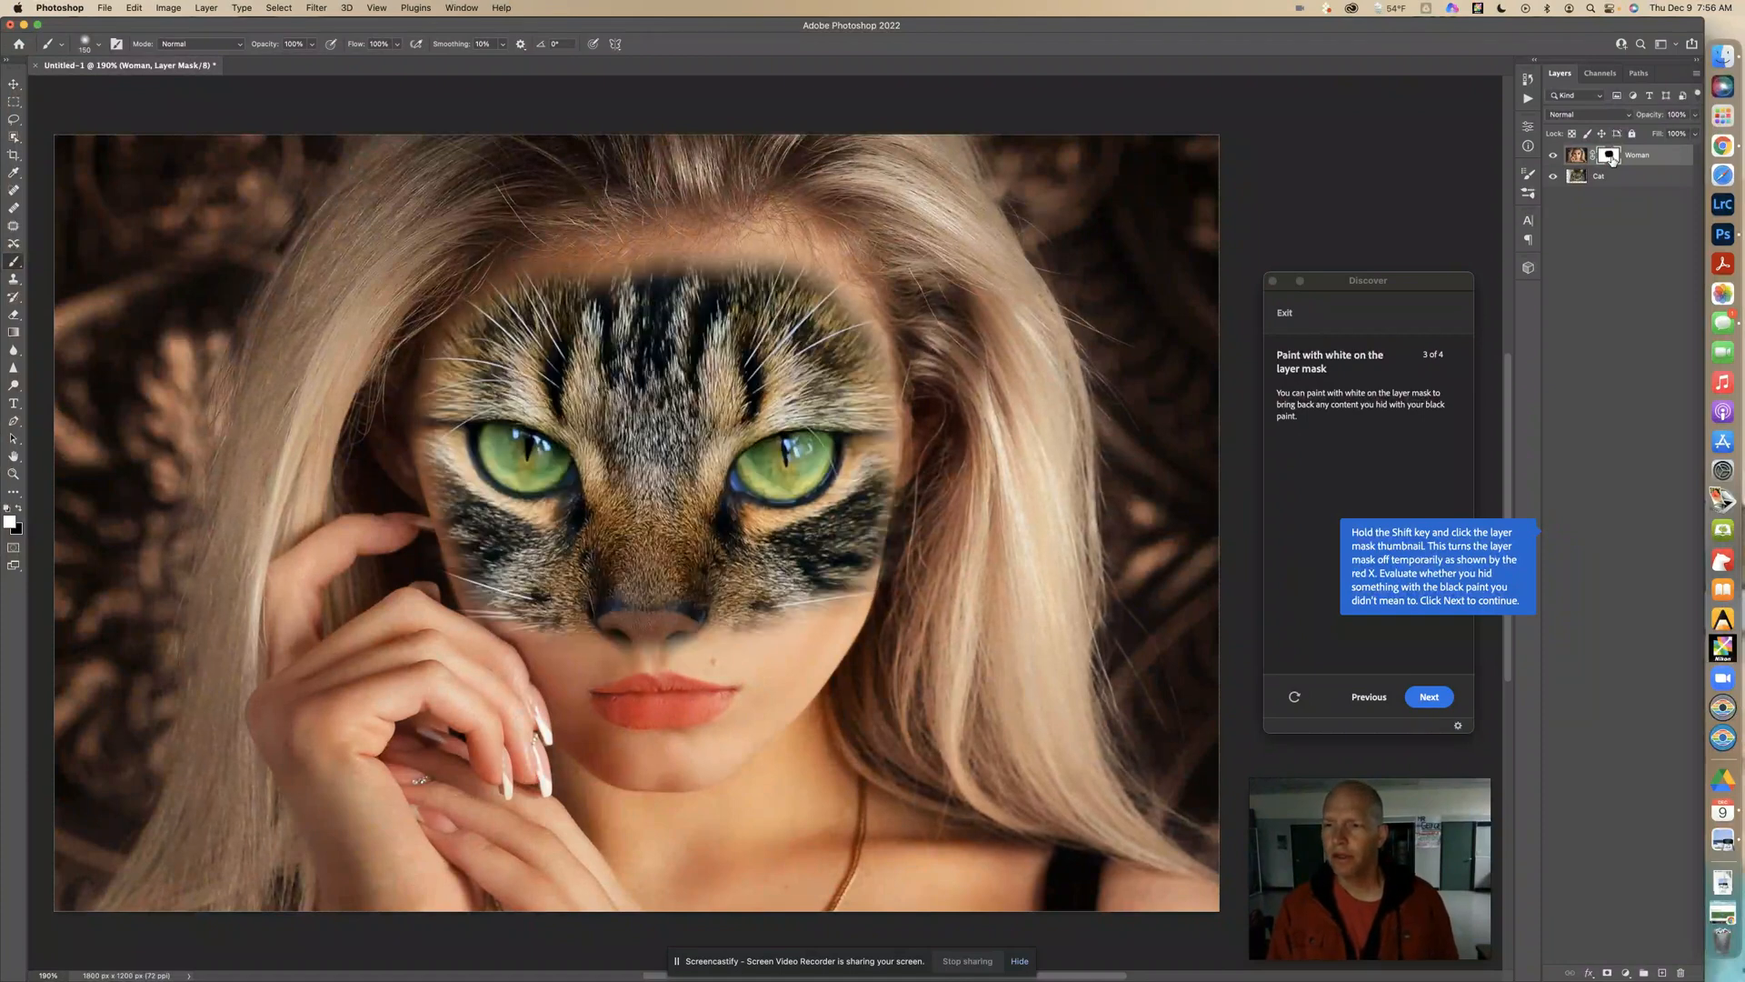
left_click(1609, 155)
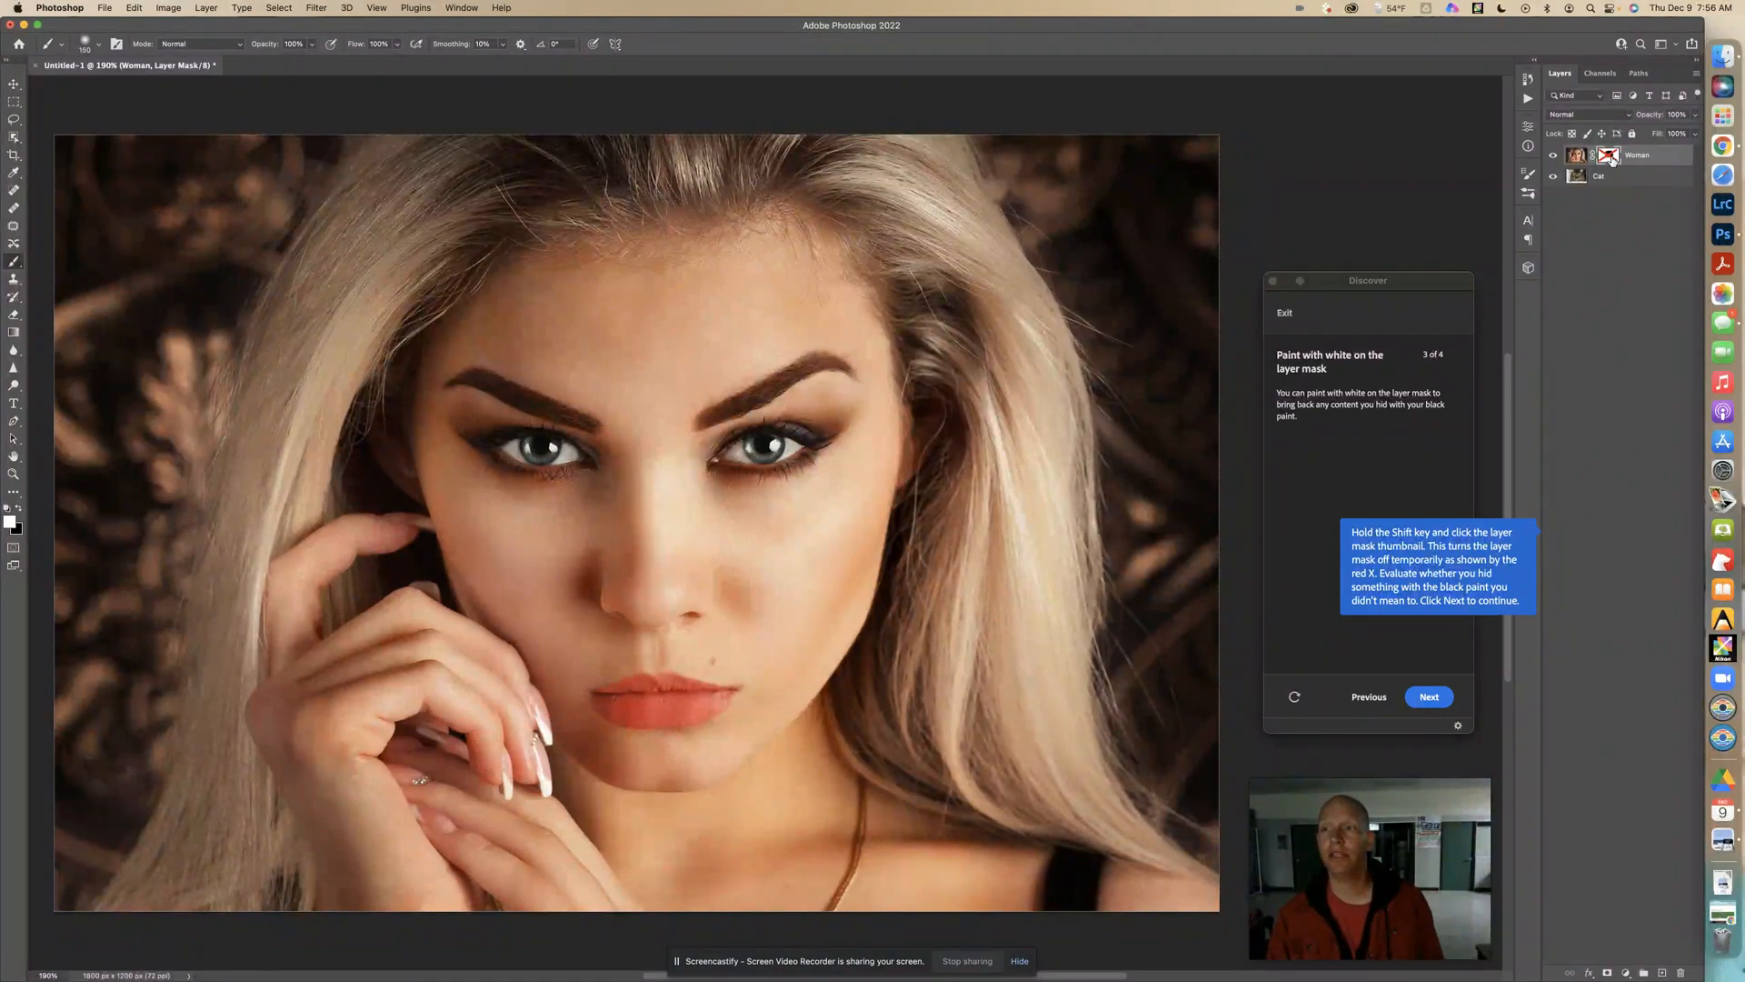
left_click(1608, 154)
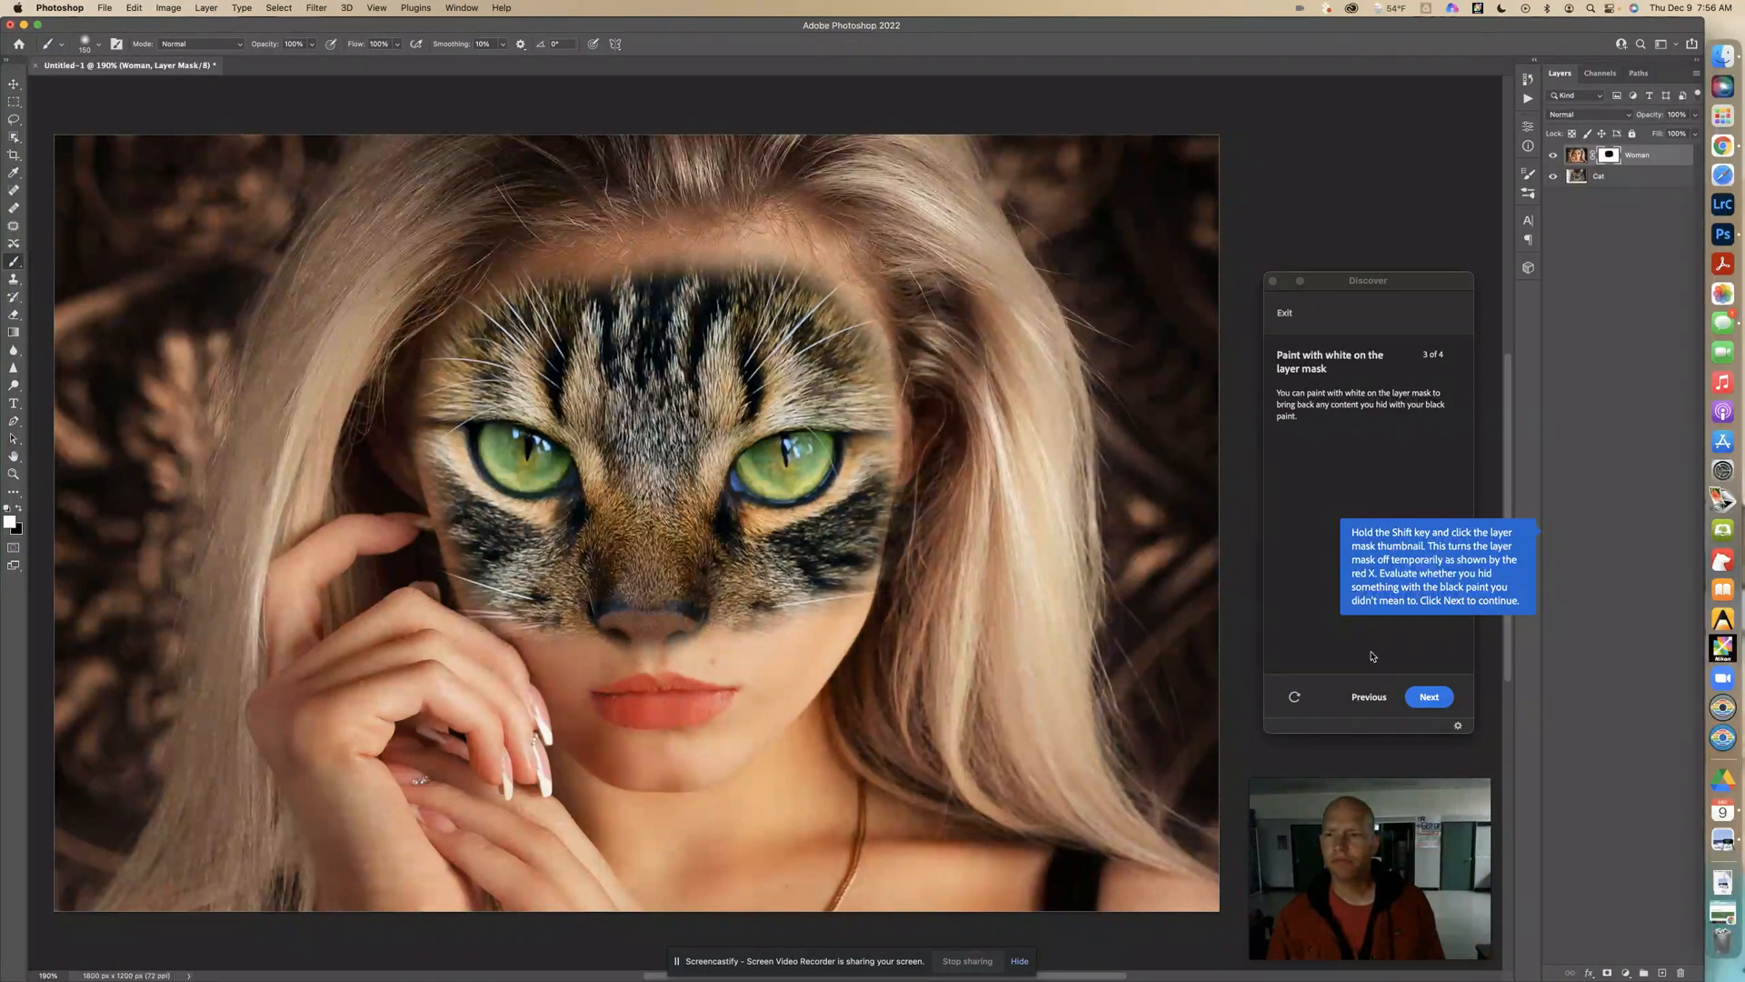
left_click(1428, 696)
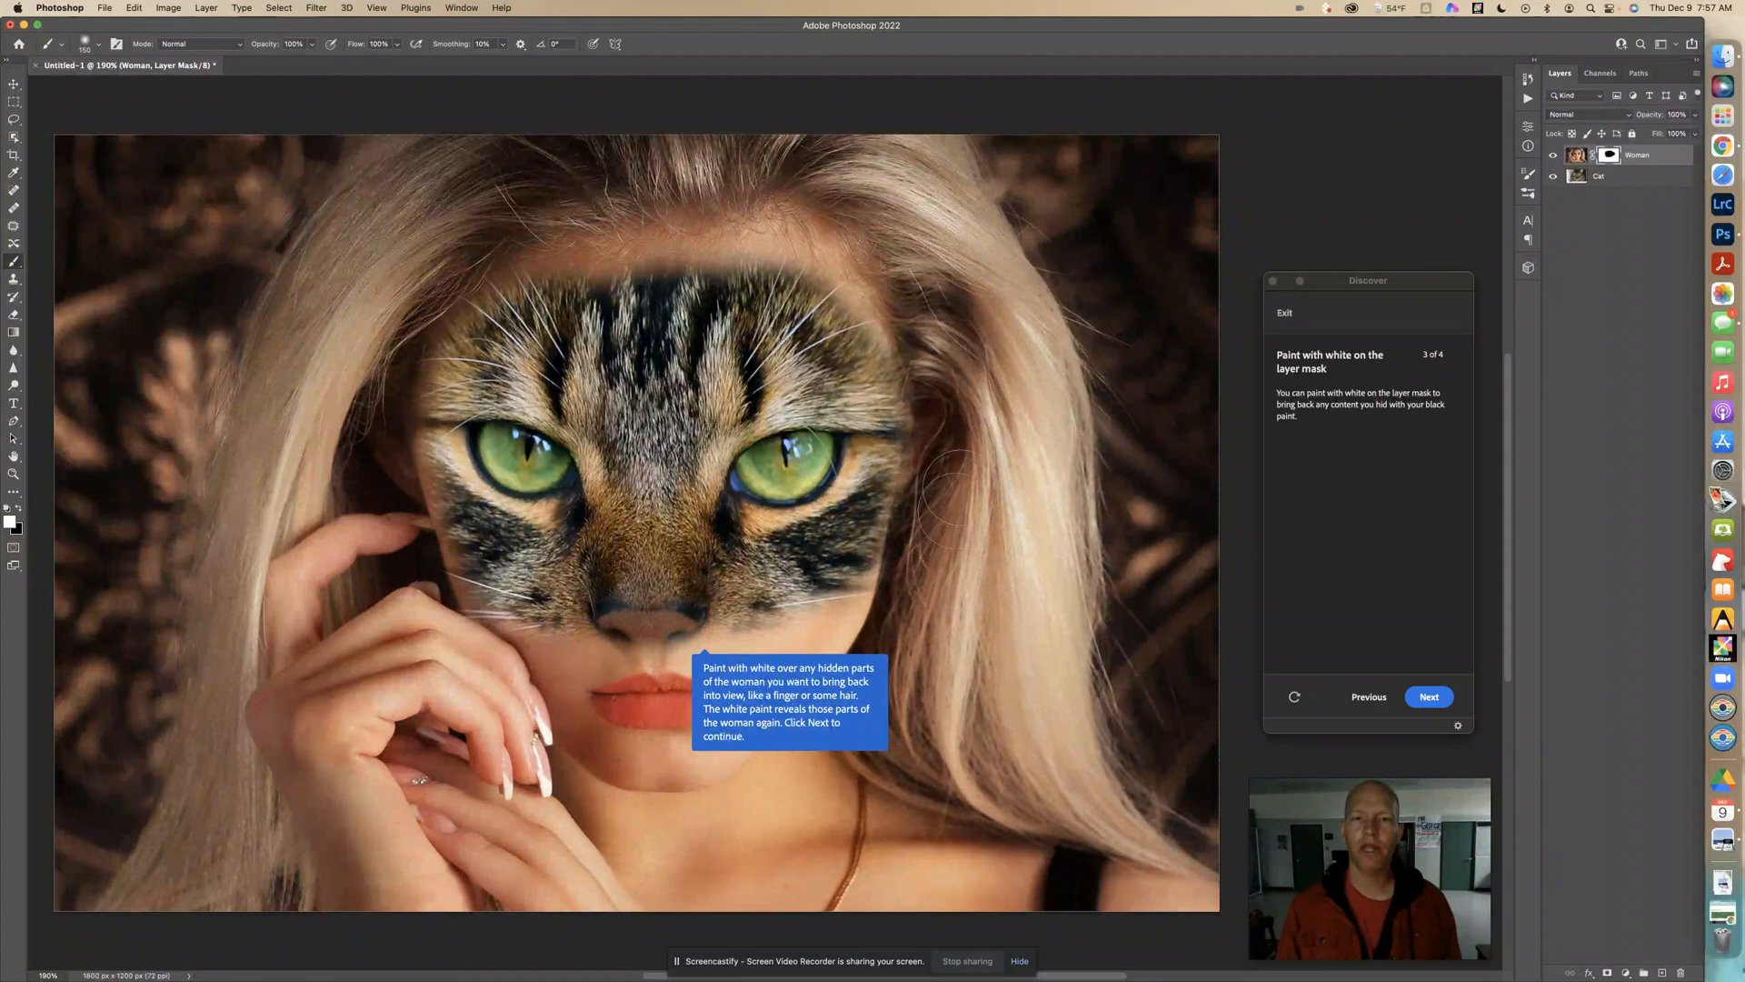
mouse_move(61, 511)
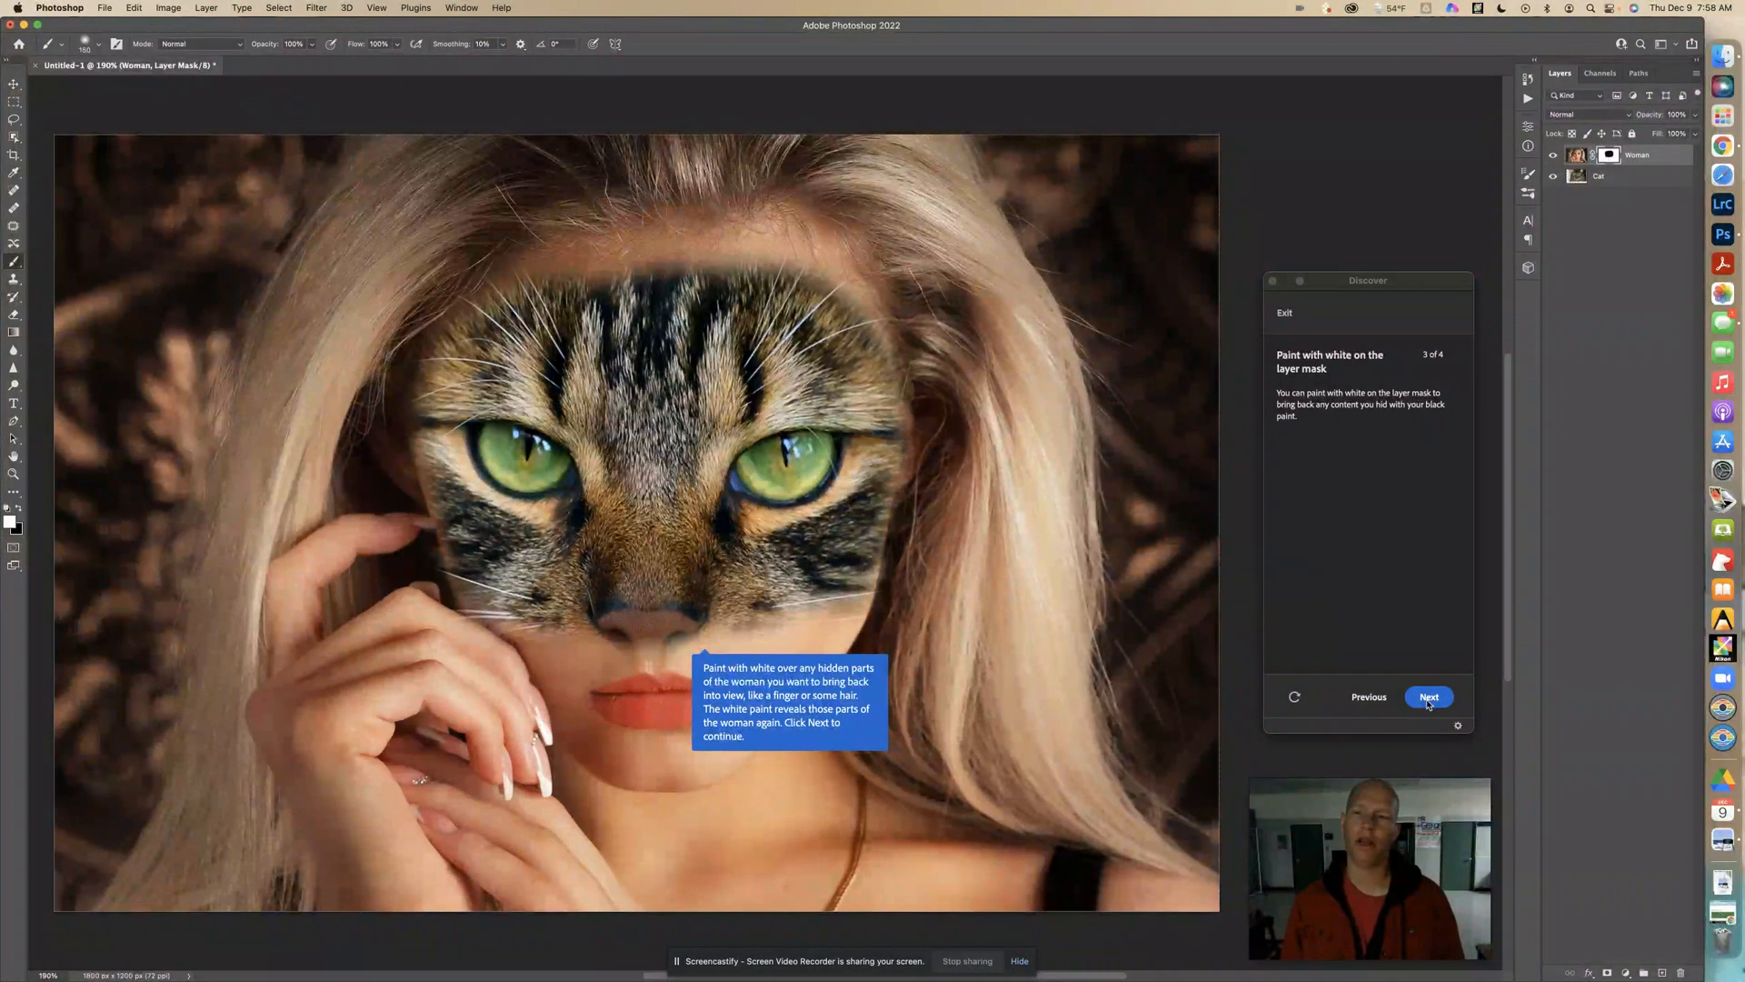
Step: Advance to step 4 of 4 and set the foreground to middle gray, brightness 33
left_click(1428, 696)
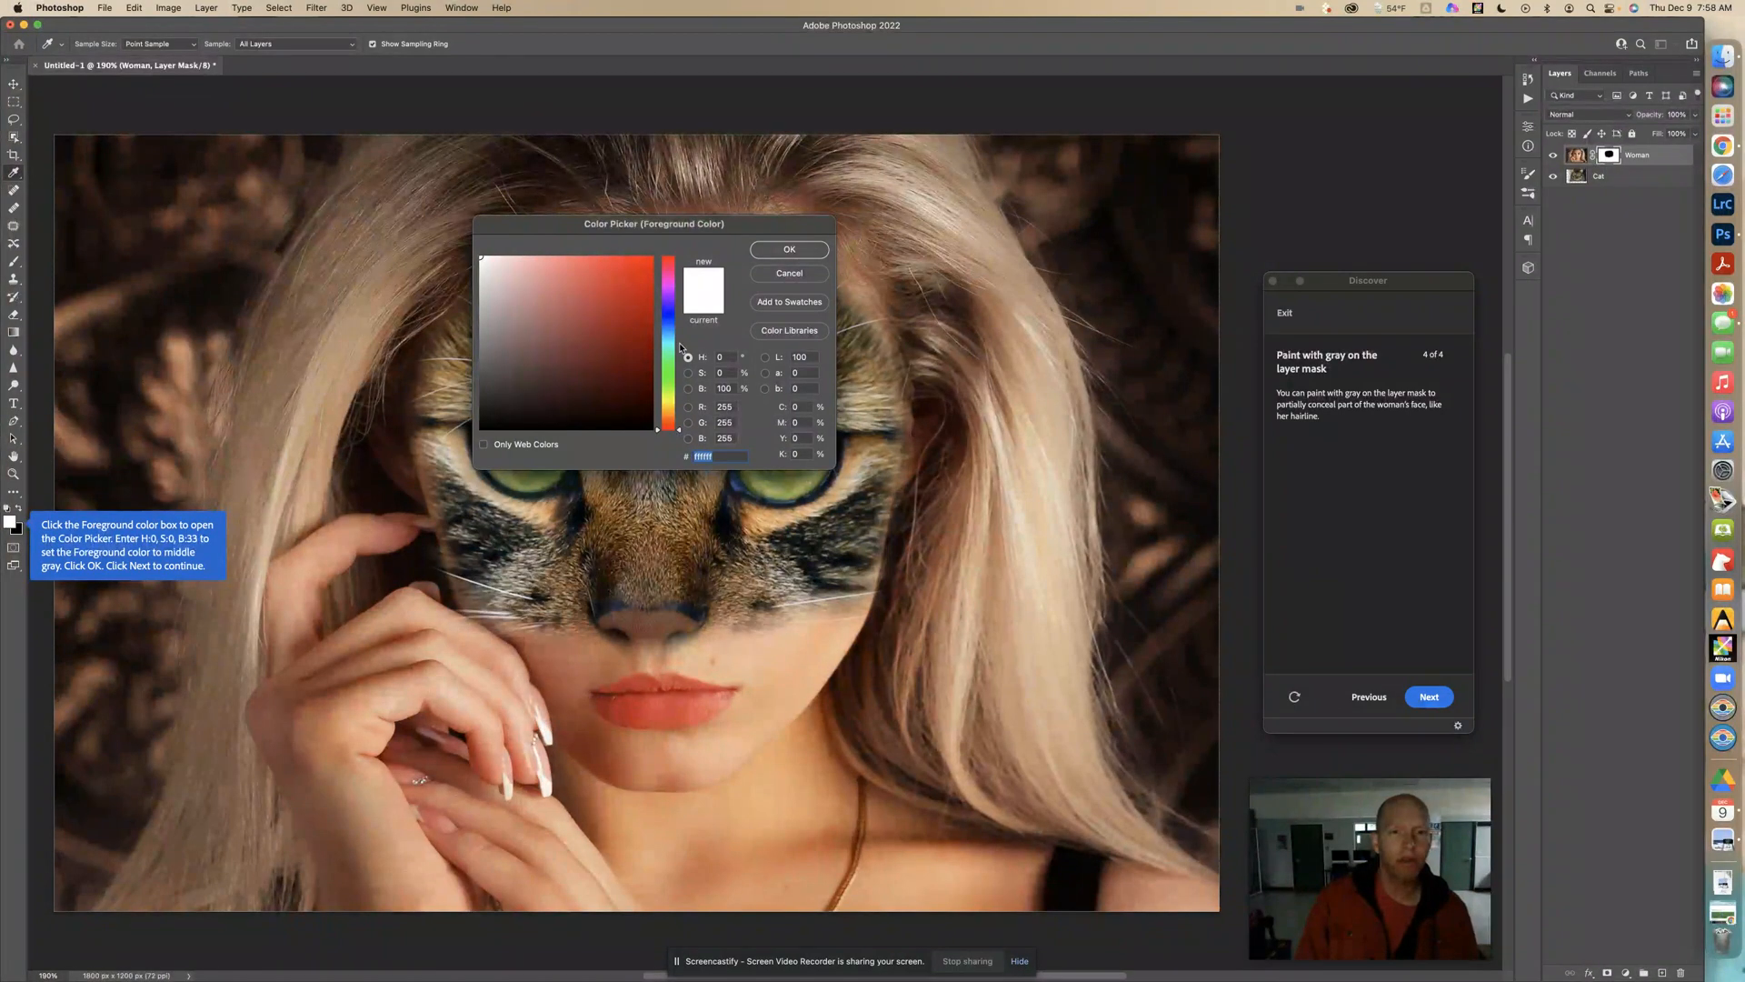
left_click(722, 356)
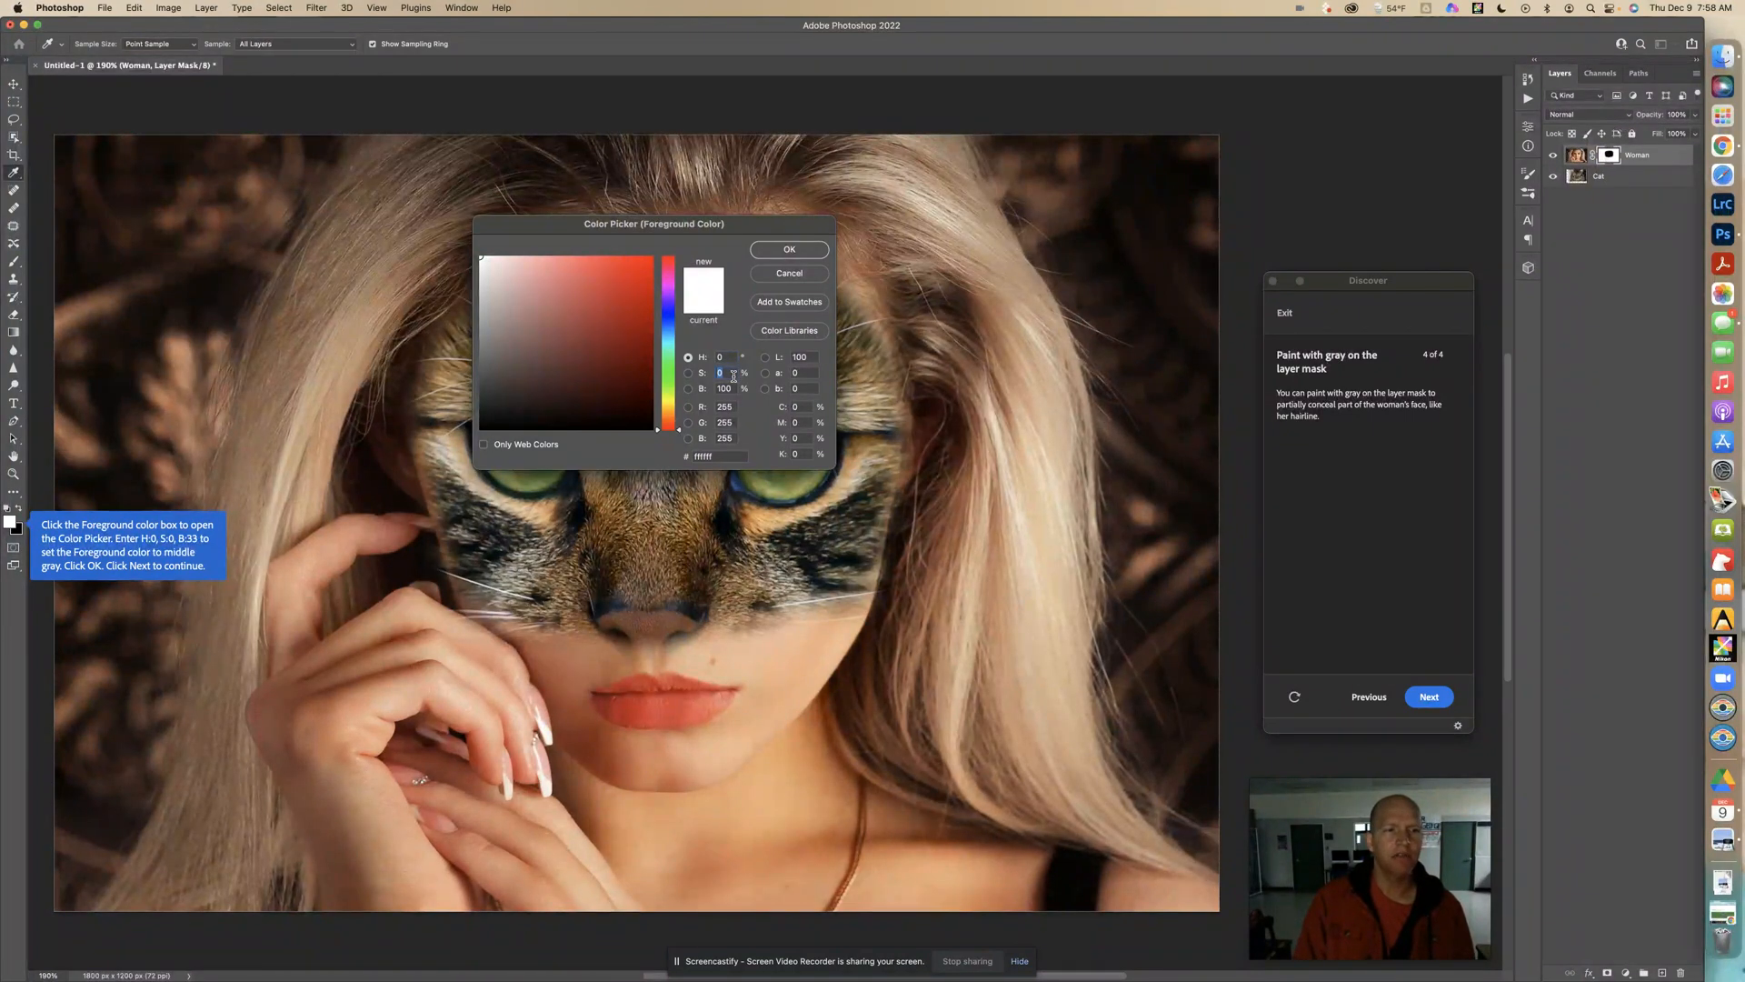
left_click(722, 388)
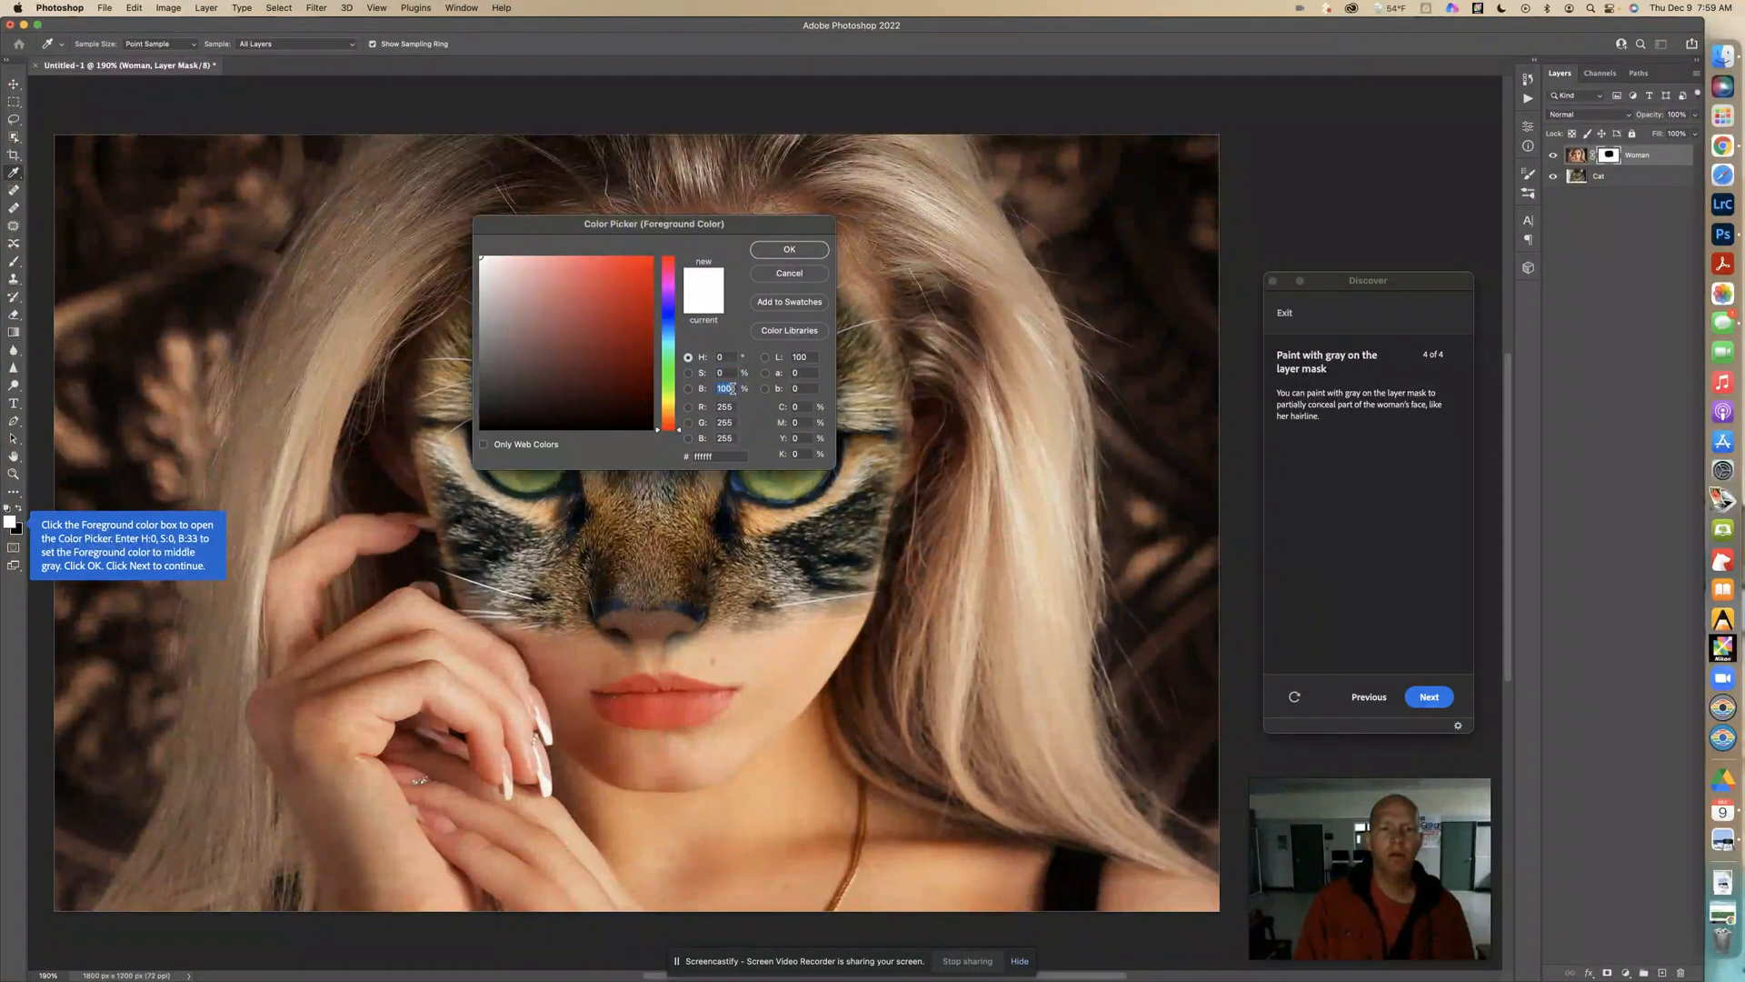
type("33")
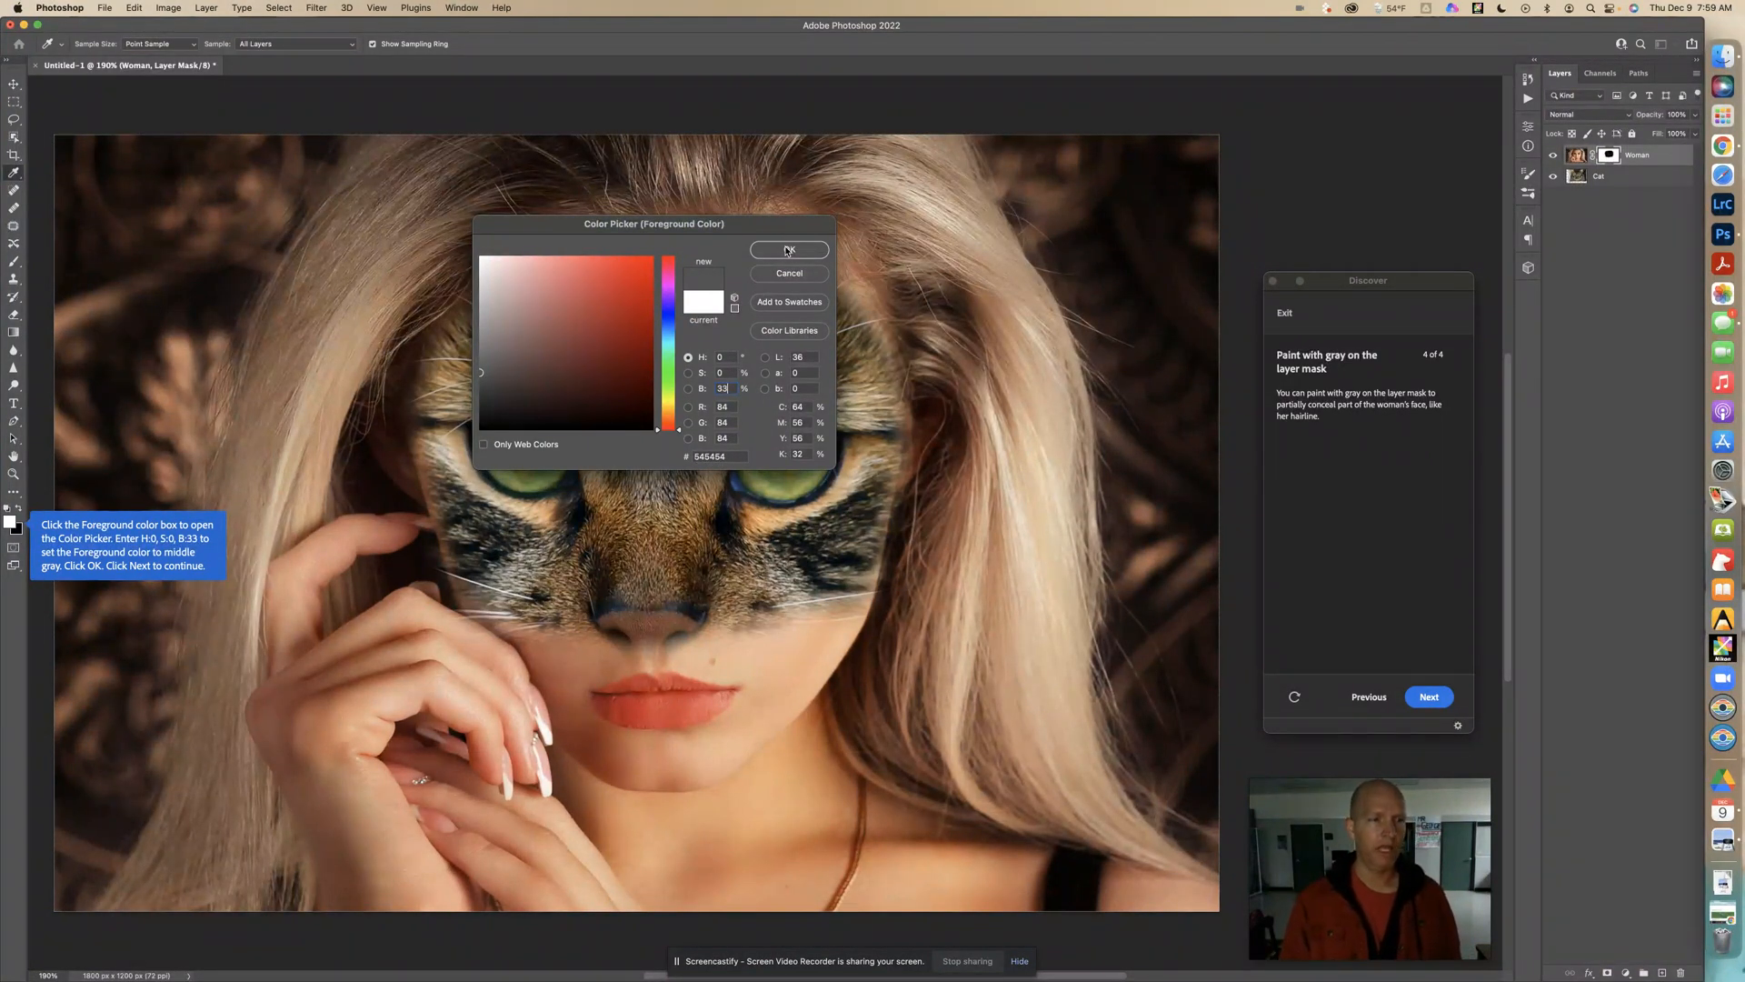
left_click(788, 250)
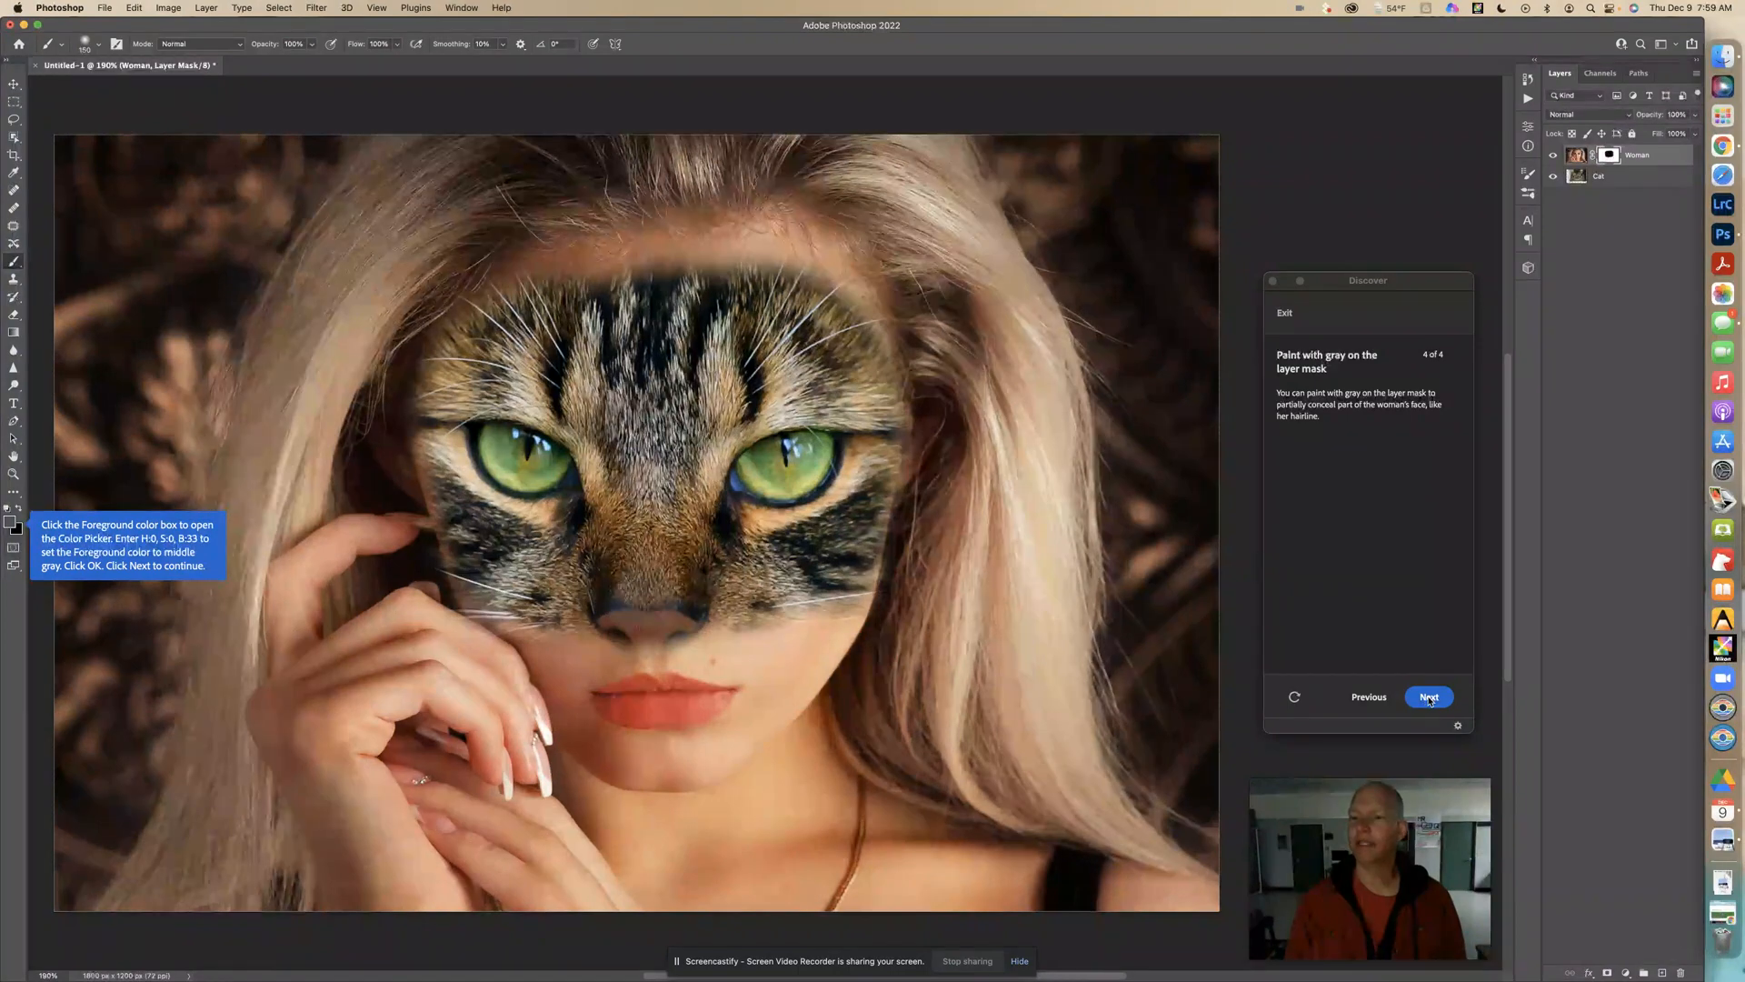
Step: Paint gray over the hairline on the Woman mask, then set the foreground back to black
left_click(1428, 696)
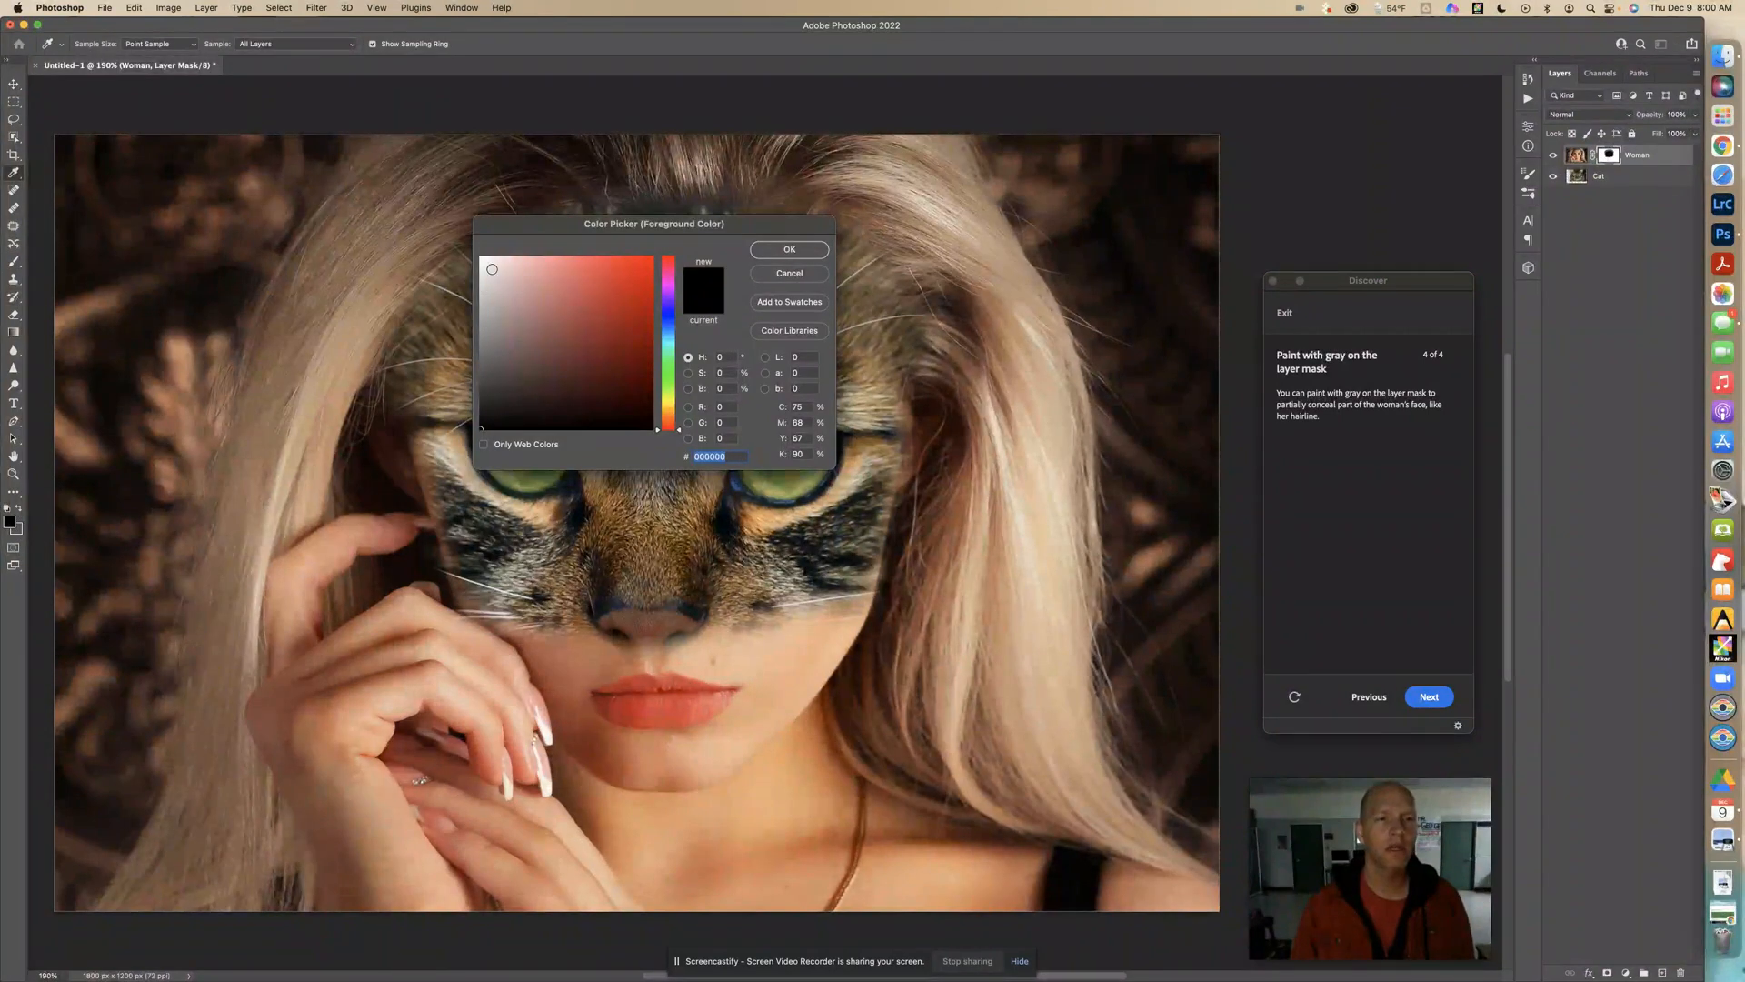
left_click(788, 249)
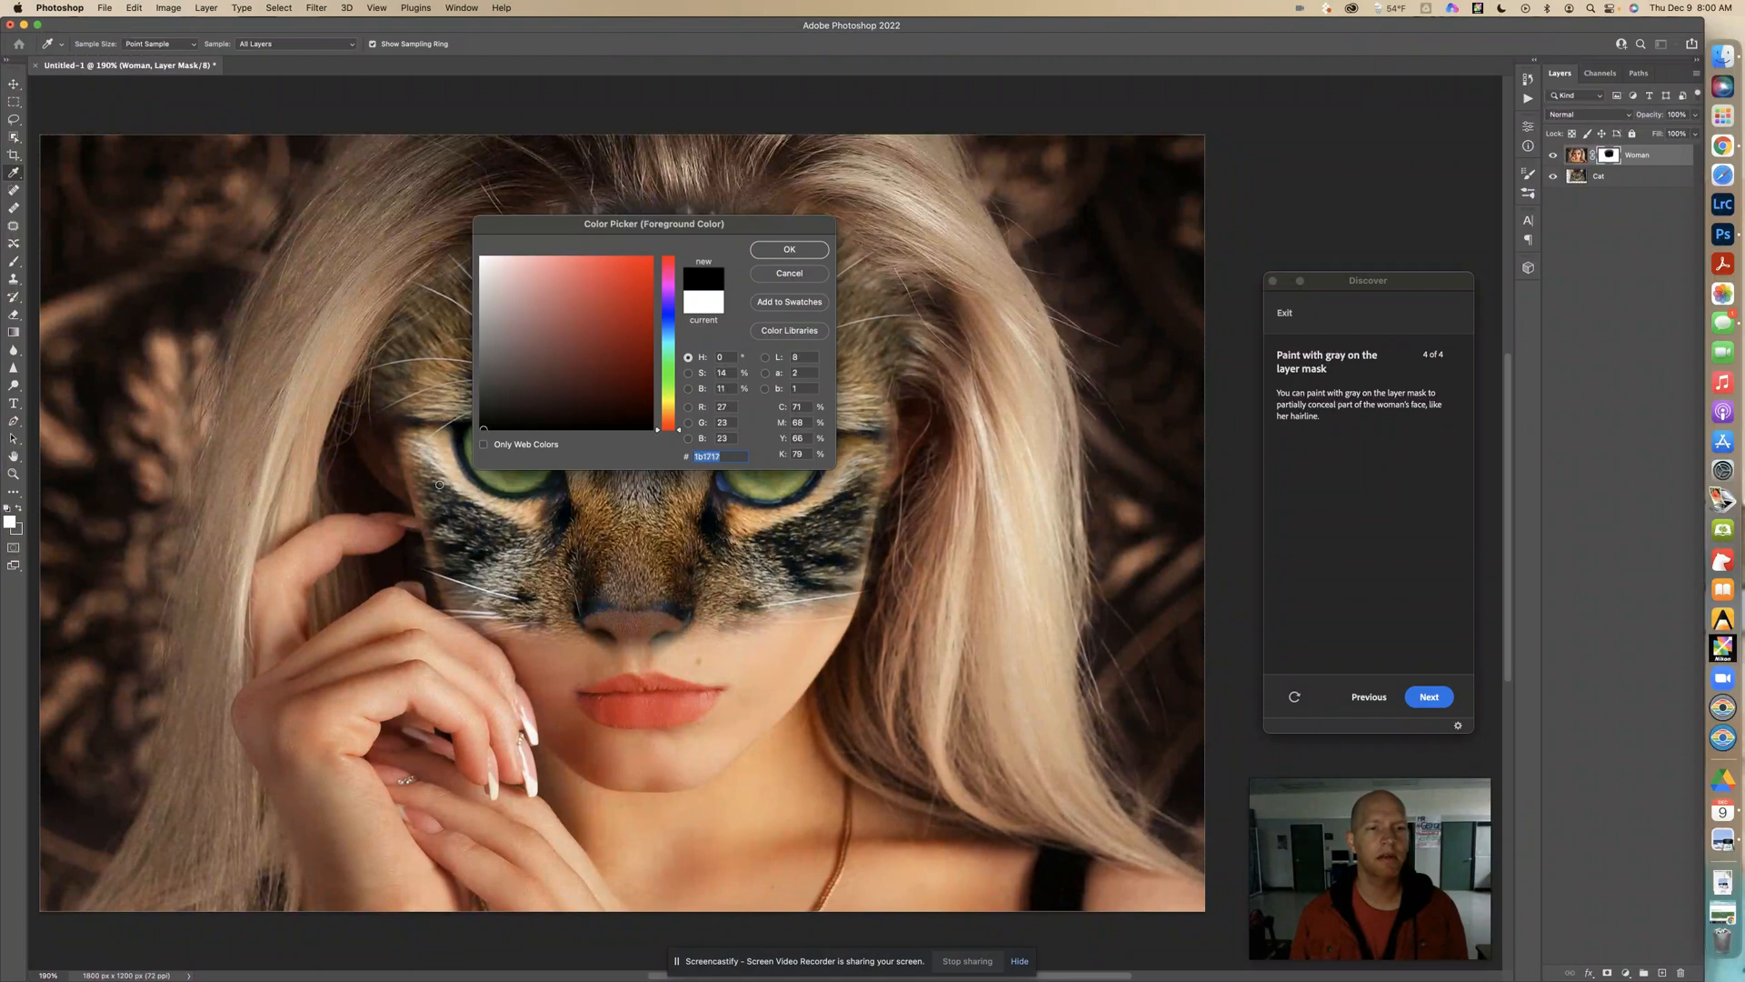
left_click(788, 250)
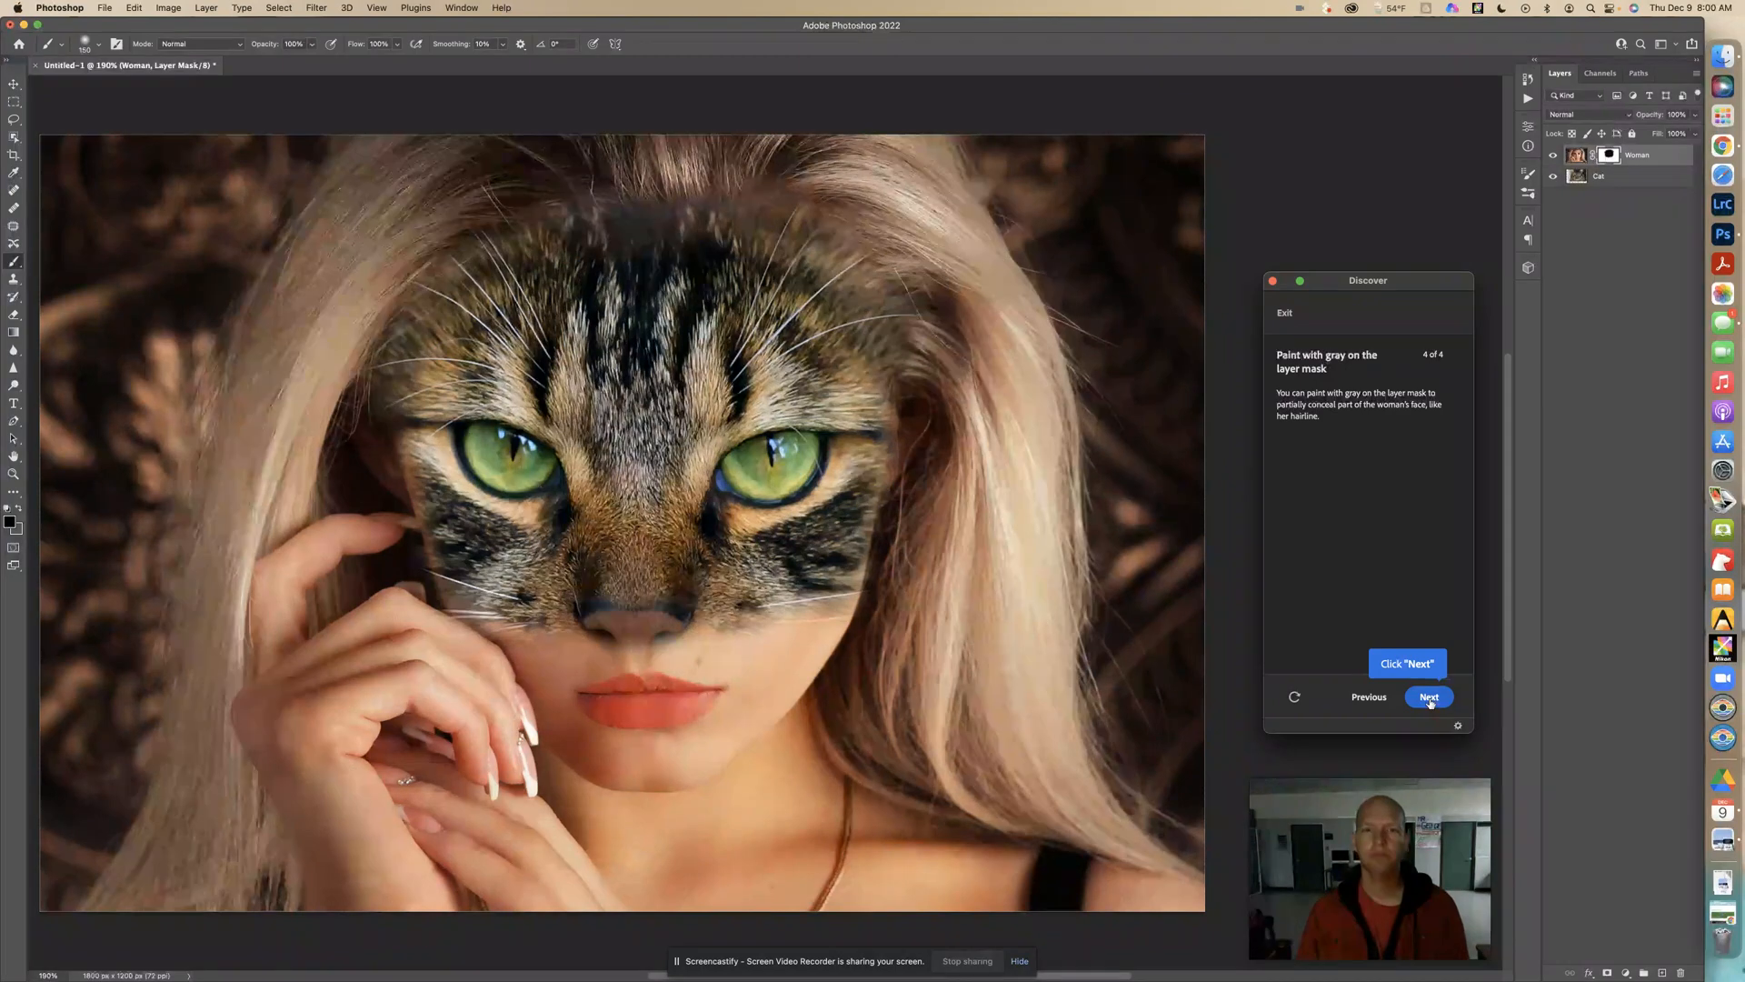
Step: Finish step 4 of 4 of the layer masks tutorial in the Discover panel
left_click(1429, 696)
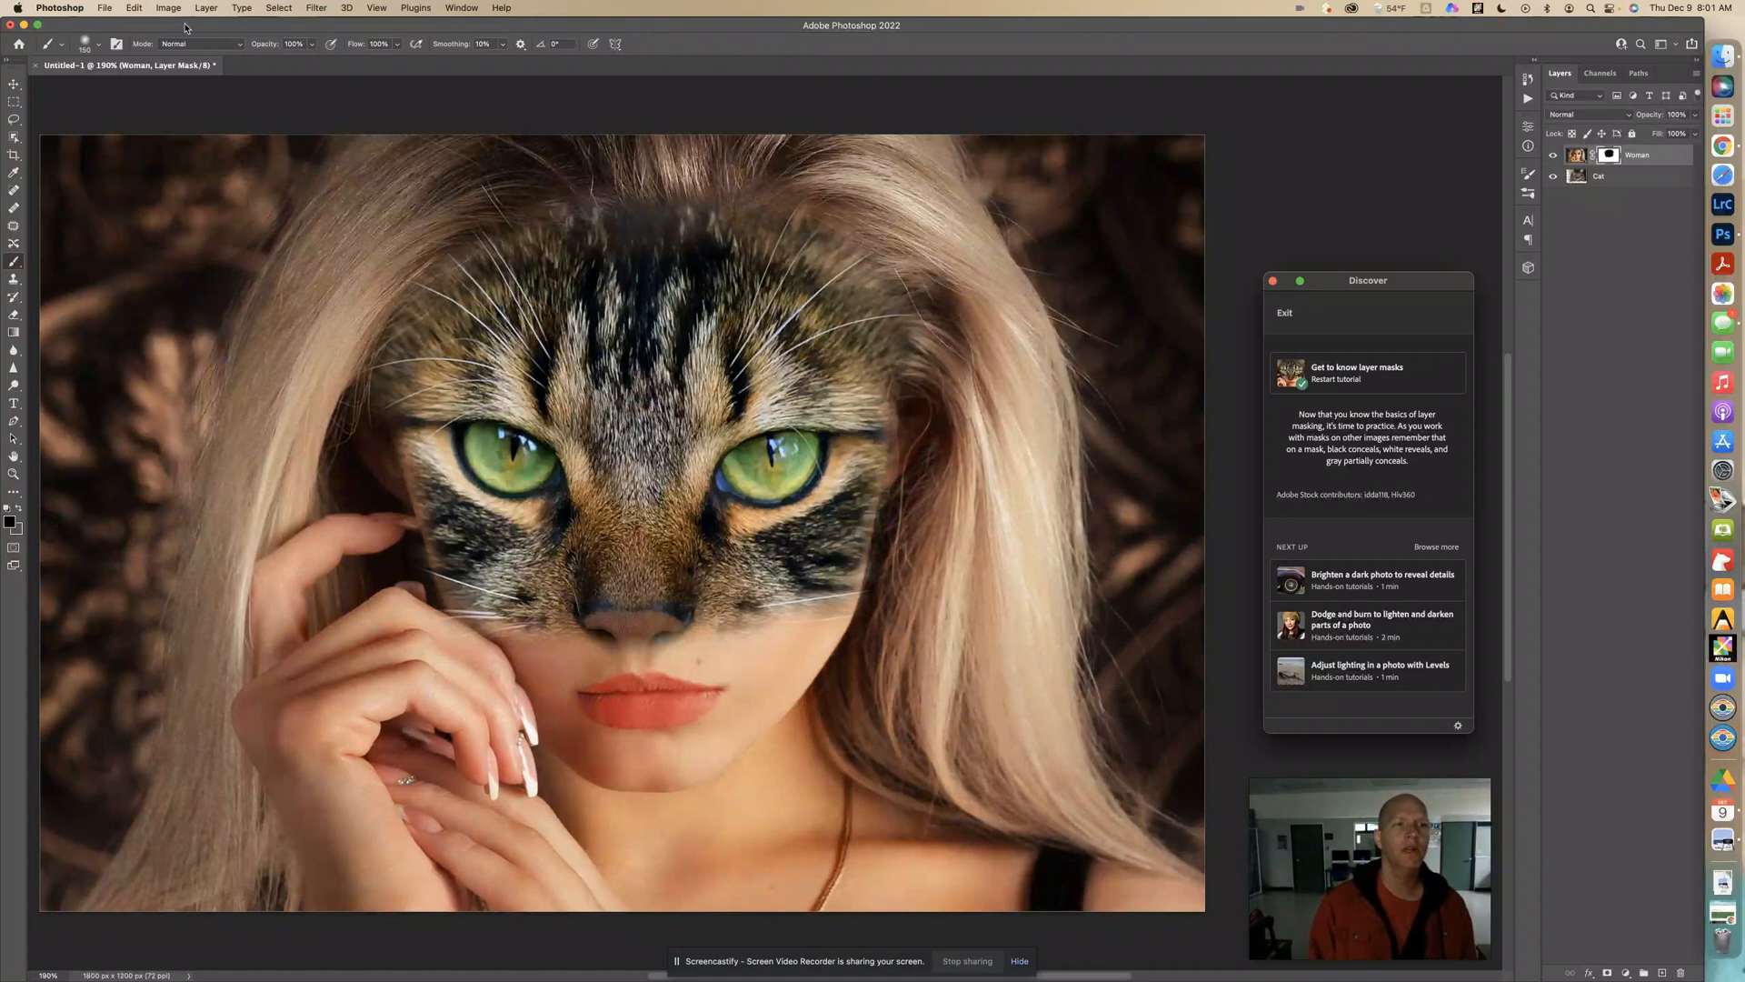
Step: Set Image Size width to 1000 pixels with resampling, giving 1000 × 667 px
left_click(169, 7)
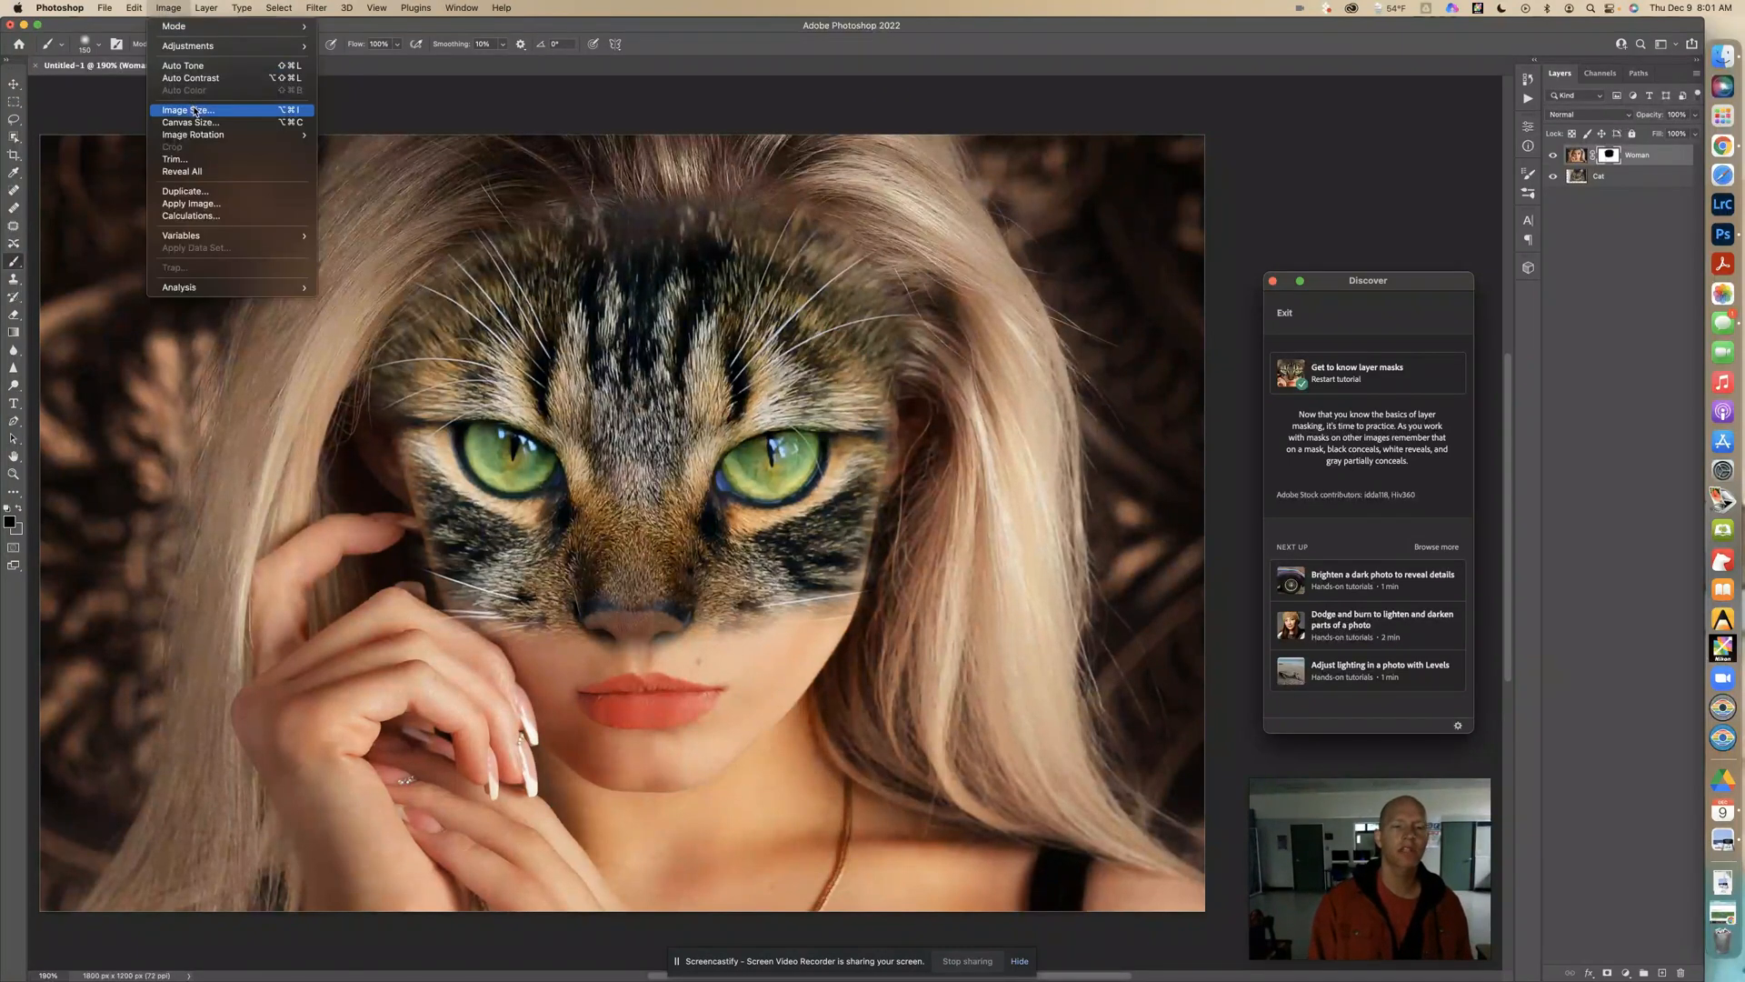
left_click(186, 109)
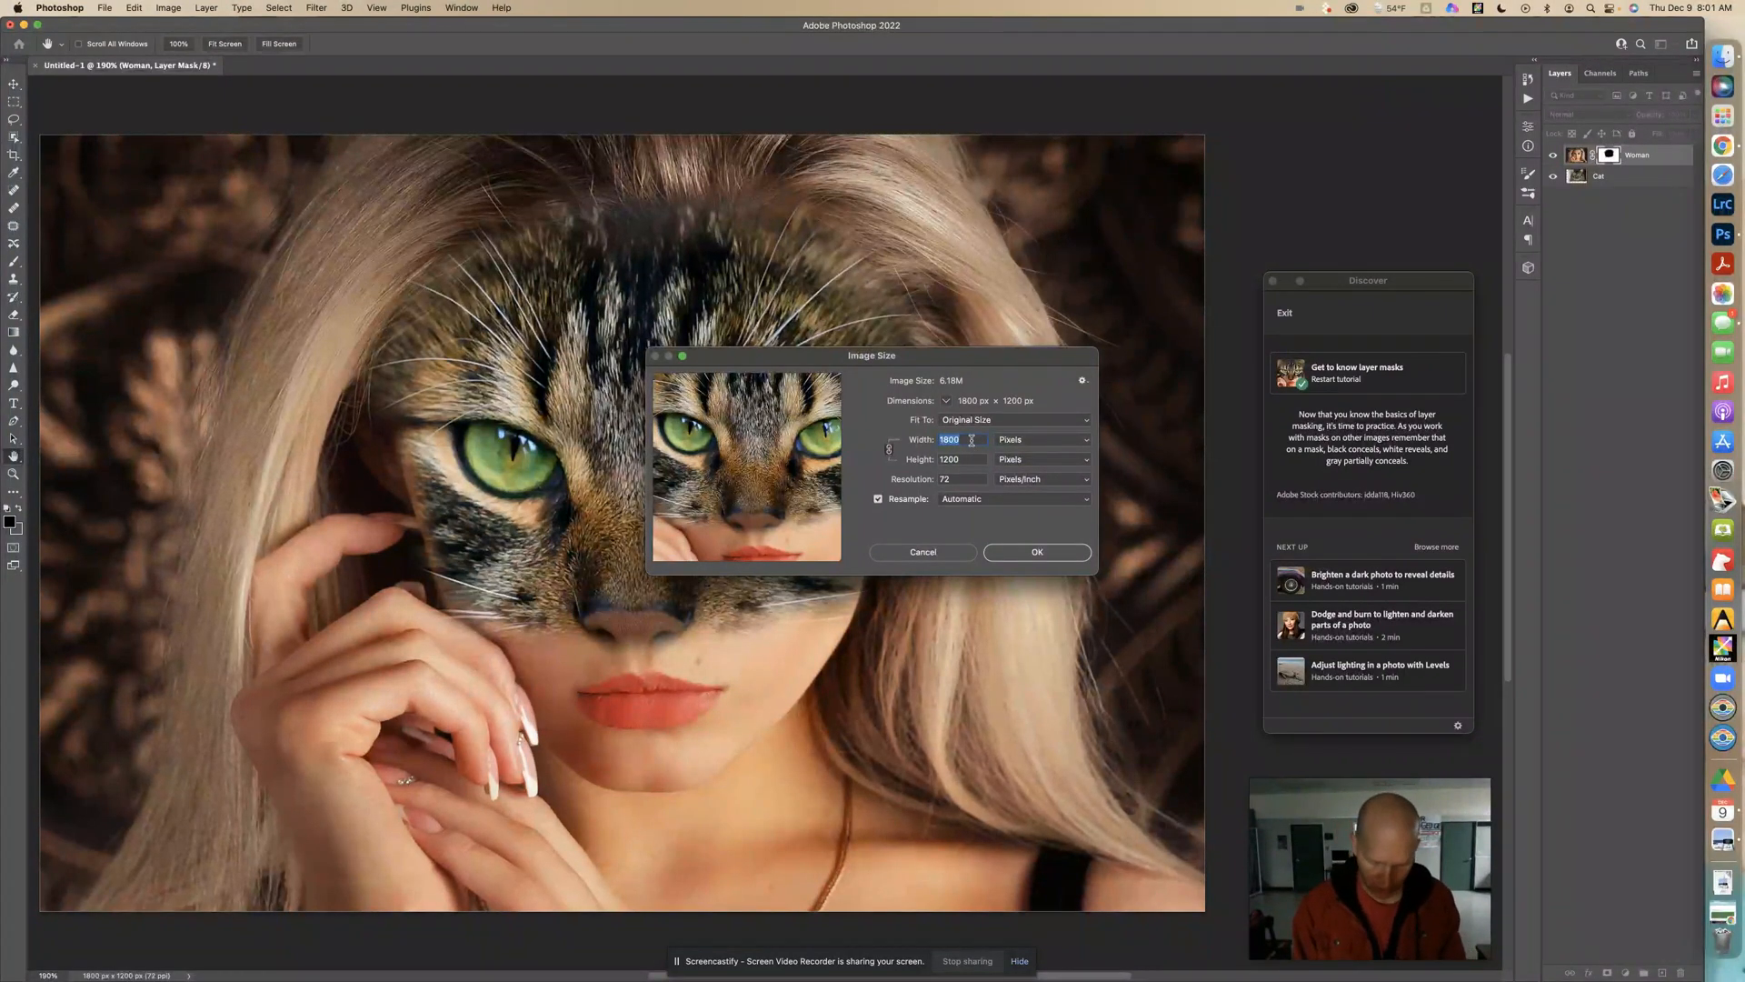
type("1000")
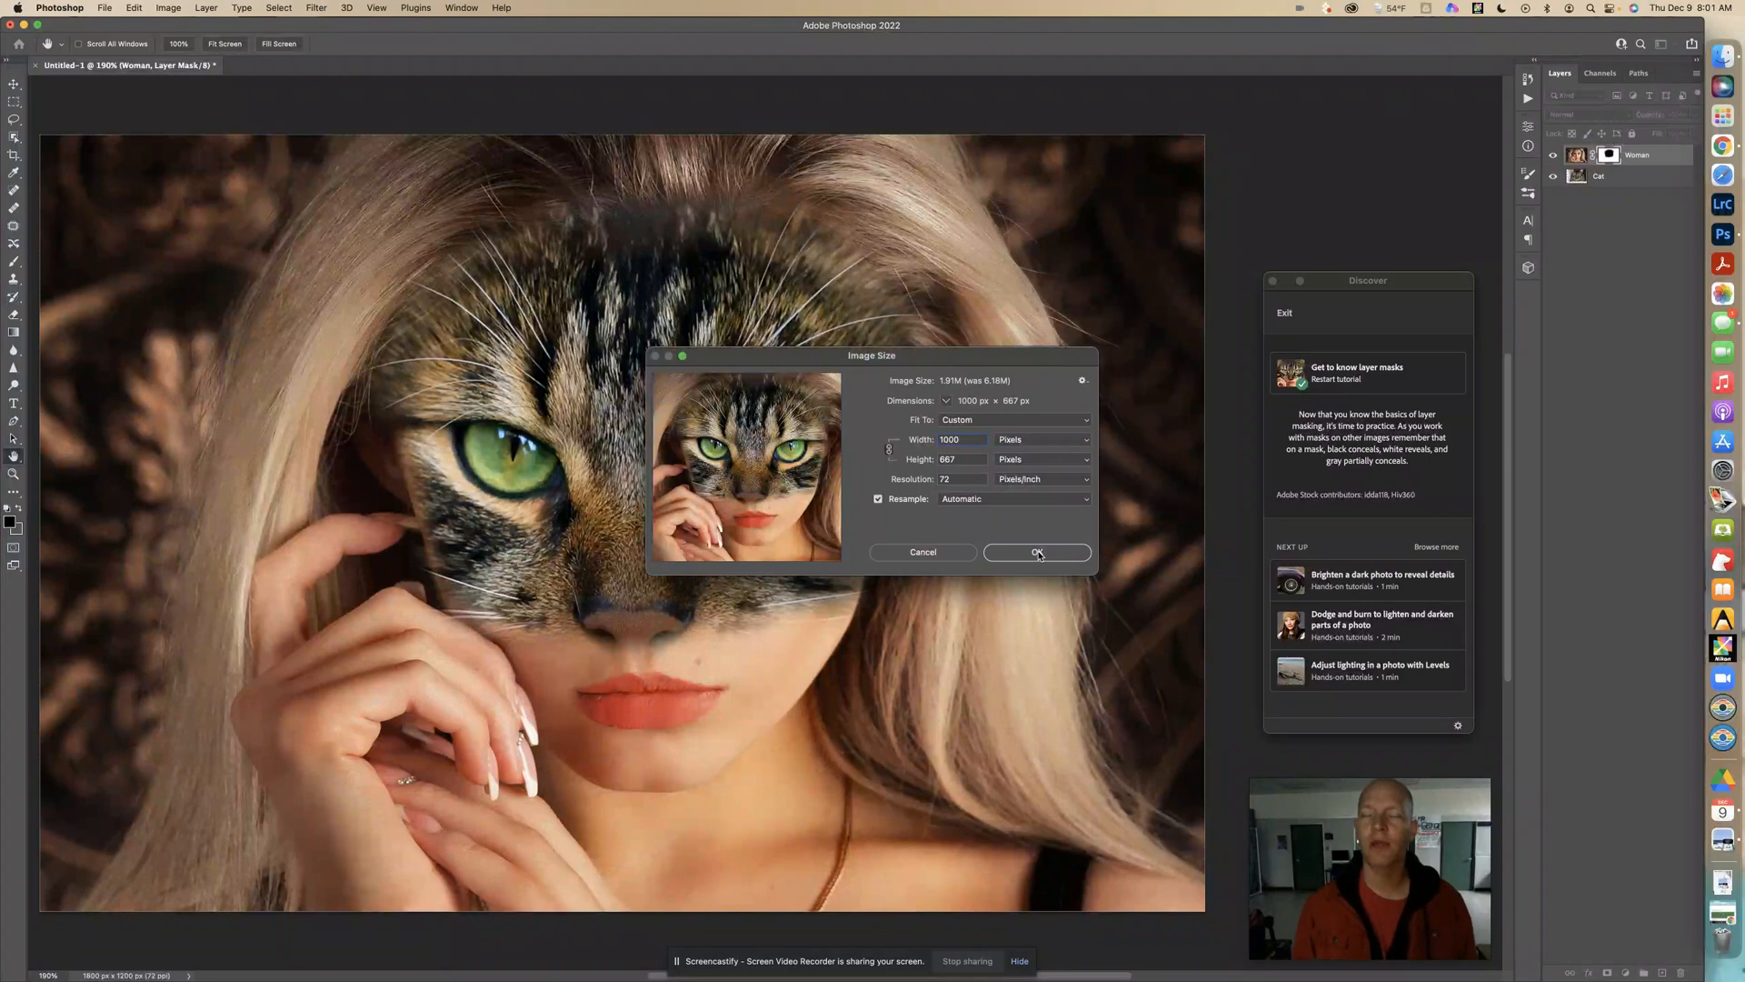
left_click(1037, 551)
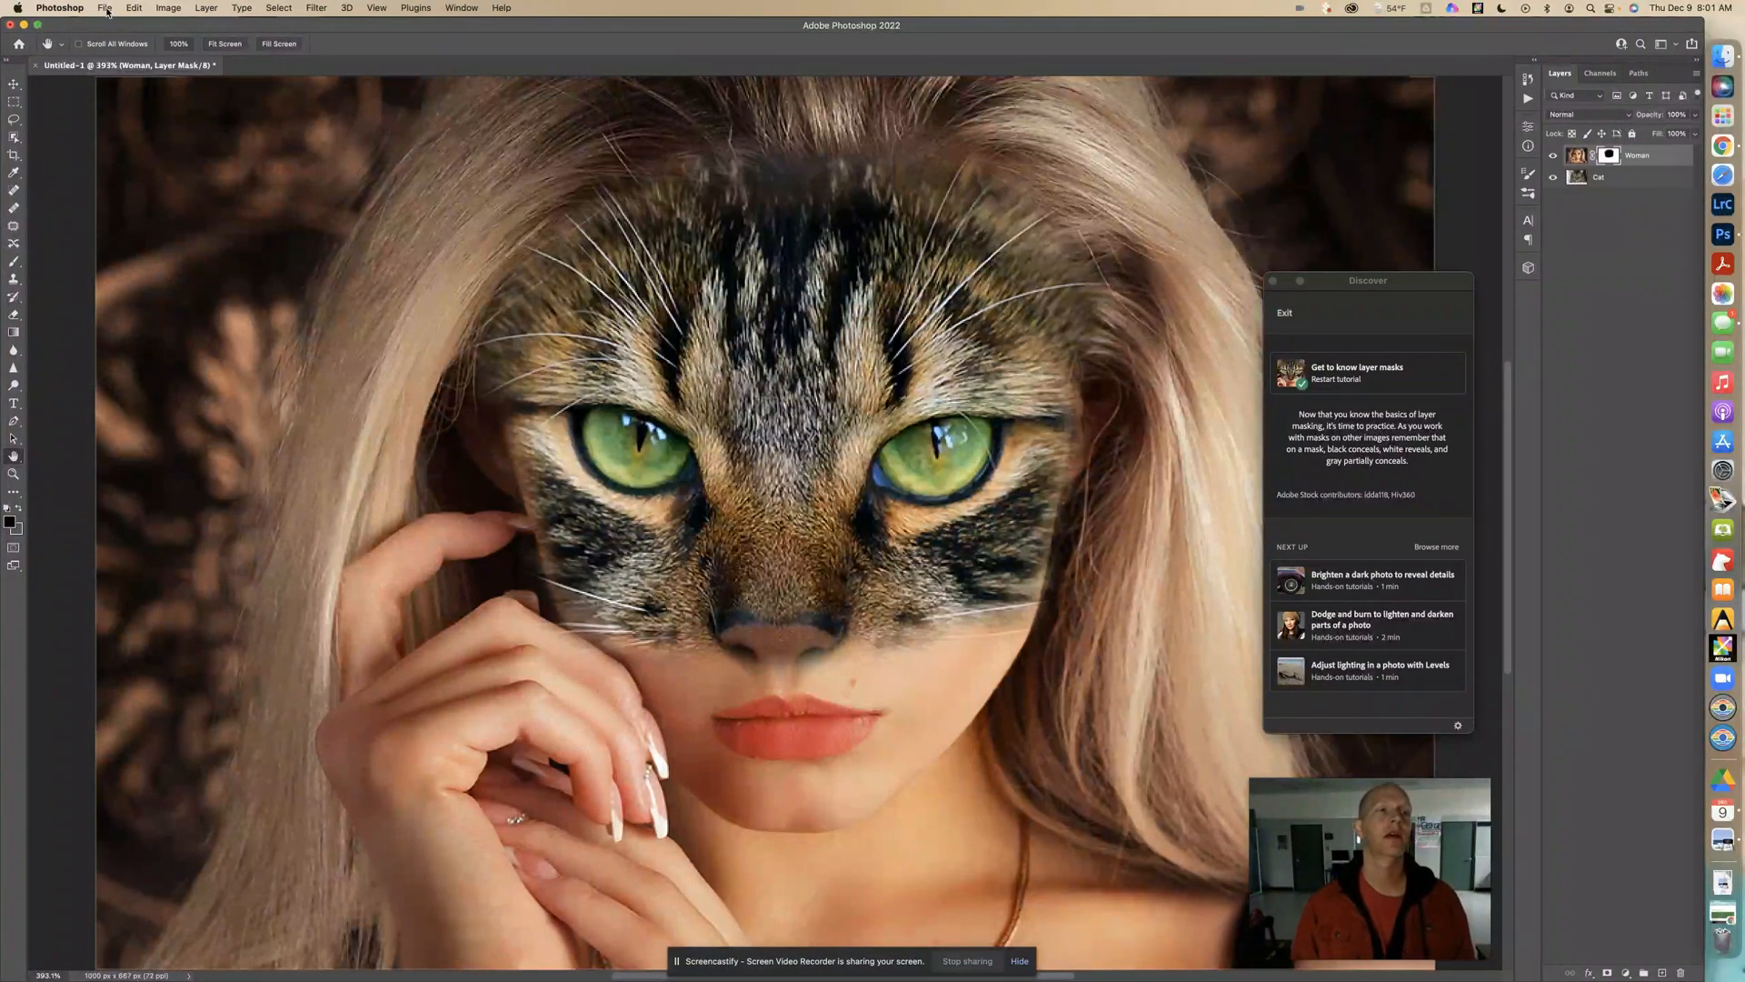
Step: Save a JPEG copy named 'Get to know layer masks', accepting the default JPEG options
left_click(106, 7)
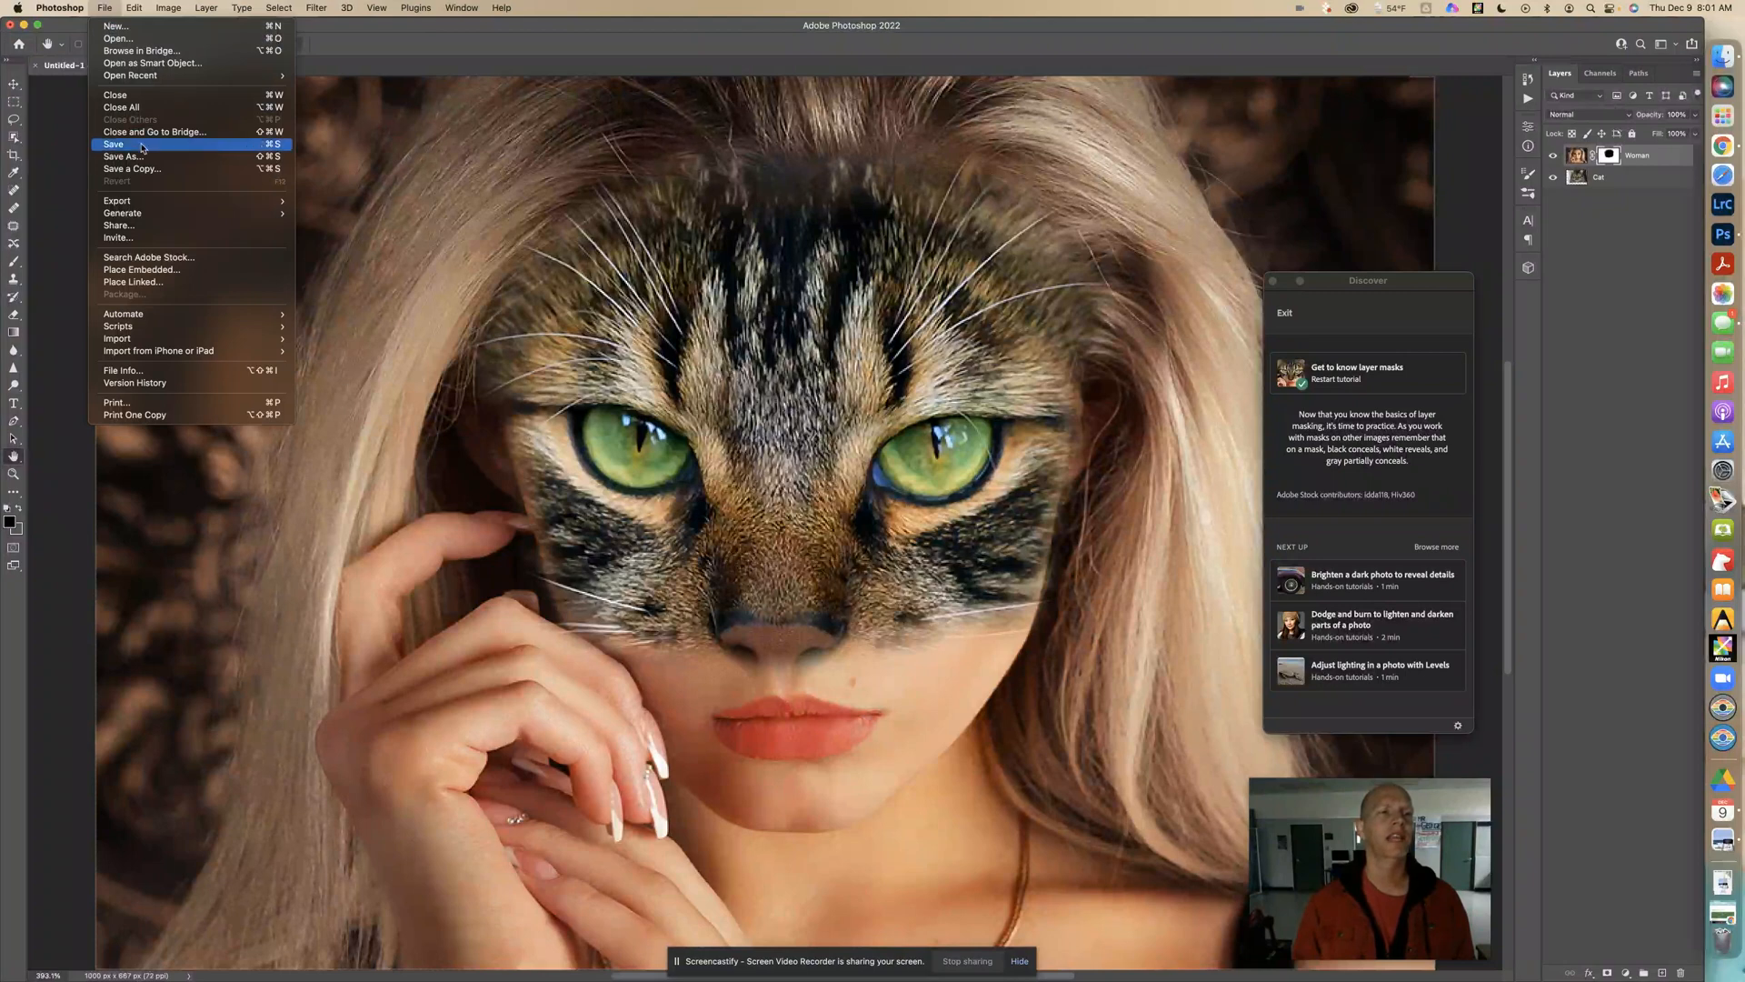
left_click(113, 143)
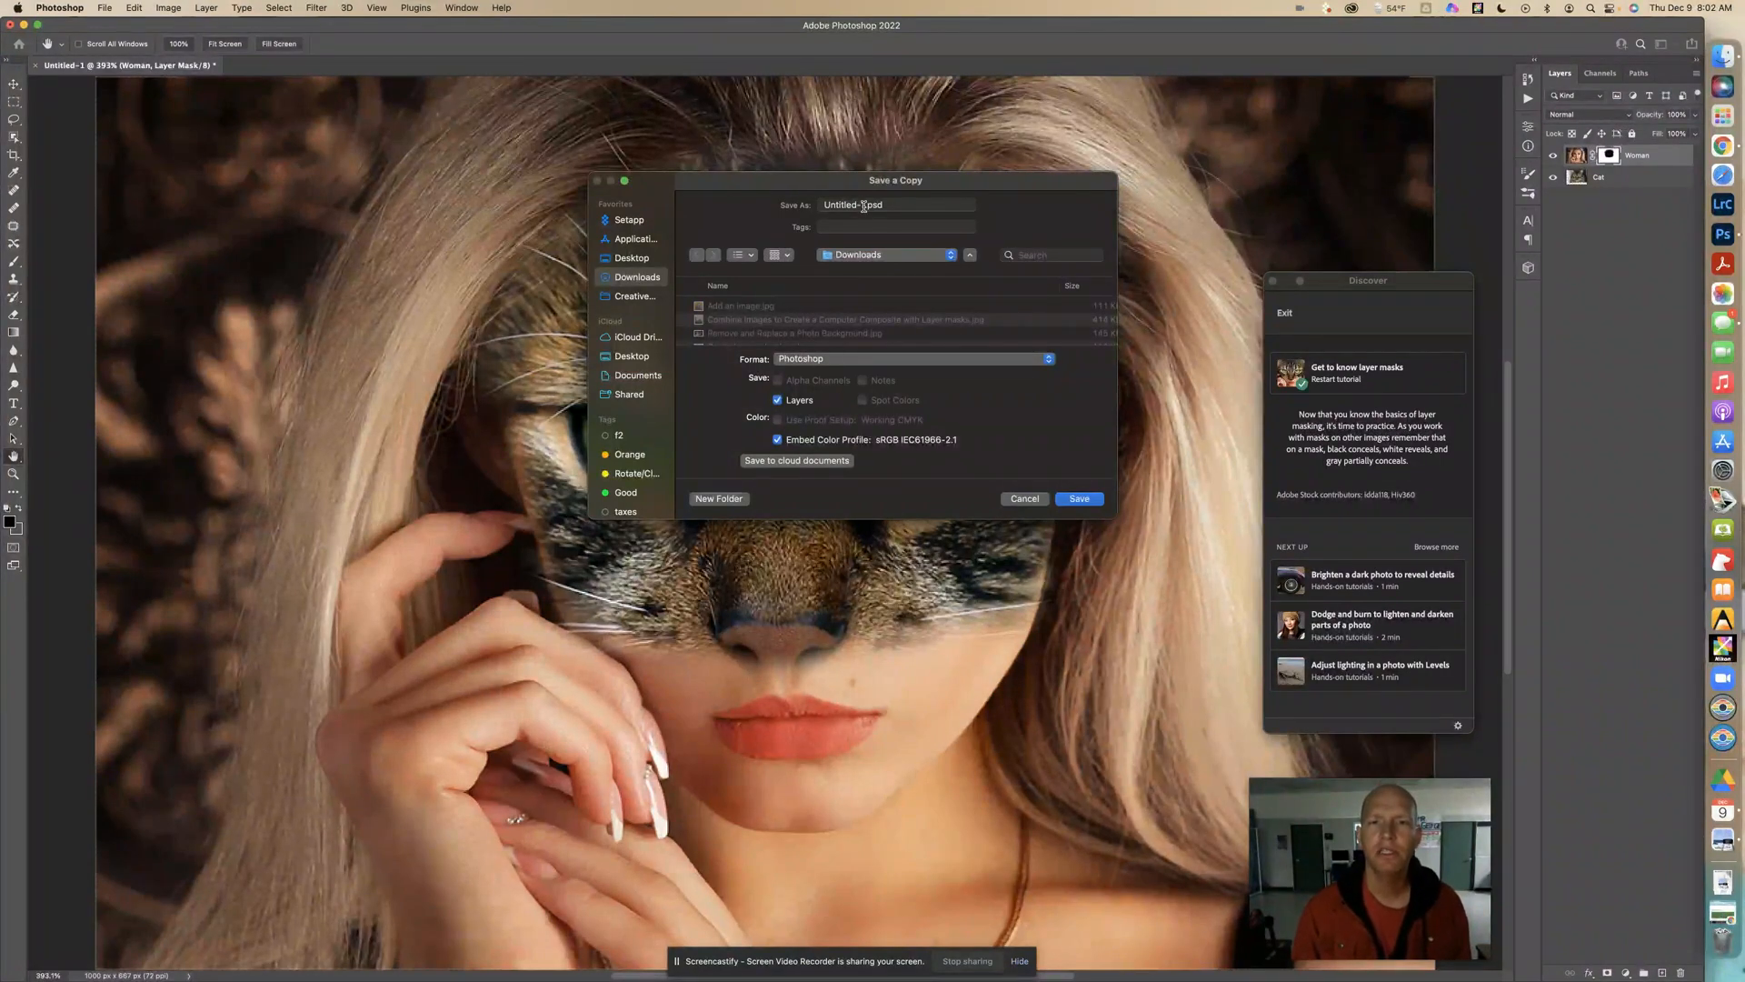
left_click(912, 359)
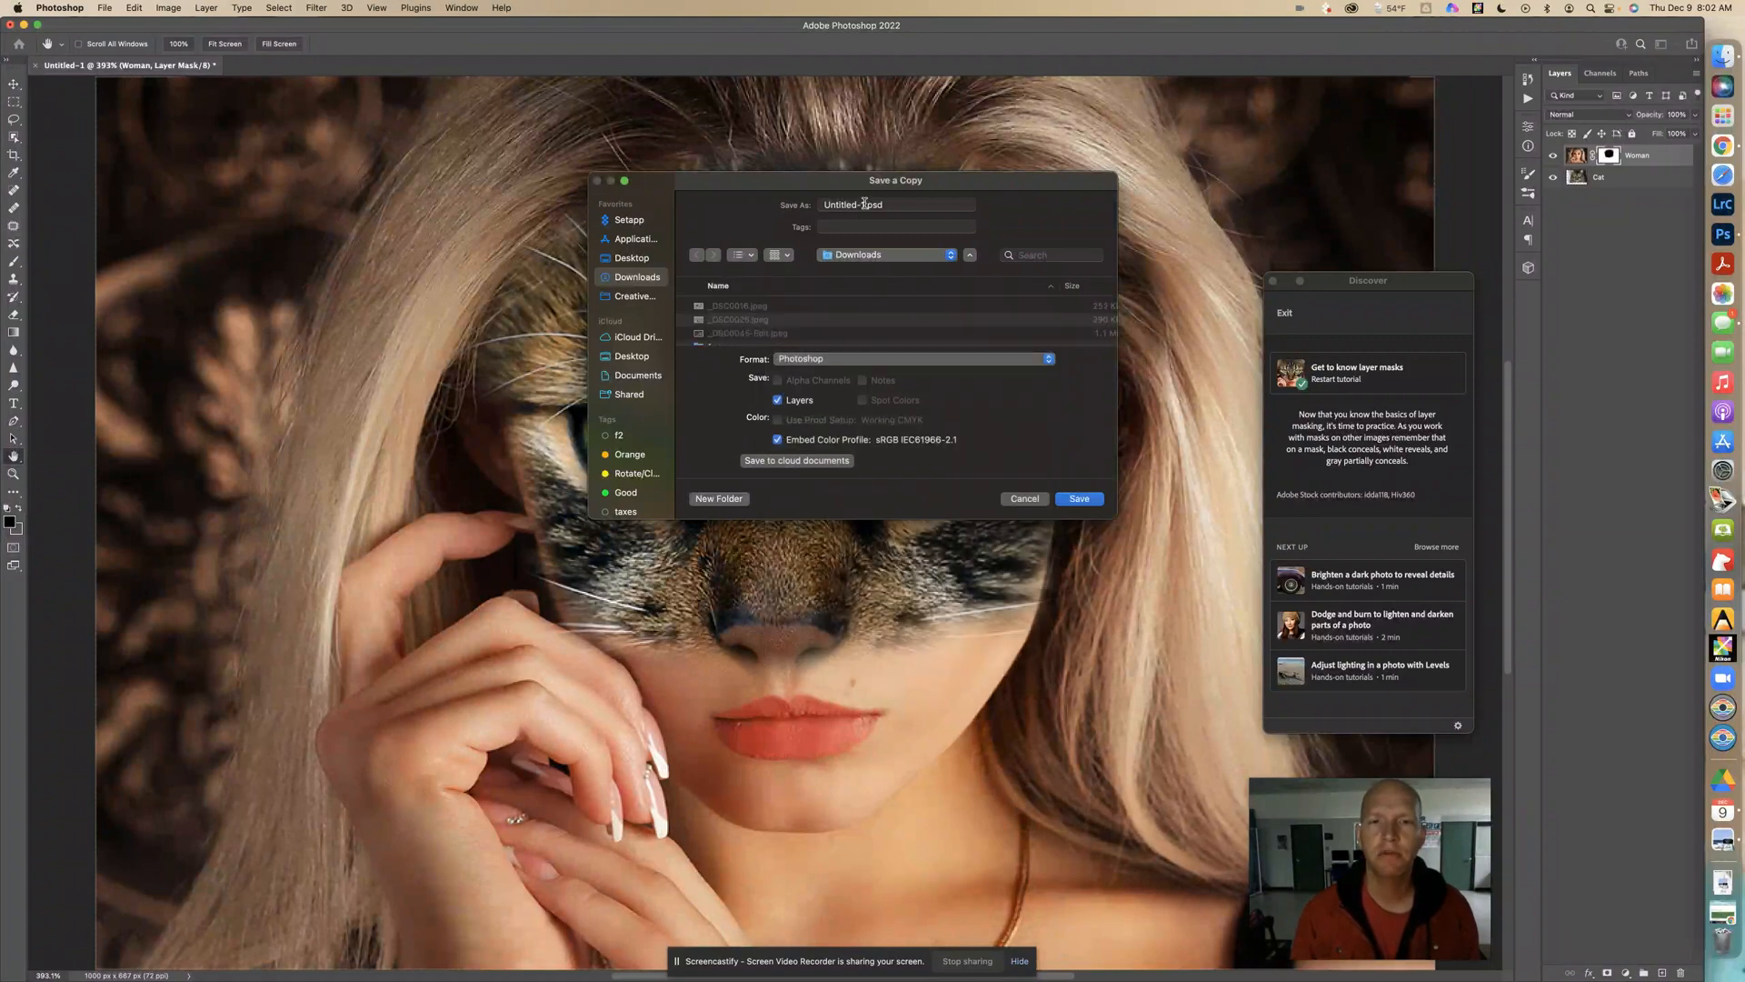
left_click(896, 204)
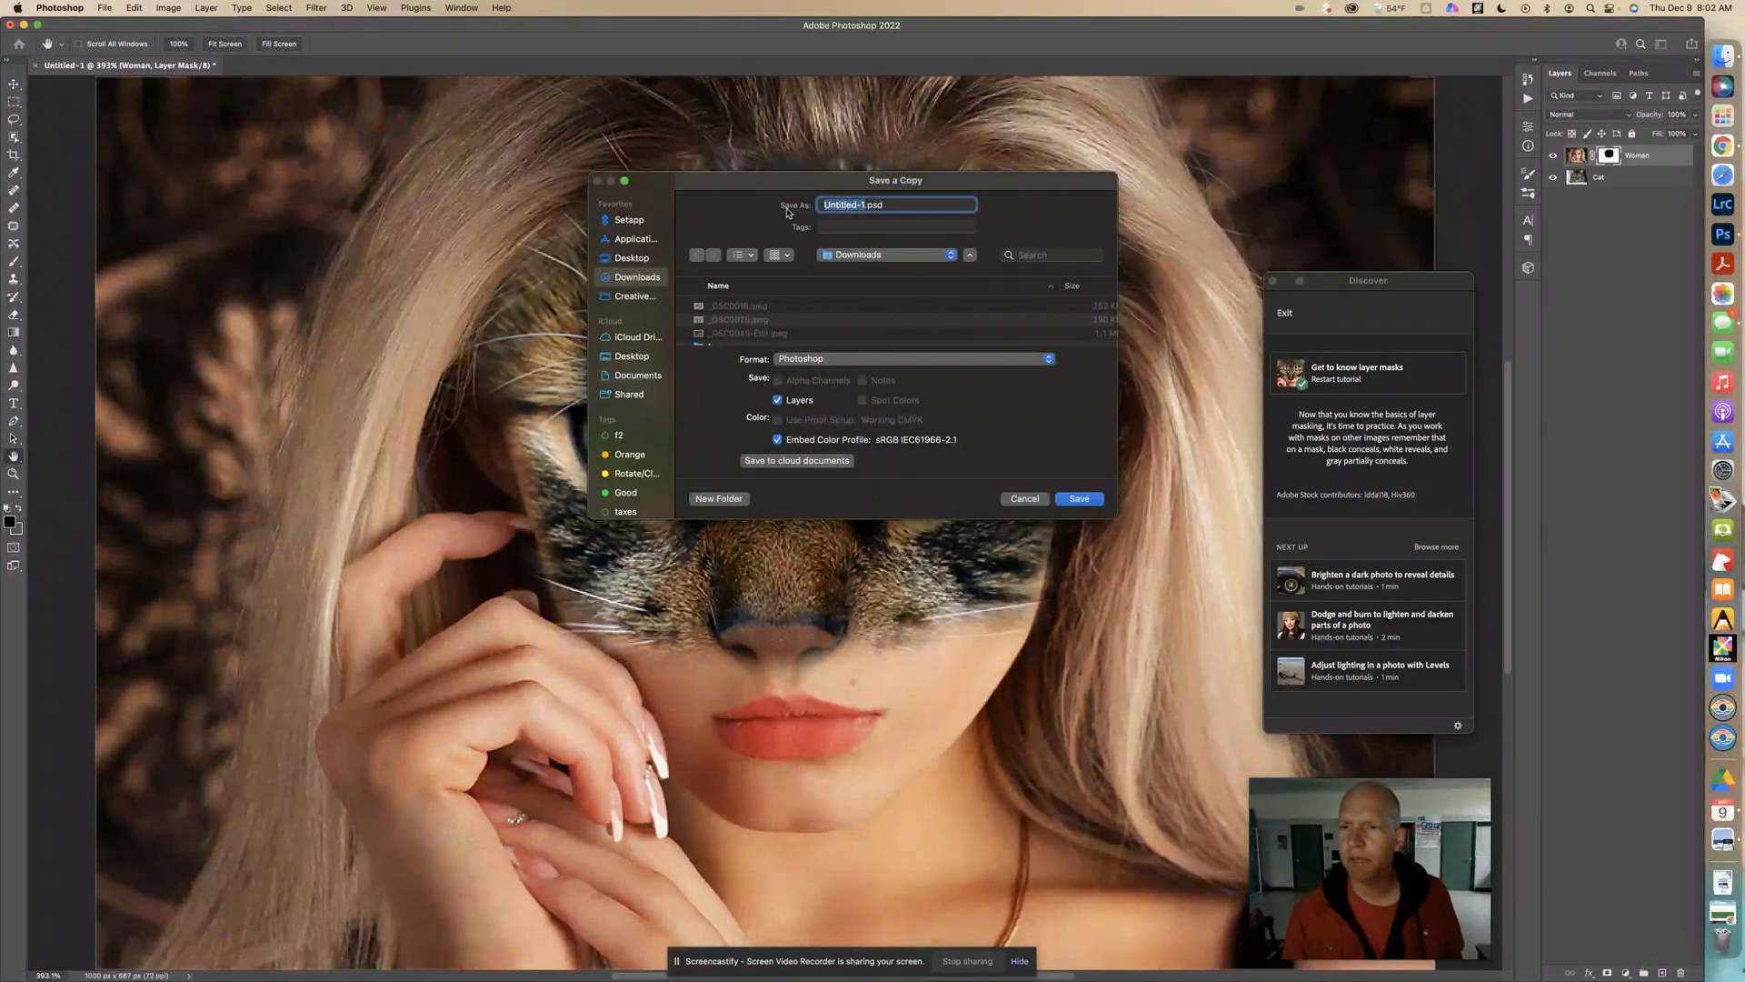
type("Get to know layer masks")
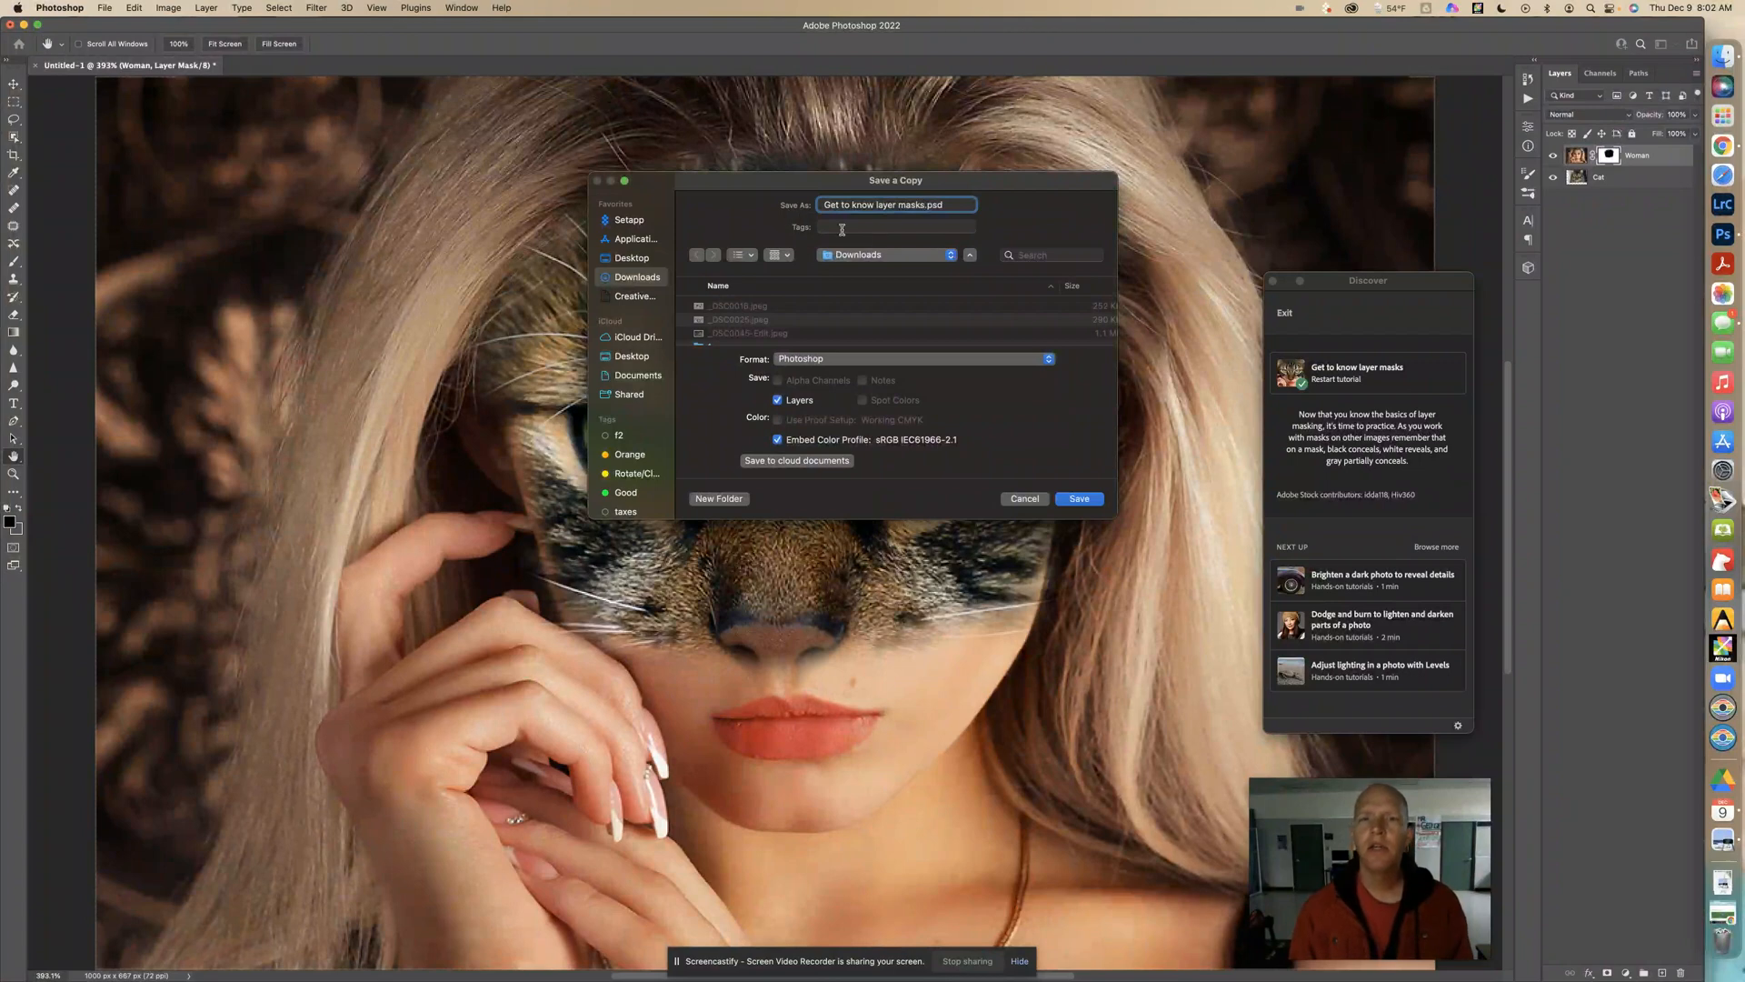
left_click(912, 359)
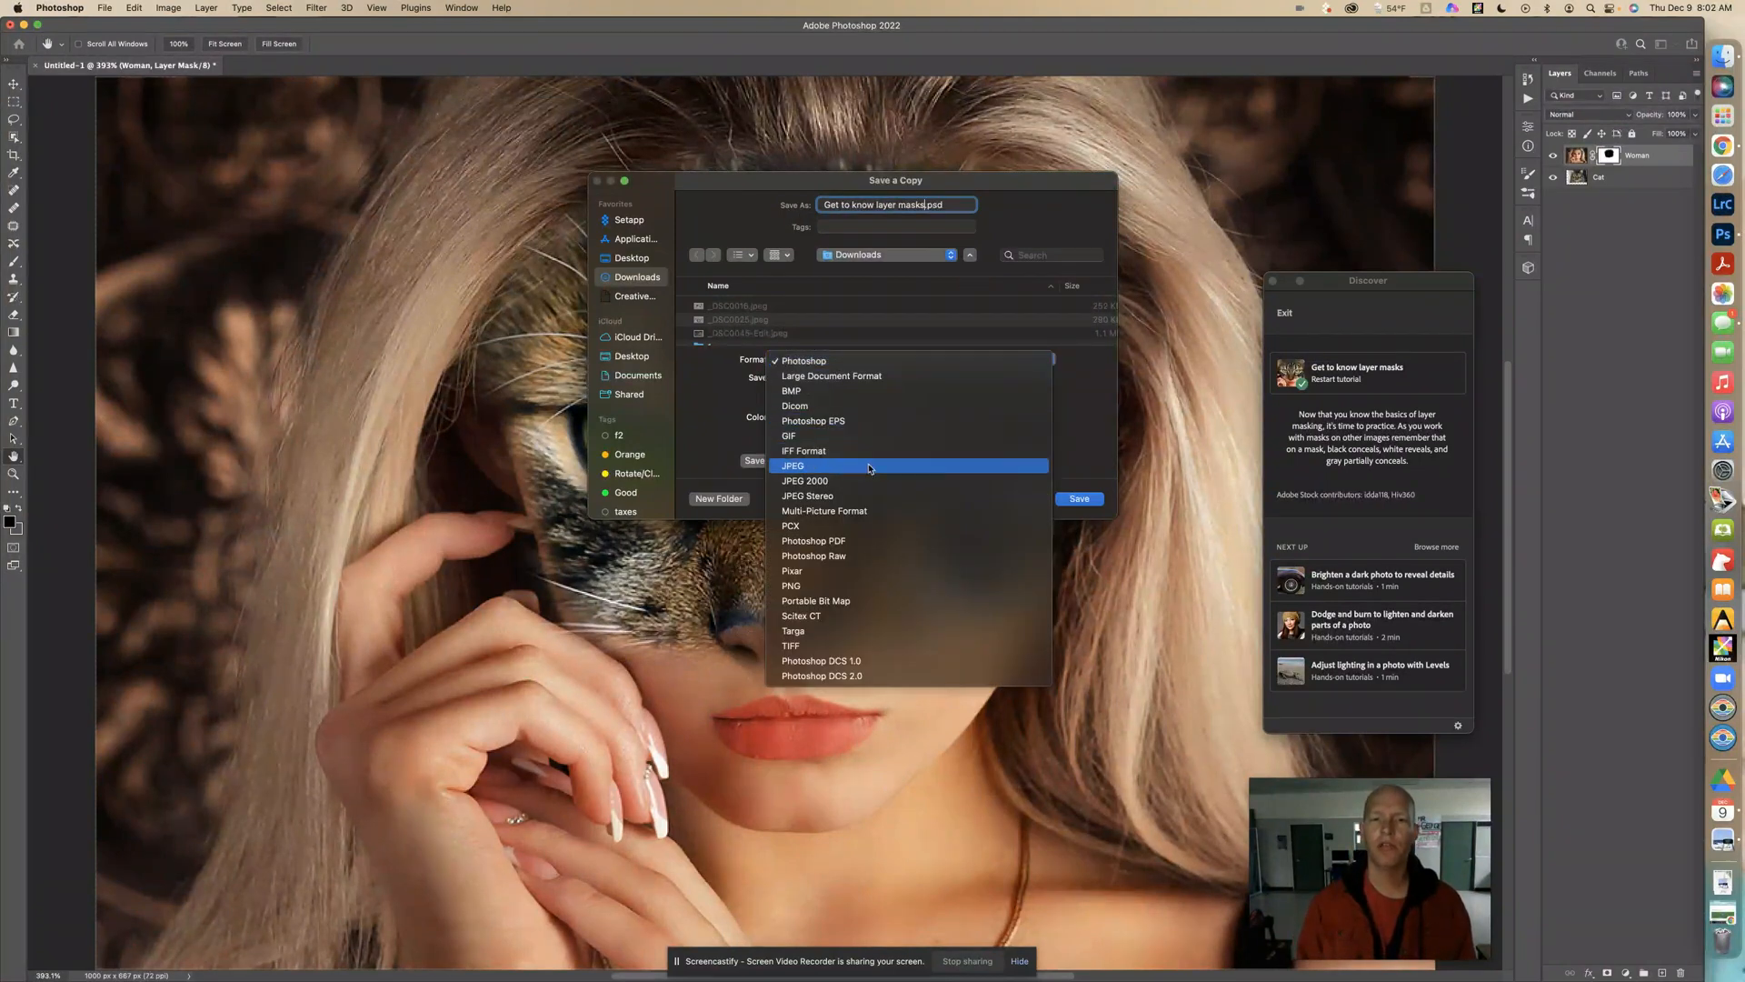
left_click(792, 466)
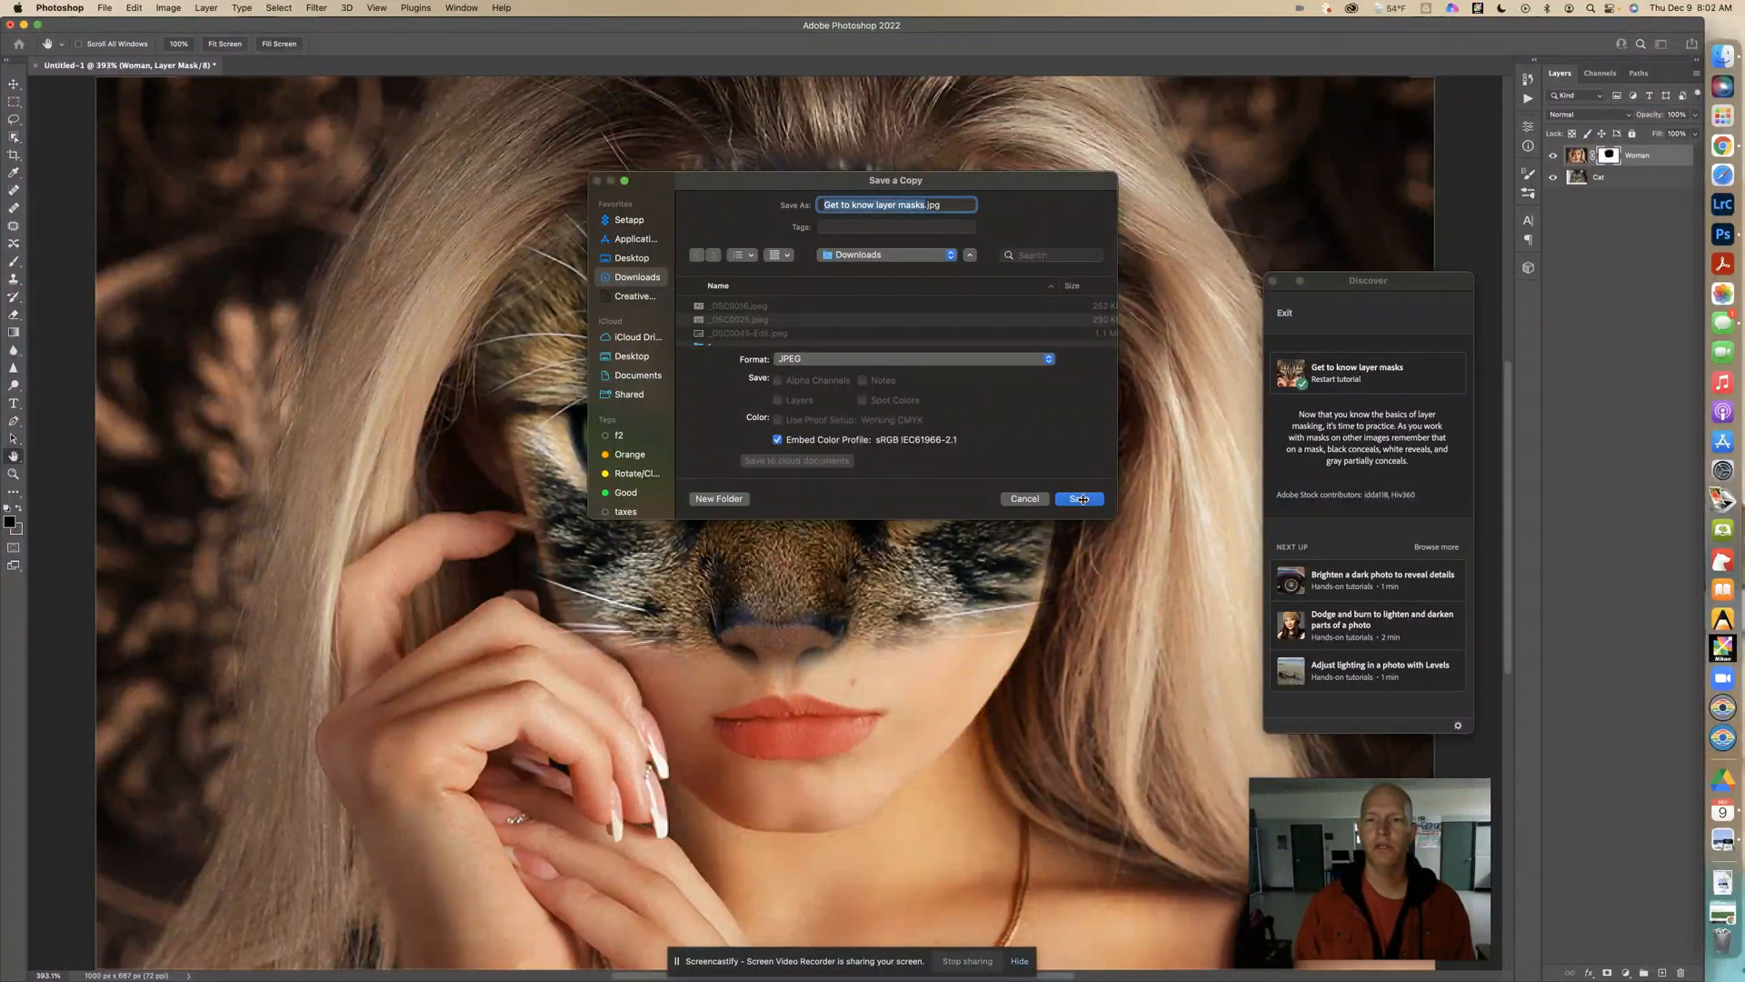
left_click(1079, 498)
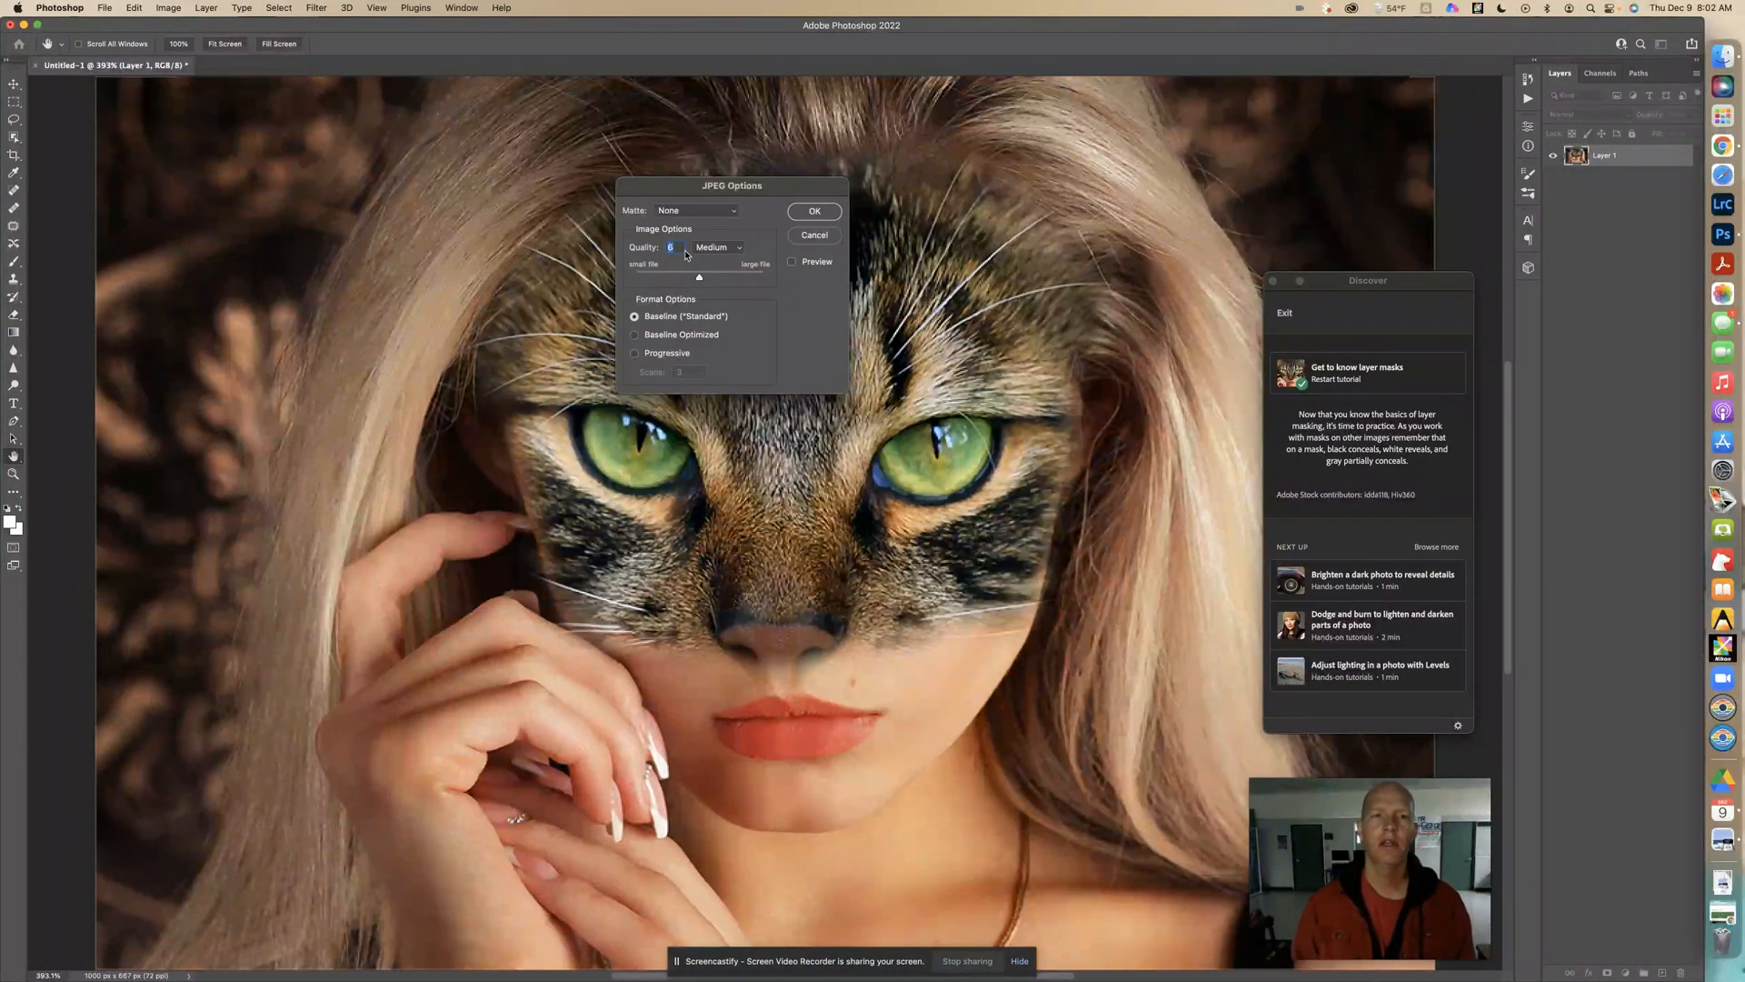
left_click(814, 211)
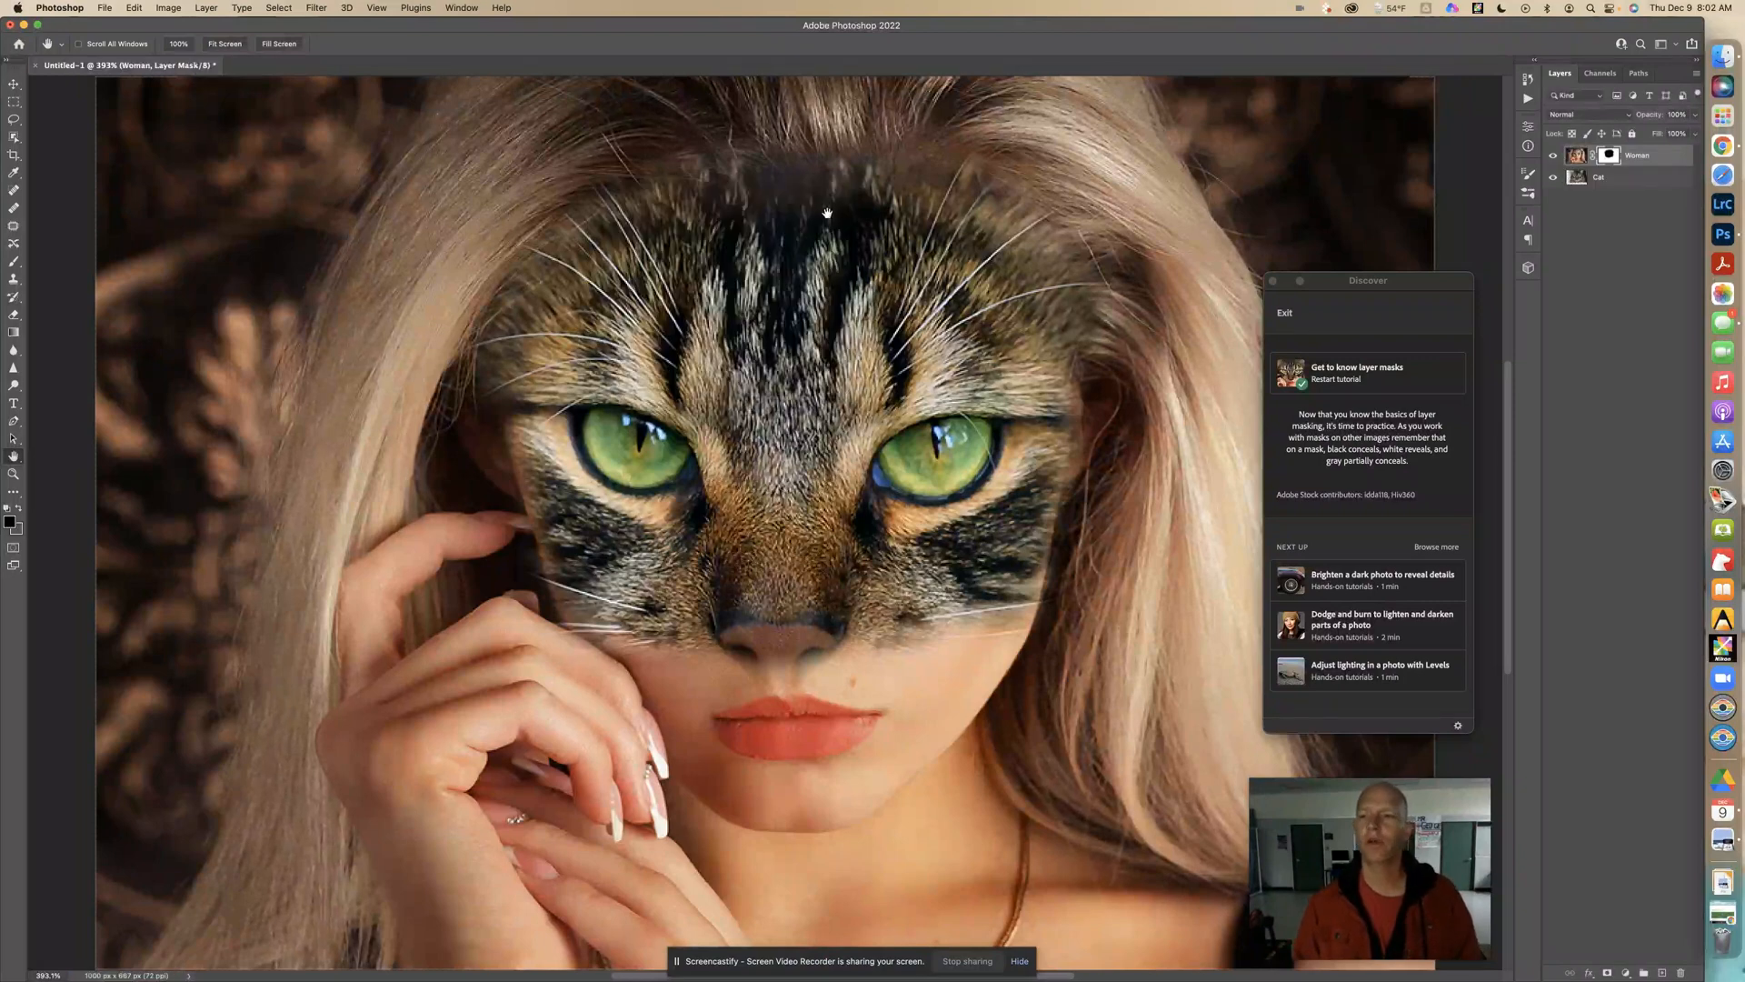